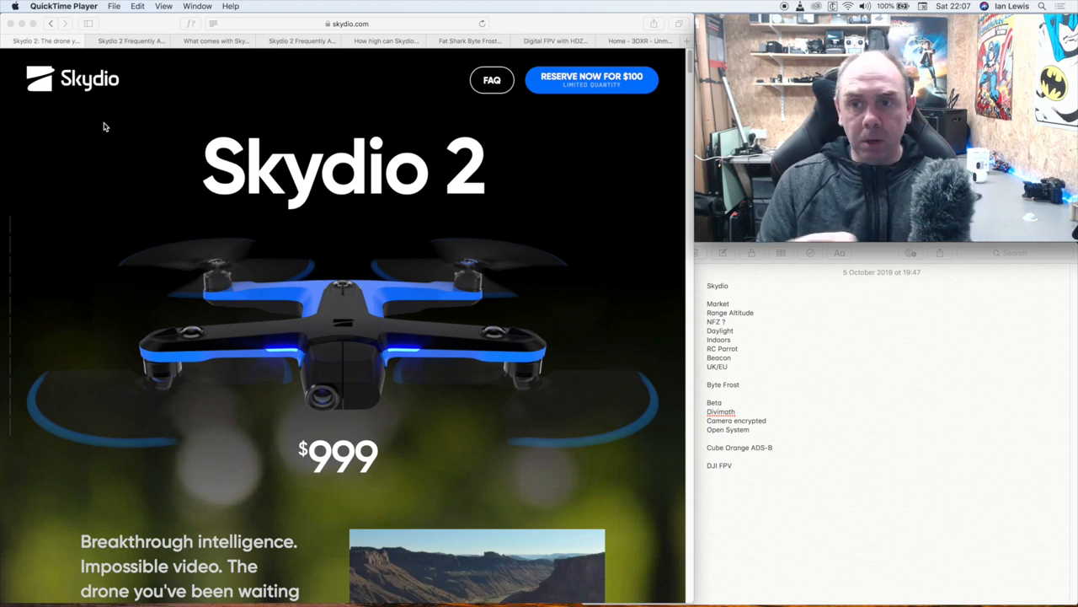
pyautogui.moveTo(186, 320)
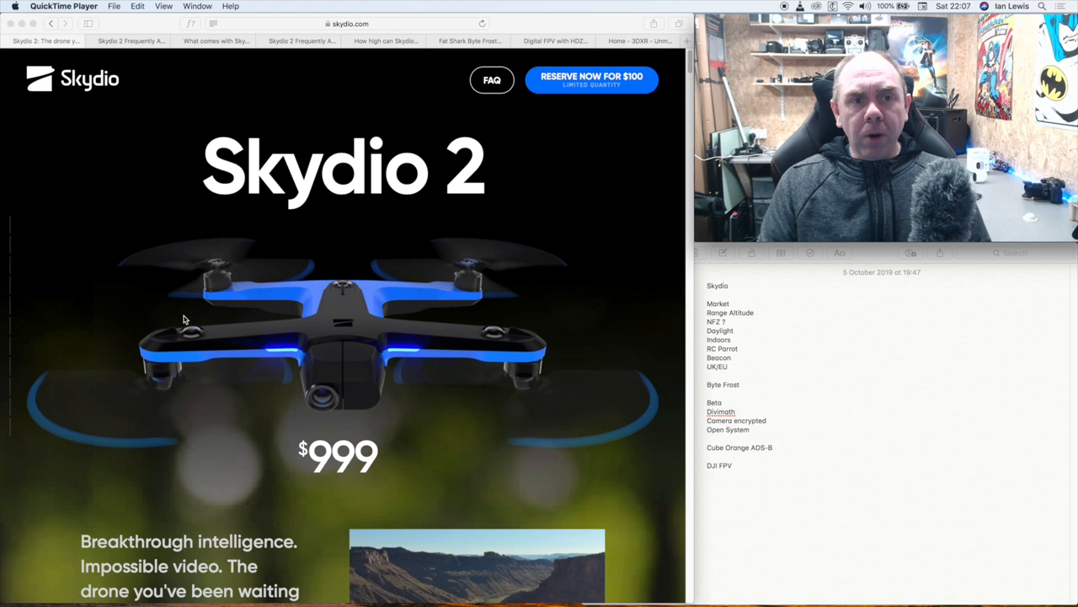
pyautogui.moveTo(248, 278)
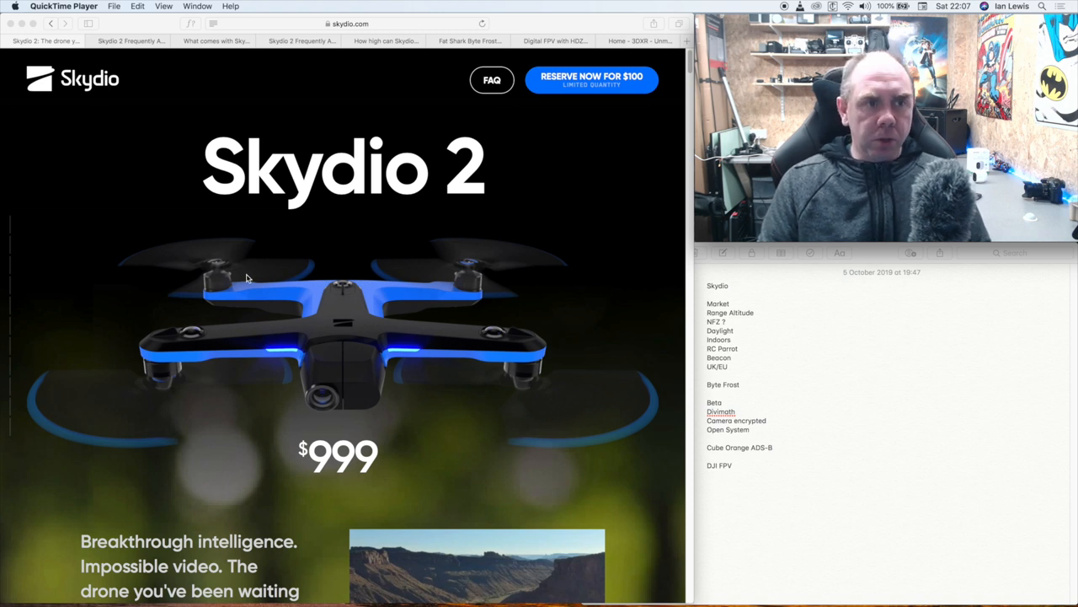
pyautogui.moveTo(249, 268)
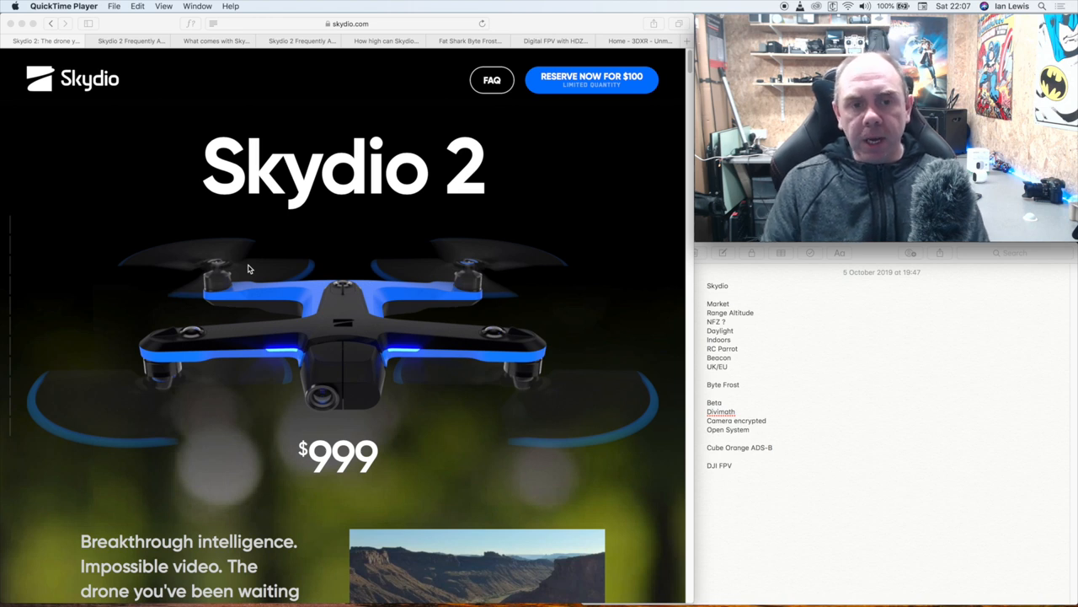
# Scroll the Skydio 2 homepage down past the specs to the Beacon, app and Controller flying options.
pyautogui.scroll(-3)
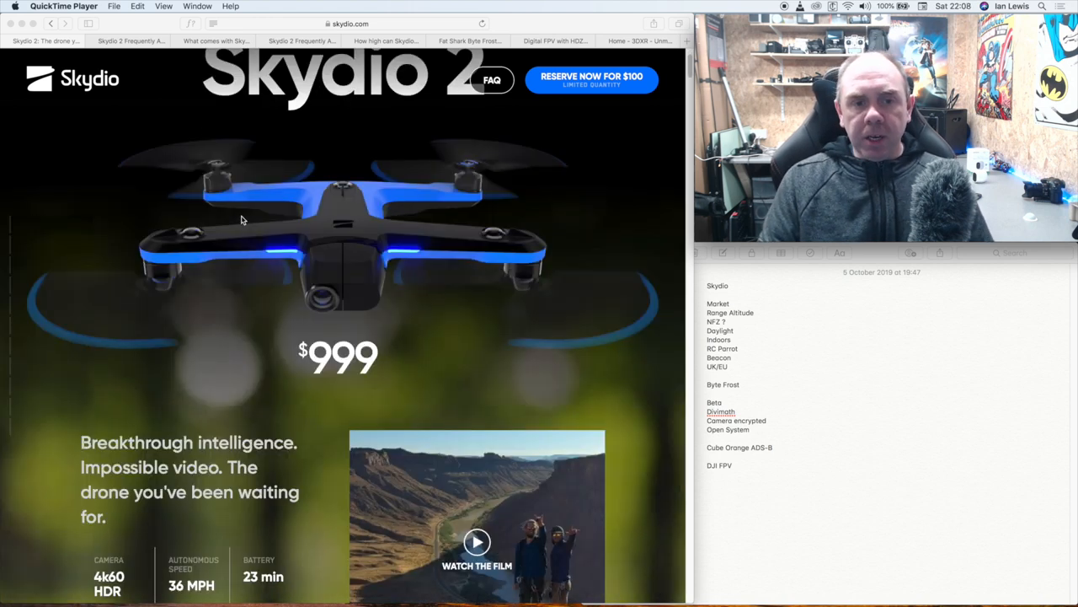
pyautogui.scroll(3)
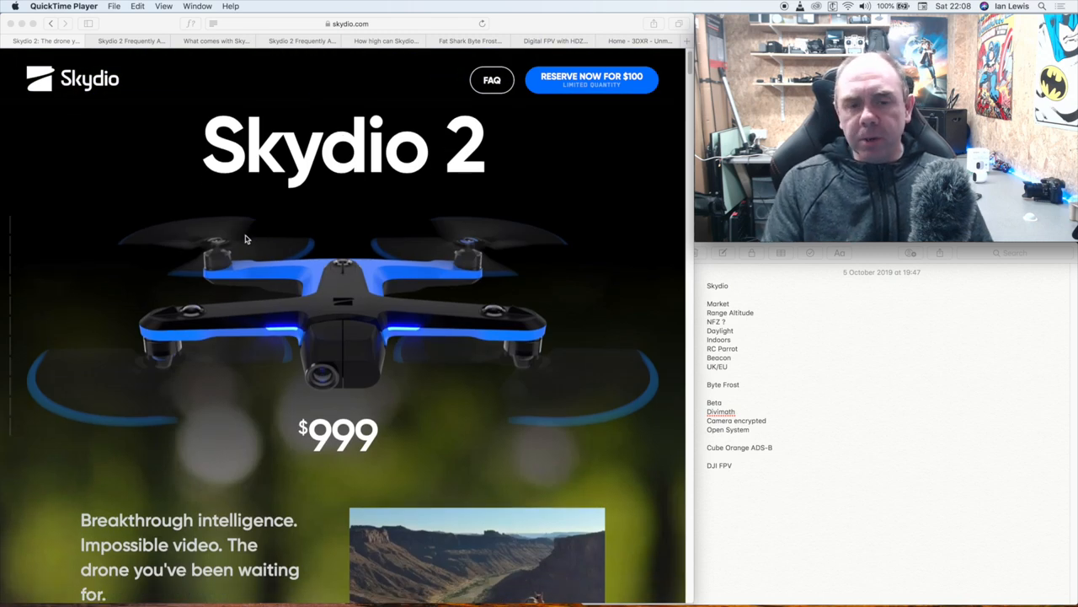
pyautogui.scroll(-3)
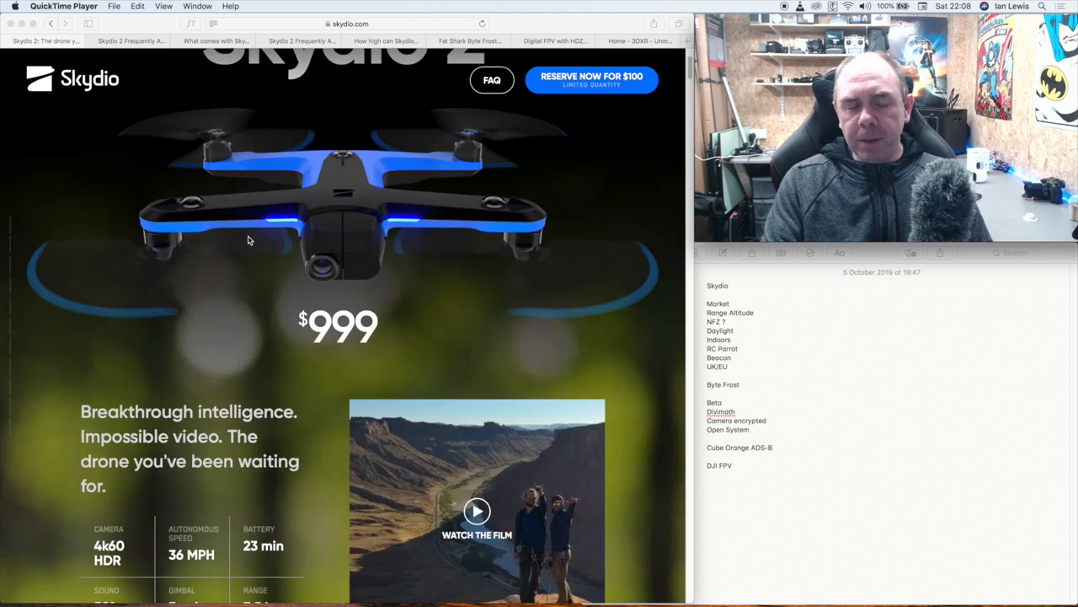
pyautogui.scroll(3)
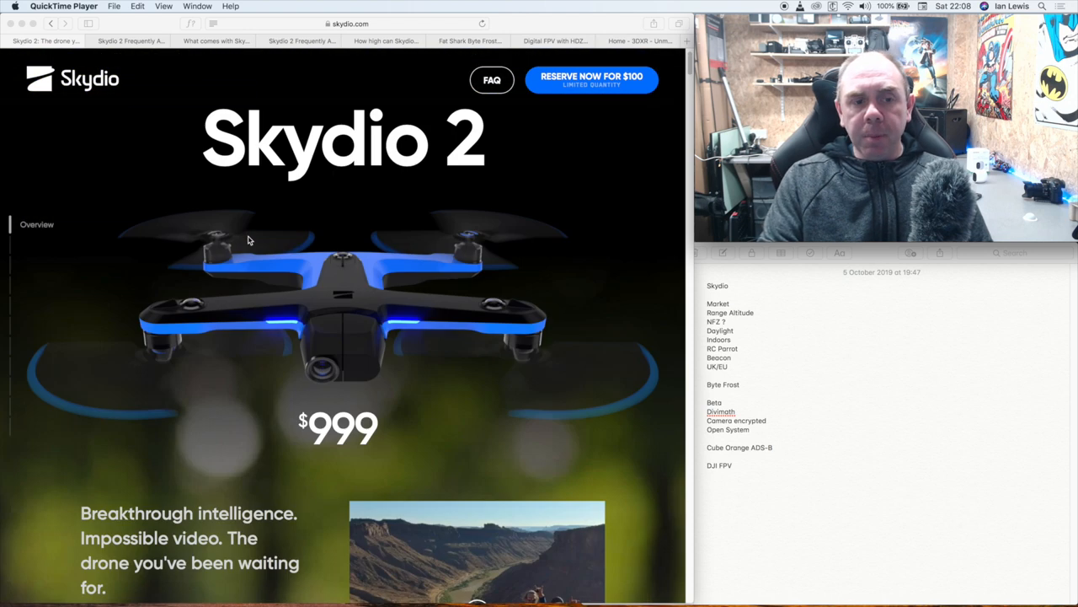
pyautogui.scroll(-3)
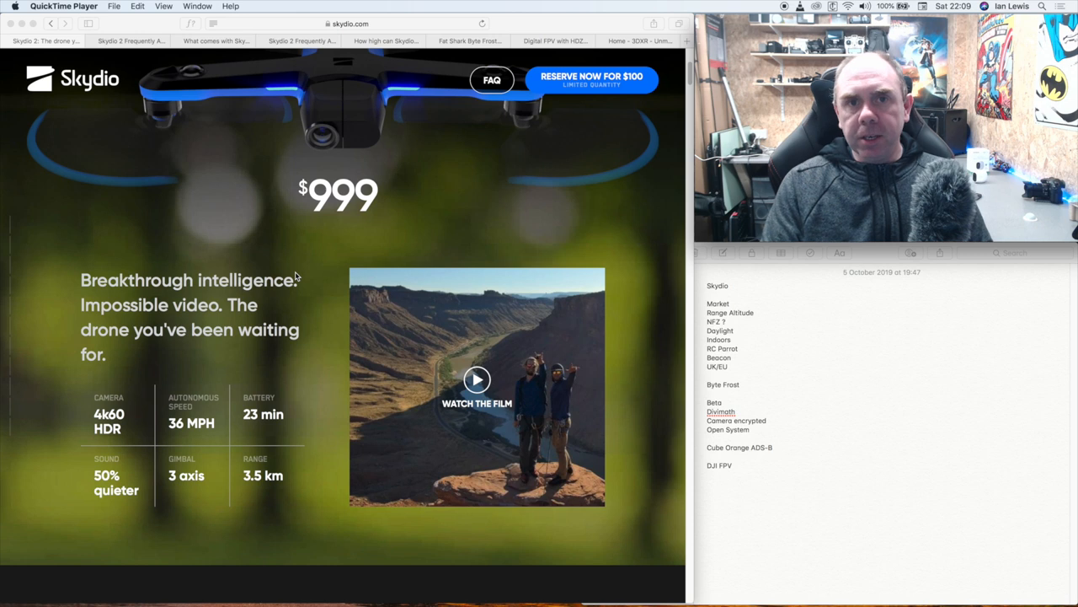
pyautogui.moveTo(305, 310)
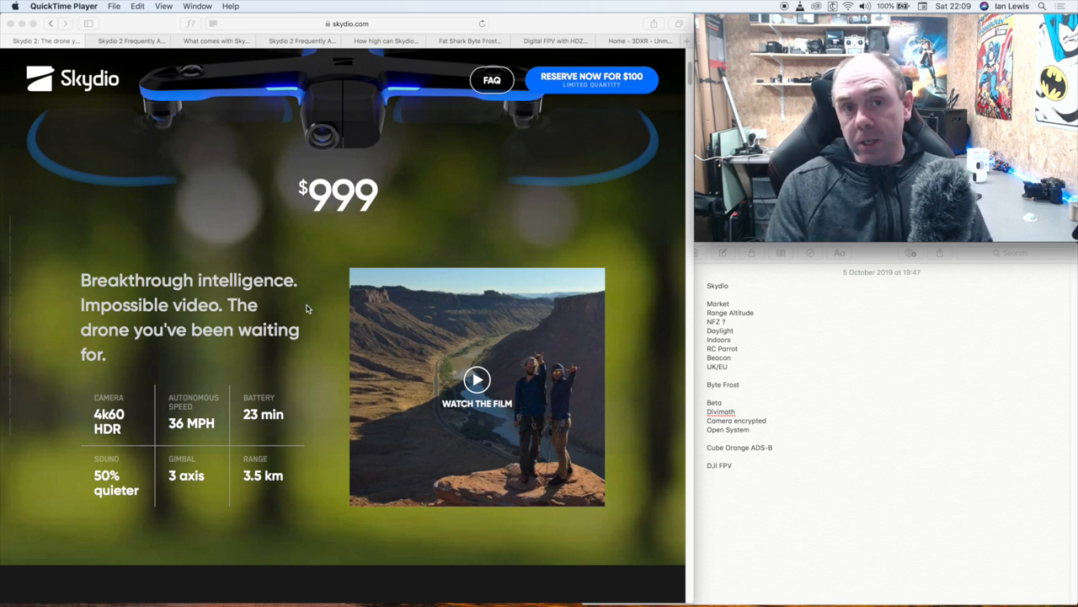
pyautogui.moveTo(312, 334)
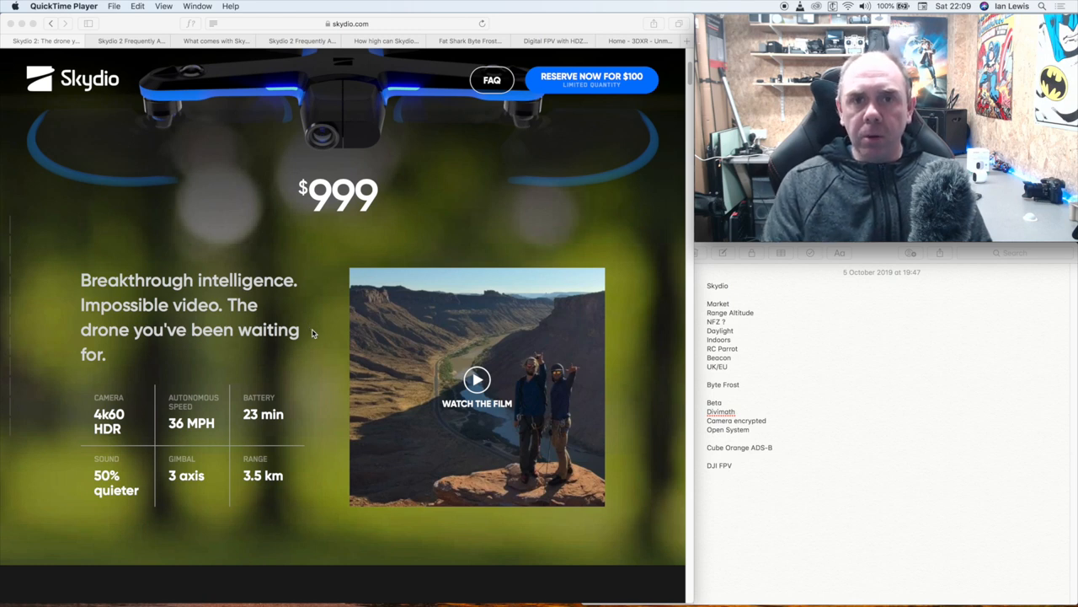
pyautogui.moveTo(319, 354)
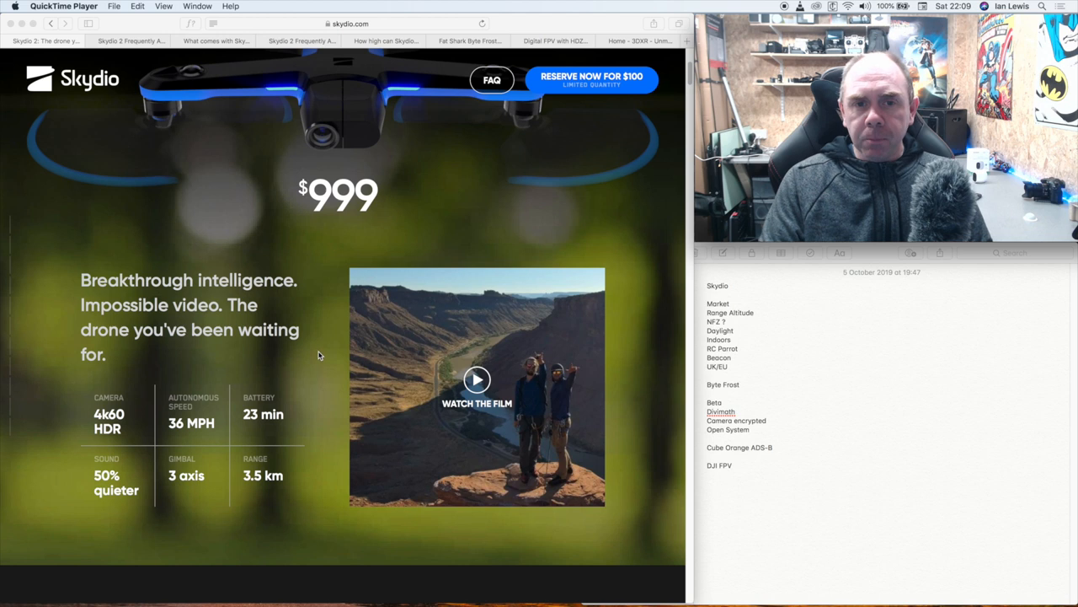
pyautogui.scroll(-3)
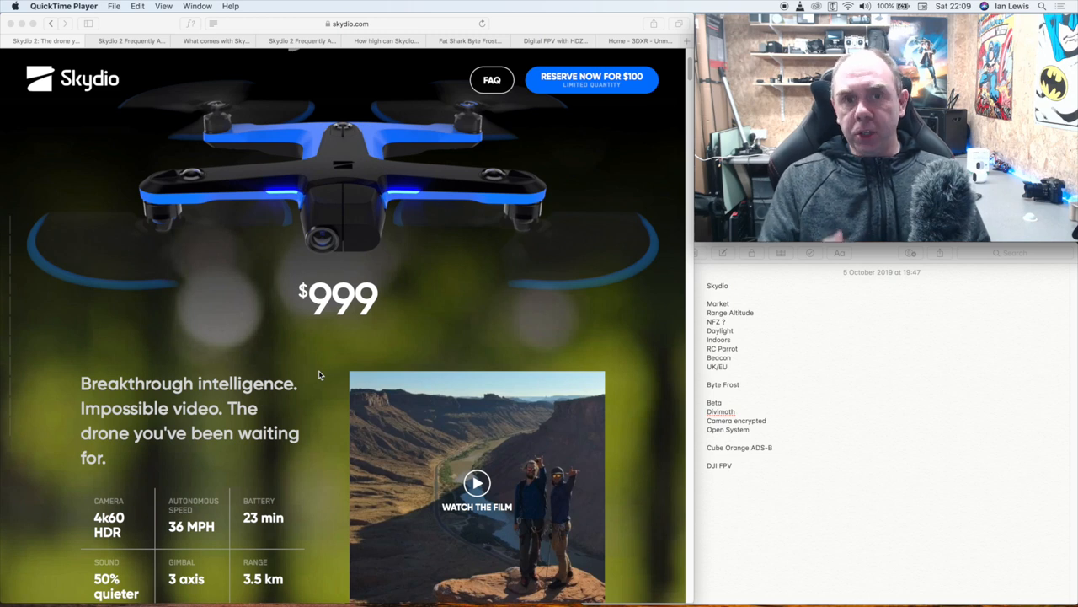
pyautogui.scroll(-3)
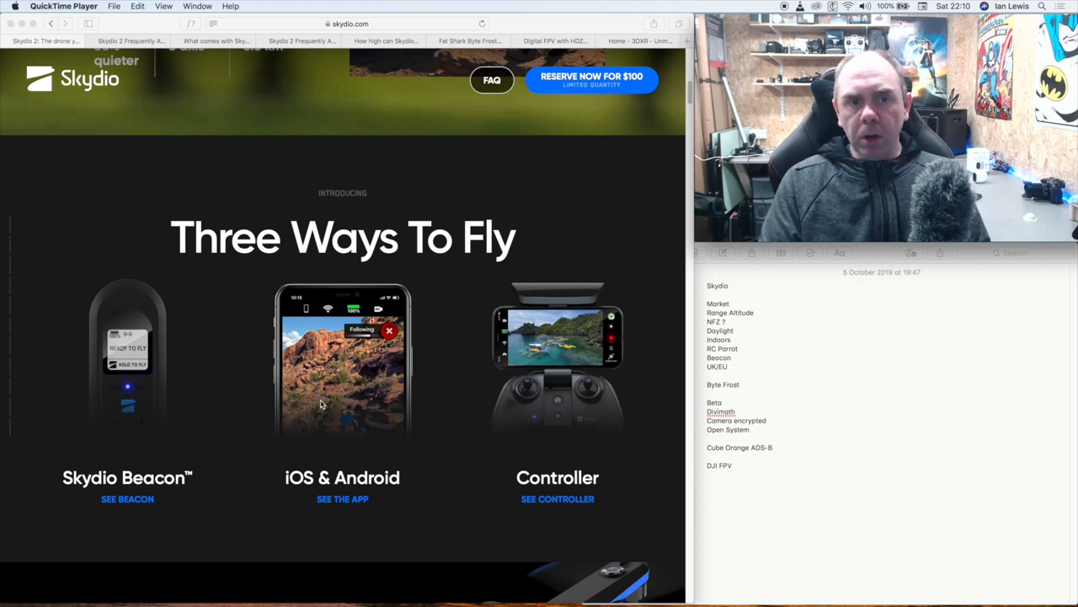
pyautogui.scroll(3)
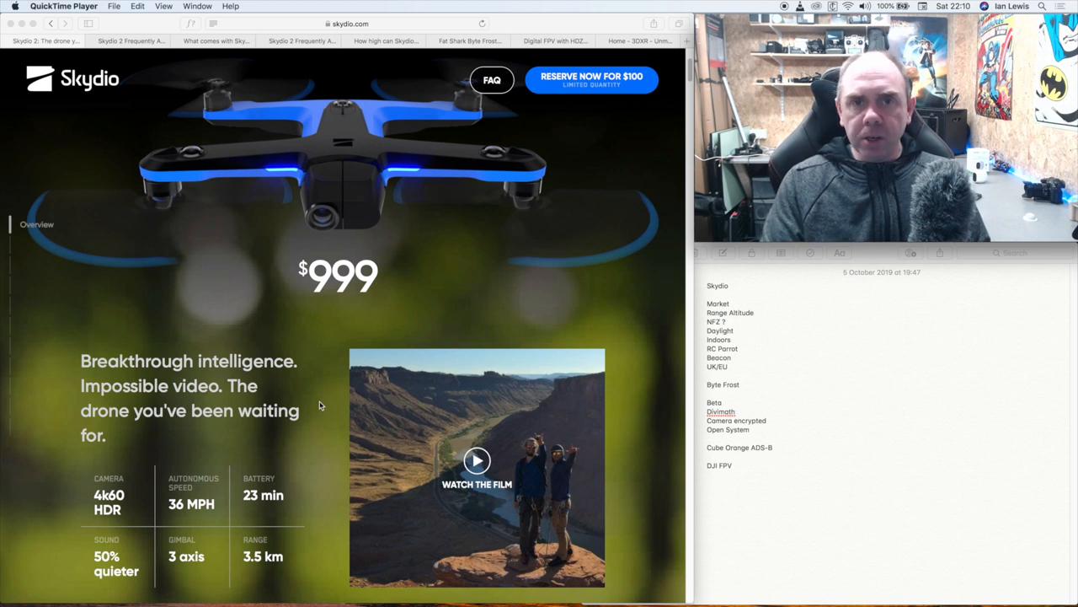
pyautogui.scroll(-3)
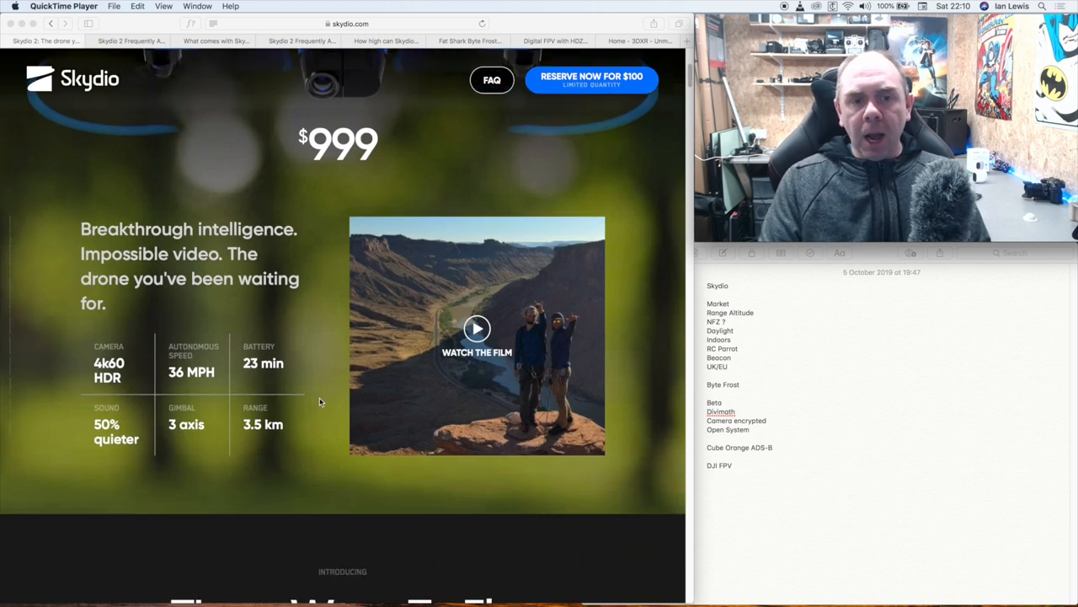
pyautogui.scroll(-3)
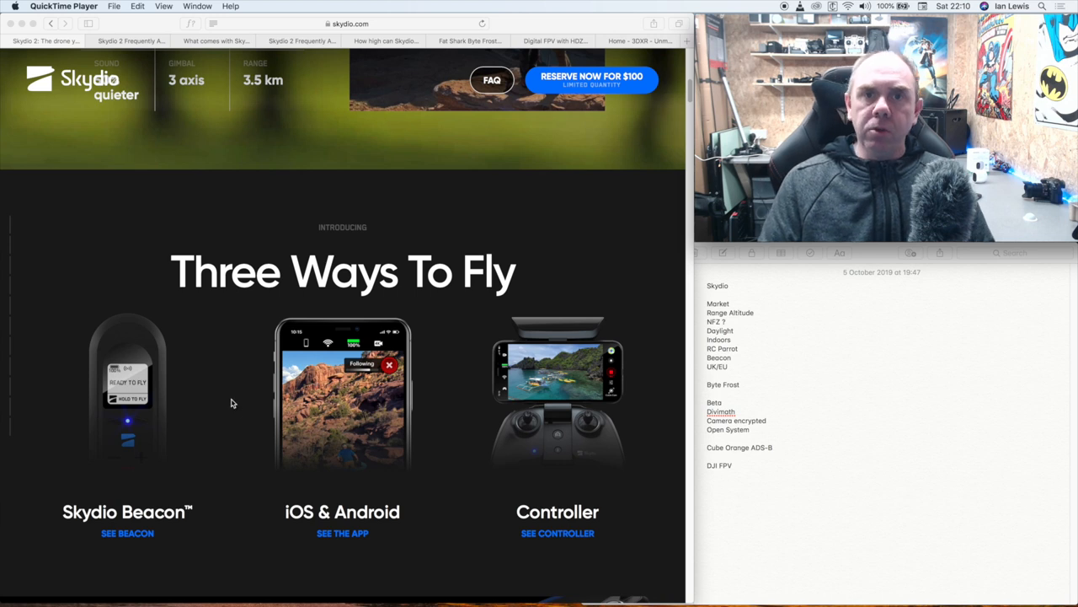
pyautogui.scroll(-3)
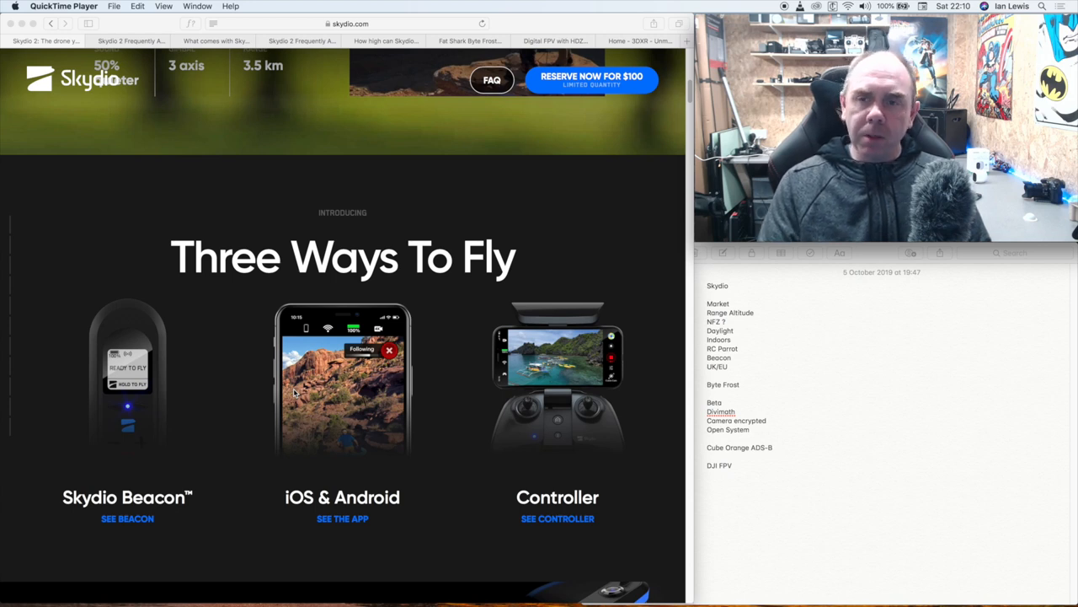
pyautogui.moveTo(401, 380)
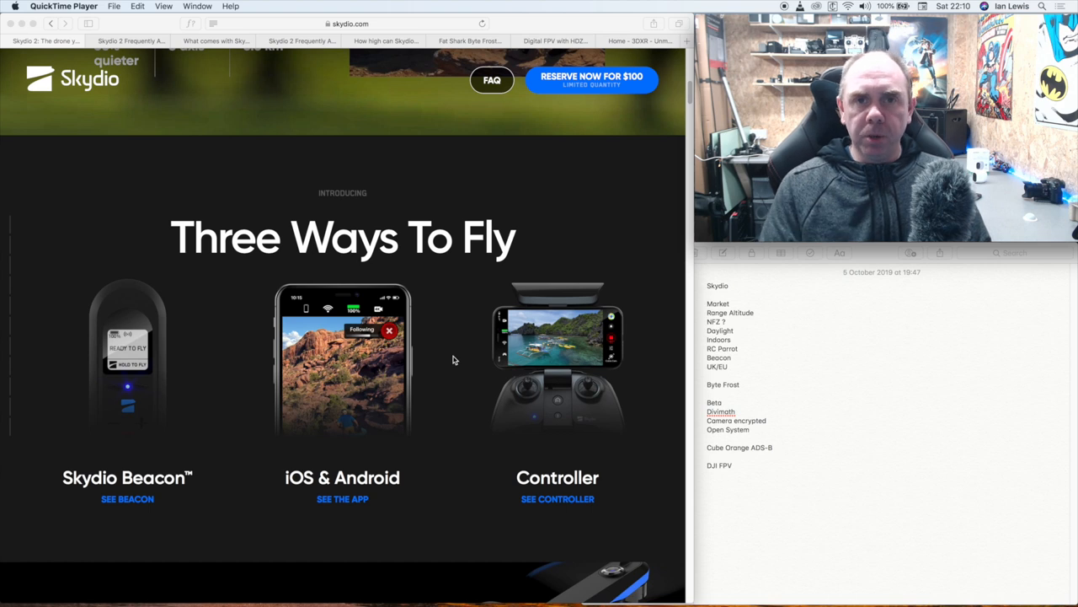
pyautogui.moveTo(556, 387)
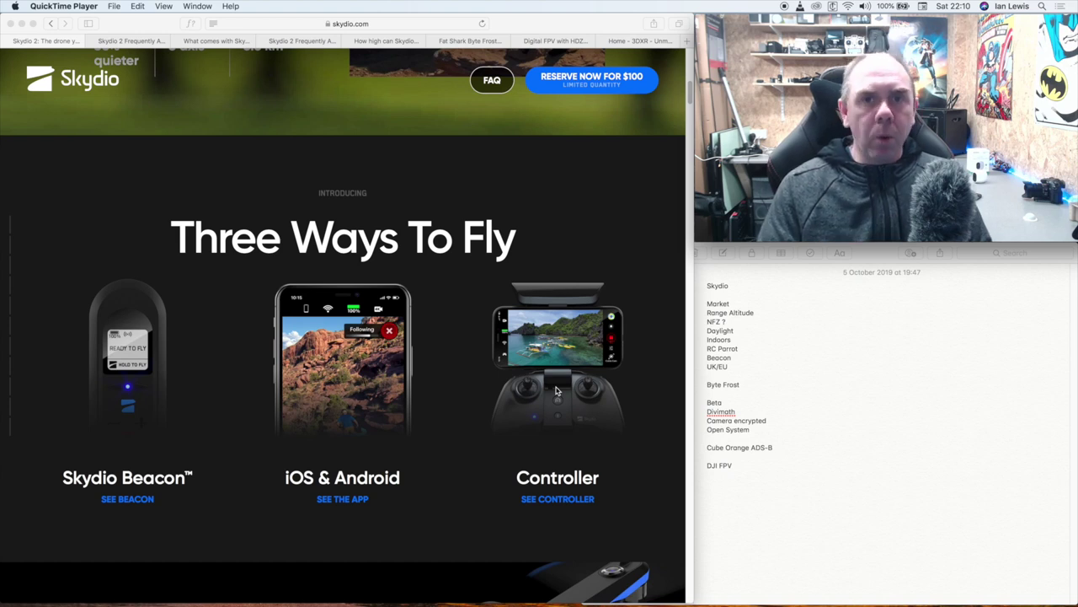
pyautogui.moveTo(502, 374)
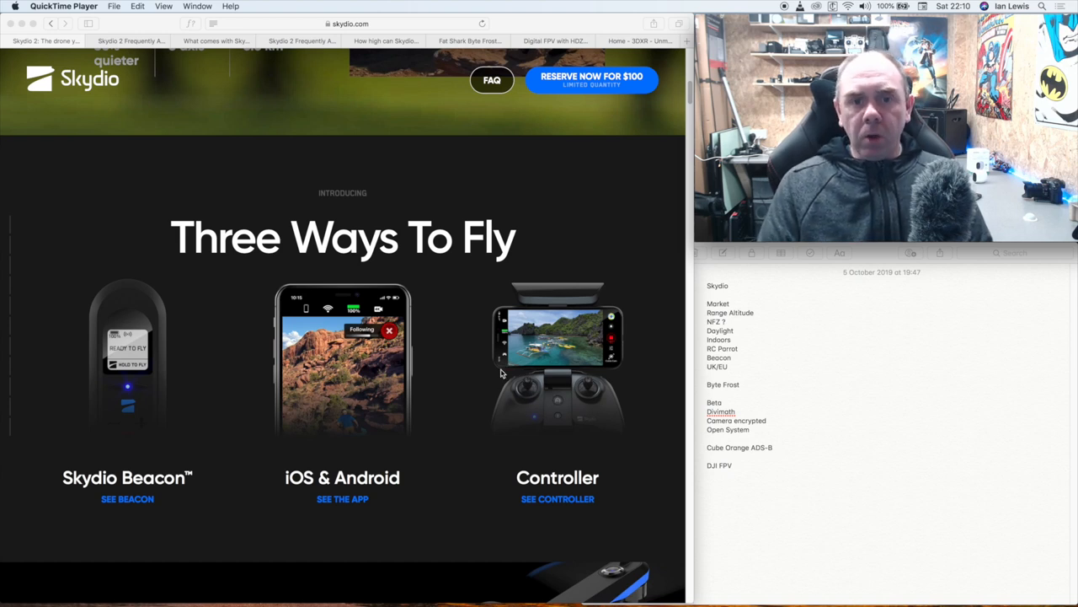
pyautogui.moveTo(145, 386)
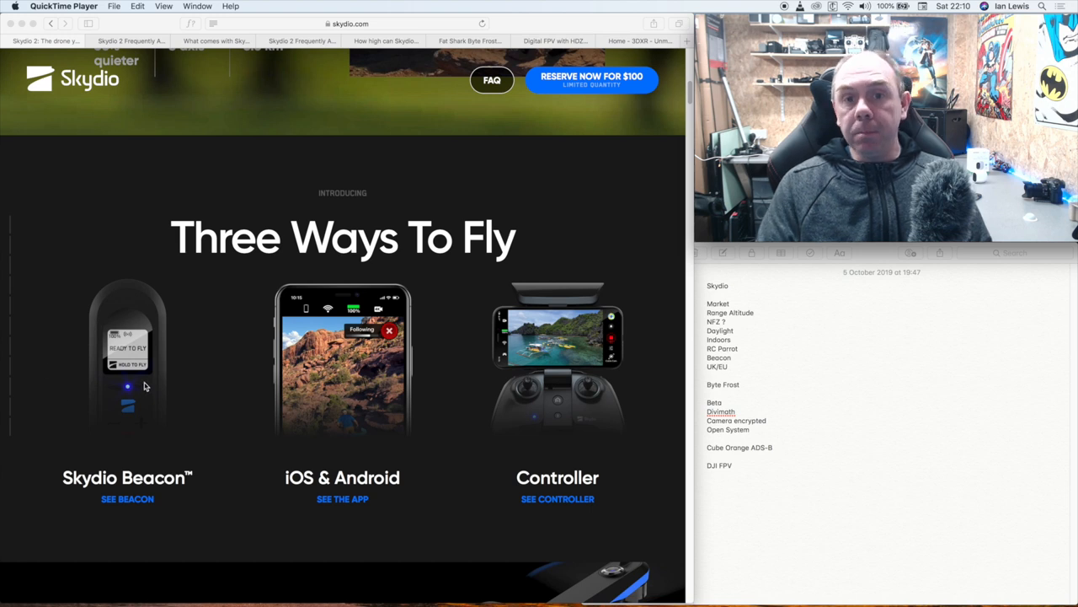
pyautogui.moveTo(570, 356)
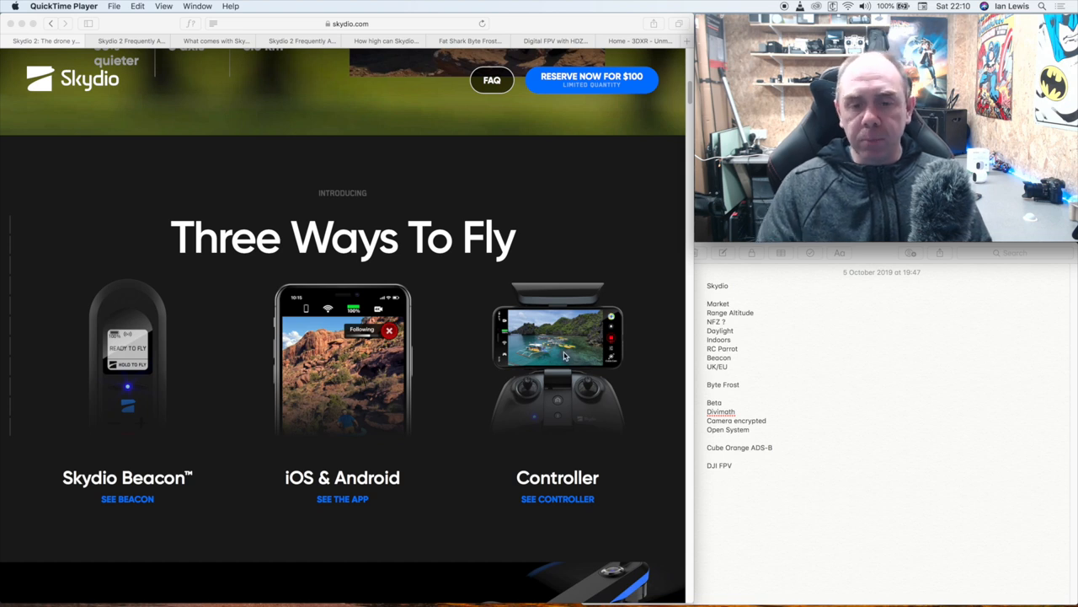
pyautogui.scroll(-3)
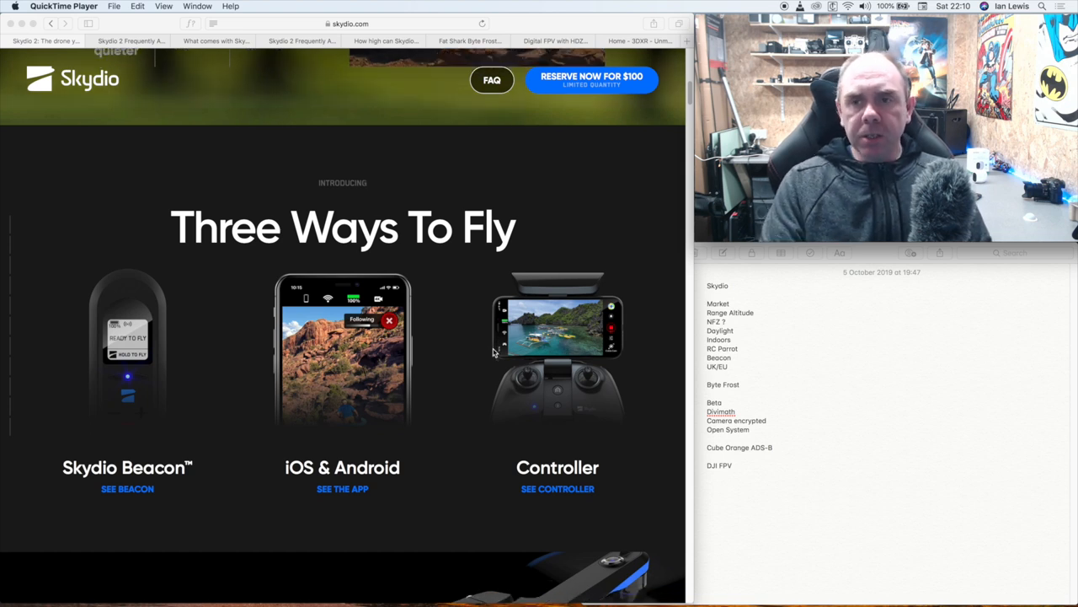
pyautogui.moveTo(471, 343)
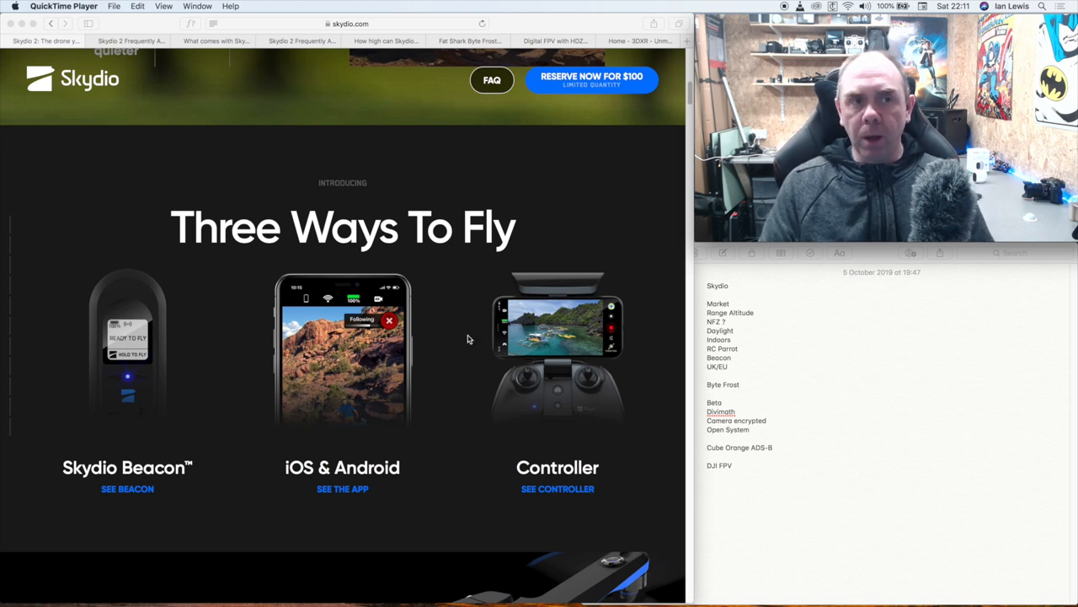
pyautogui.moveTo(391, 262)
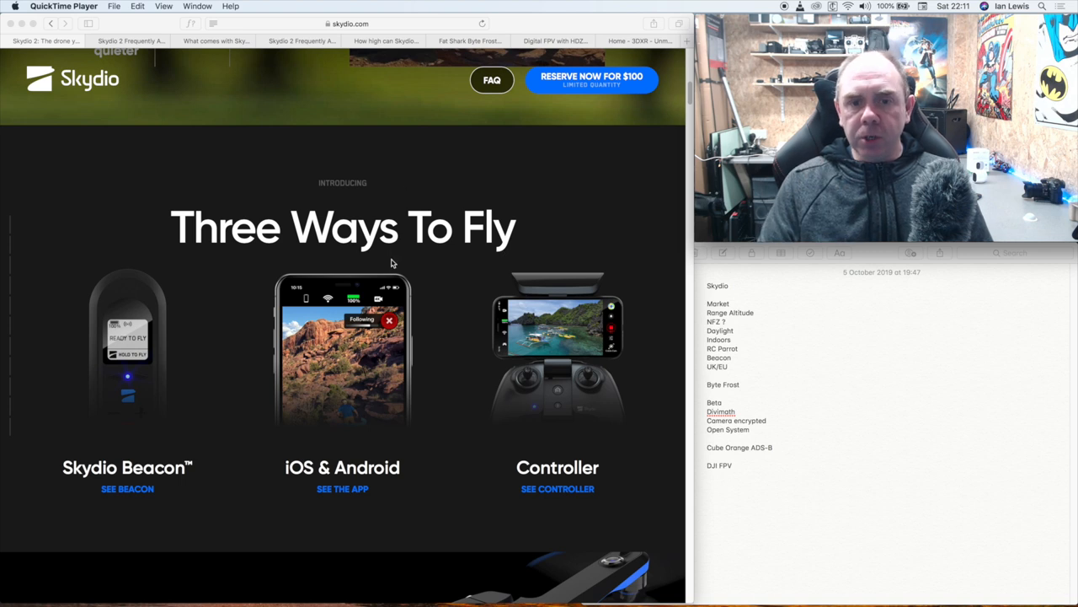
pyautogui.moveTo(431, 27)
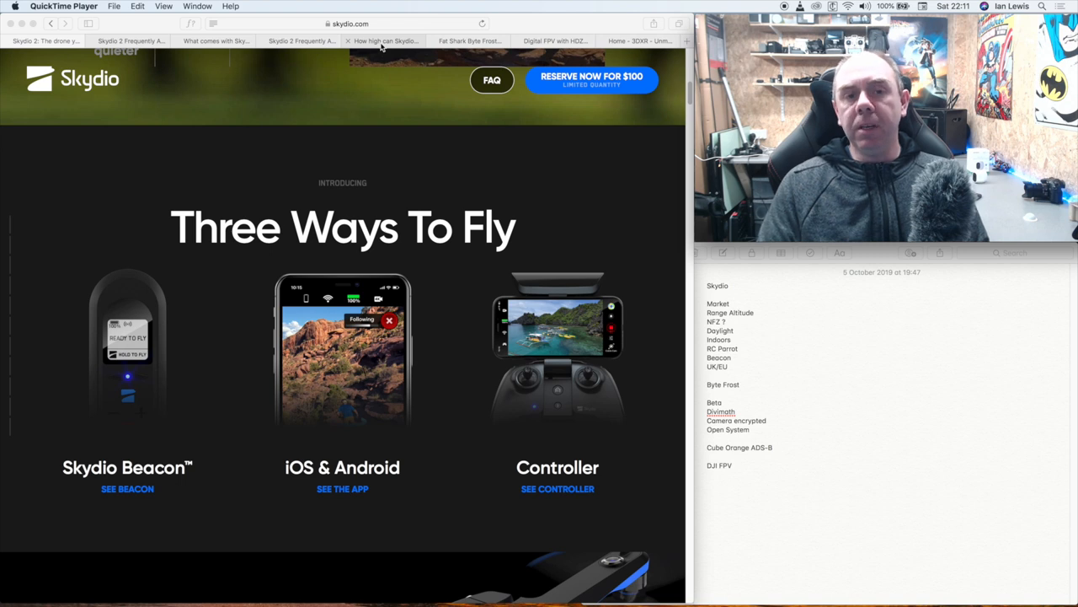
# Switch to the 'How high can Skydio 2 fly?' support article and scroll to the 1,640 ft altitude limits.
pyautogui.click(384, 41)
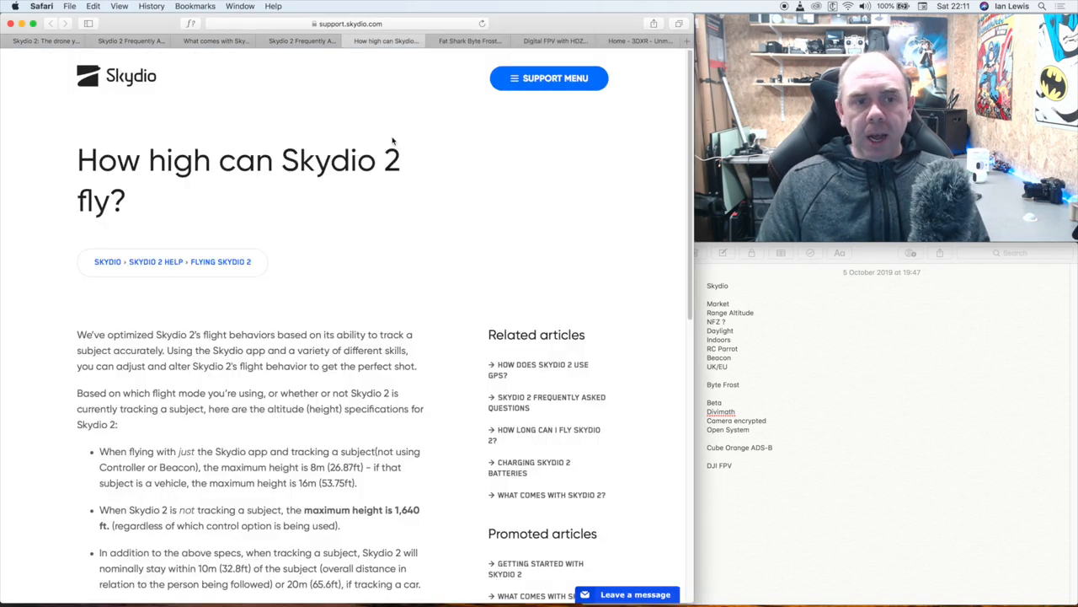
pyautogui.scroll(-3)
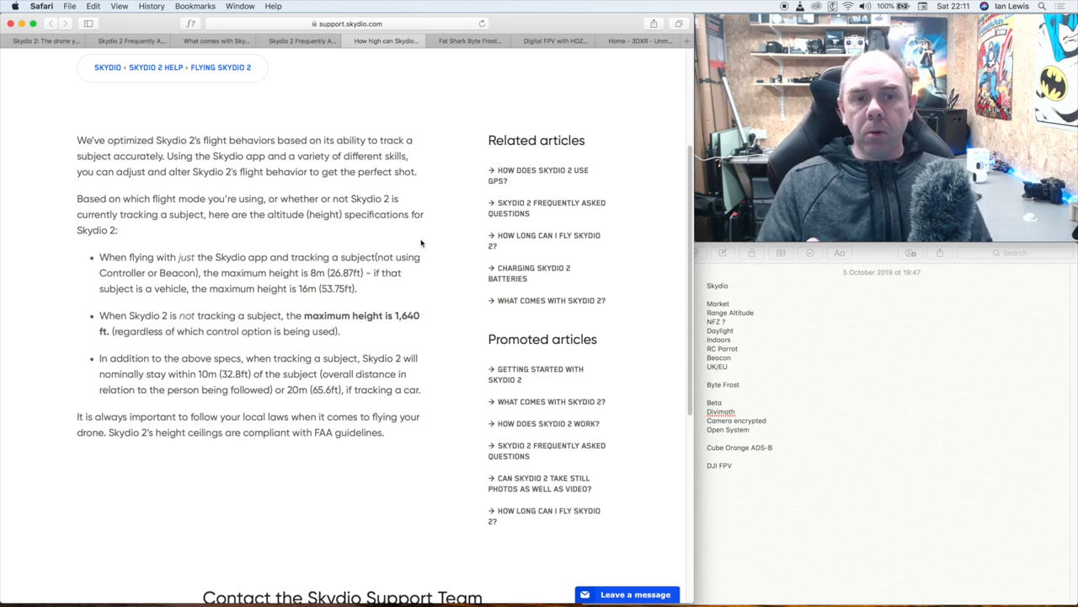
pyautogui.moveTo(412, 233)
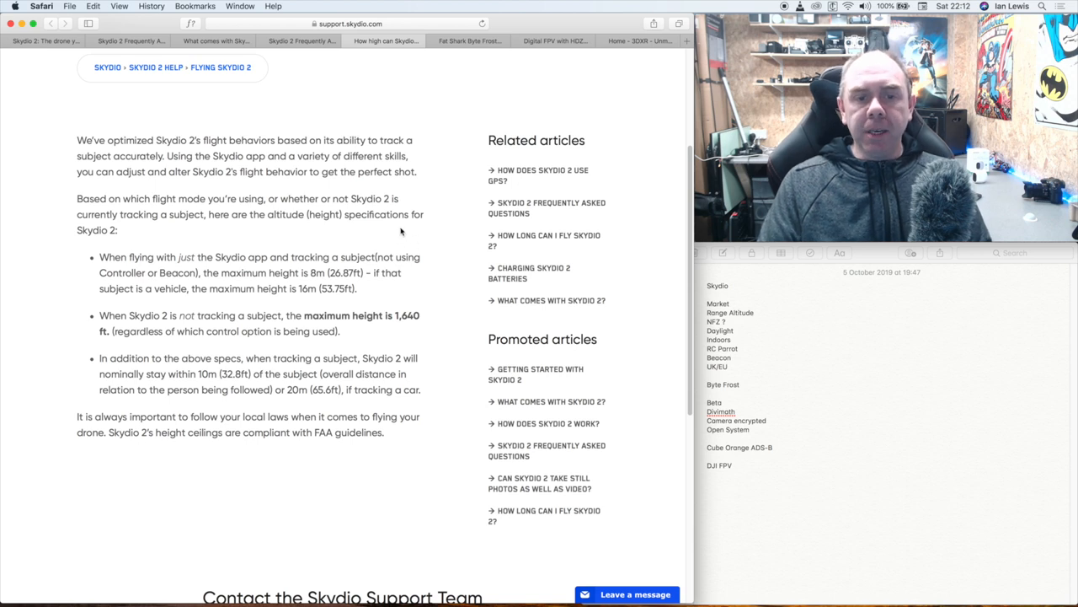
pyautogui.moveTo(393, 236)
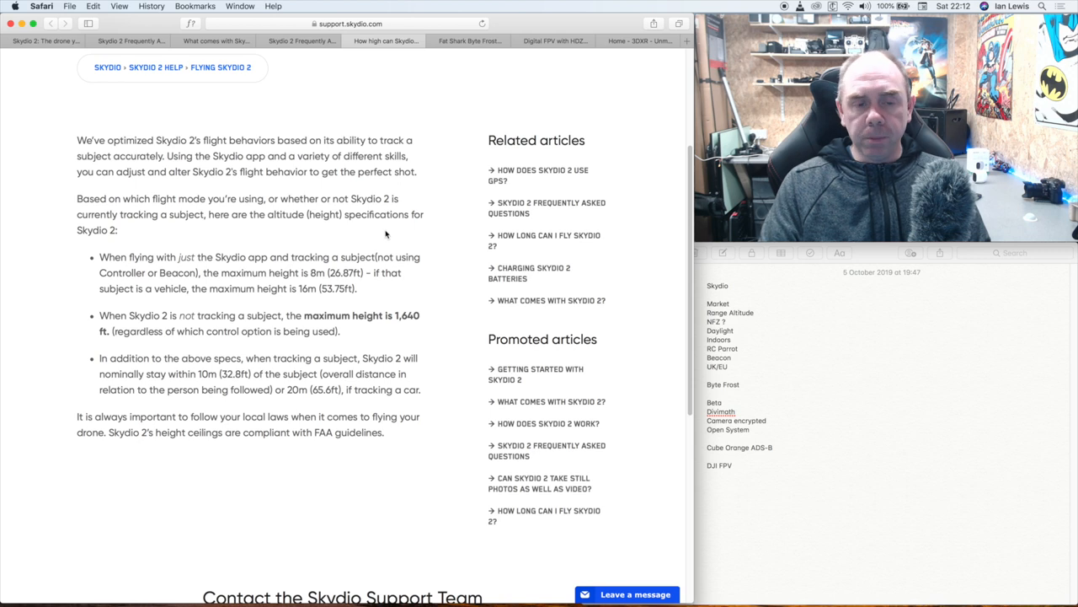
pyautogui.moveTo(372, 246)
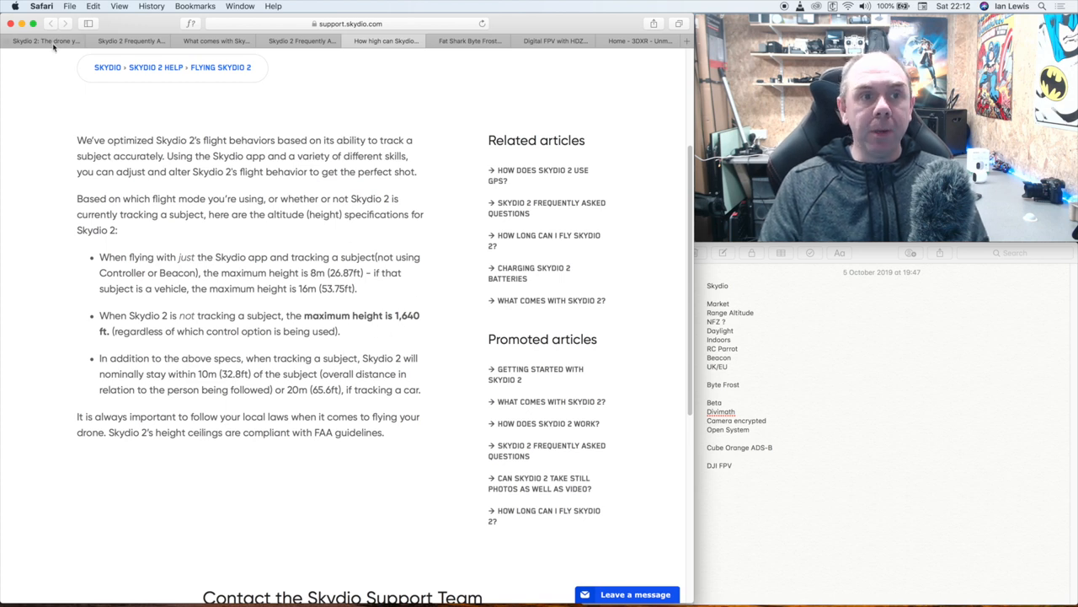
pyautogui.moveTo(42, 40)
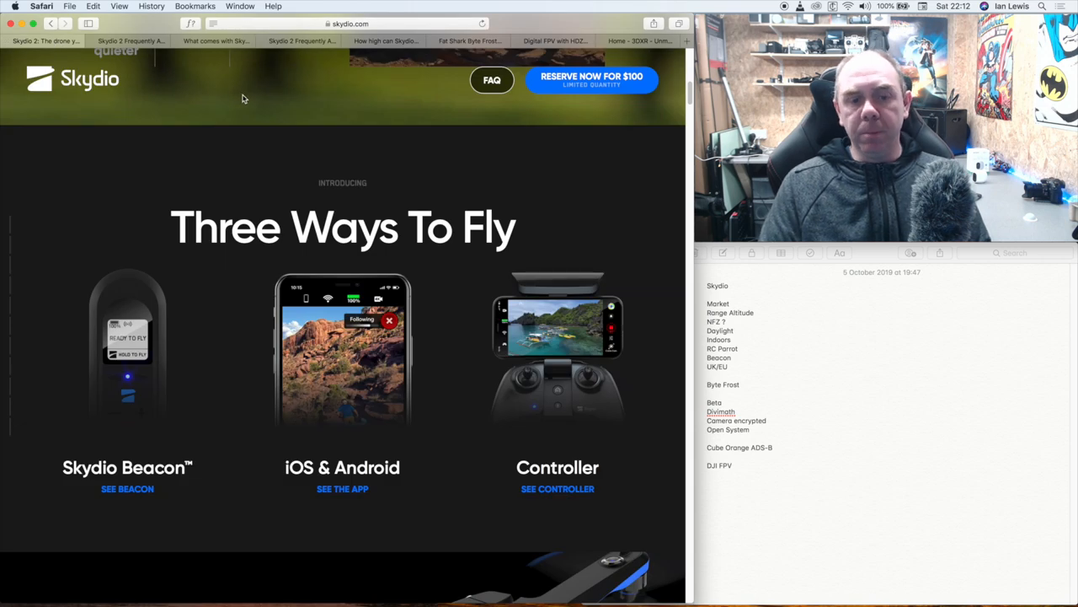
# Scroll down the Skydio 2 page through the Three Ways To Fly and AI technology sections.
pyautogui.scroll(-3)
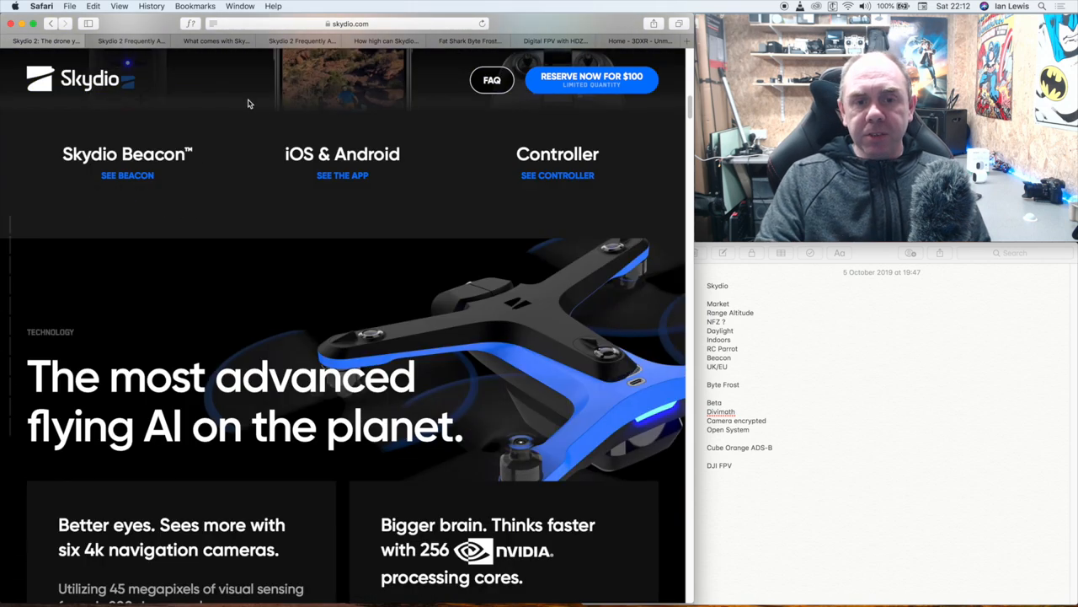
pyautogui.scroll(-3)
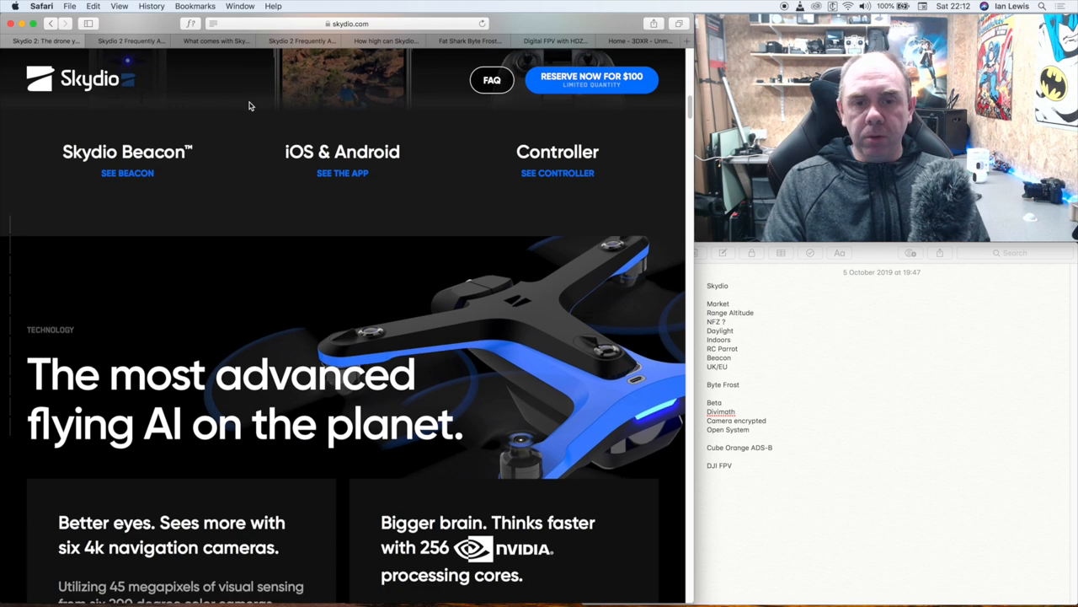
pyautogui.scroll(-3)
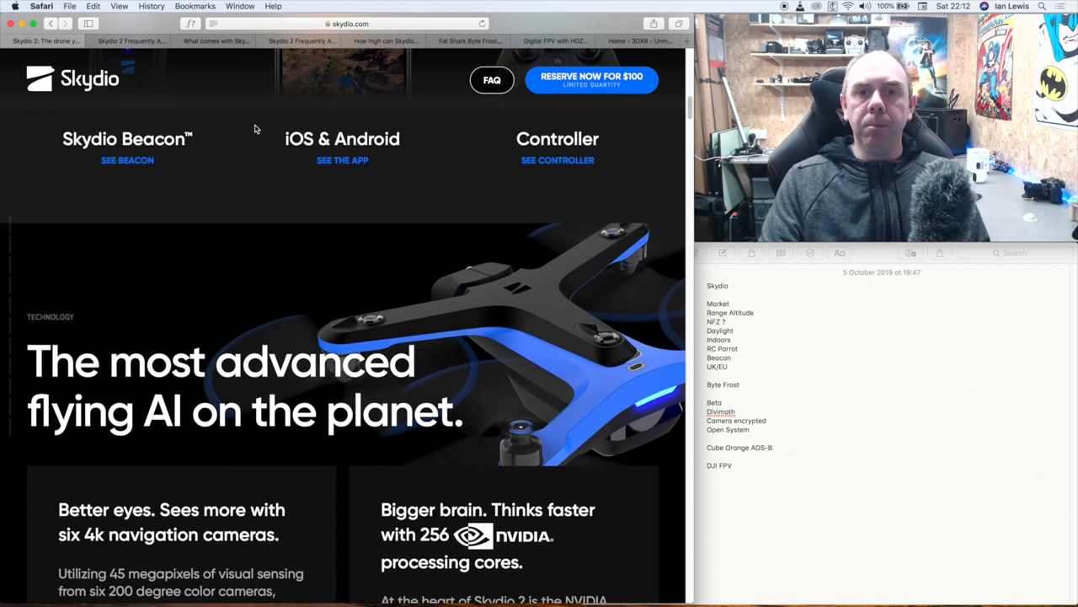
pyautogui.moveTo(233, 142)
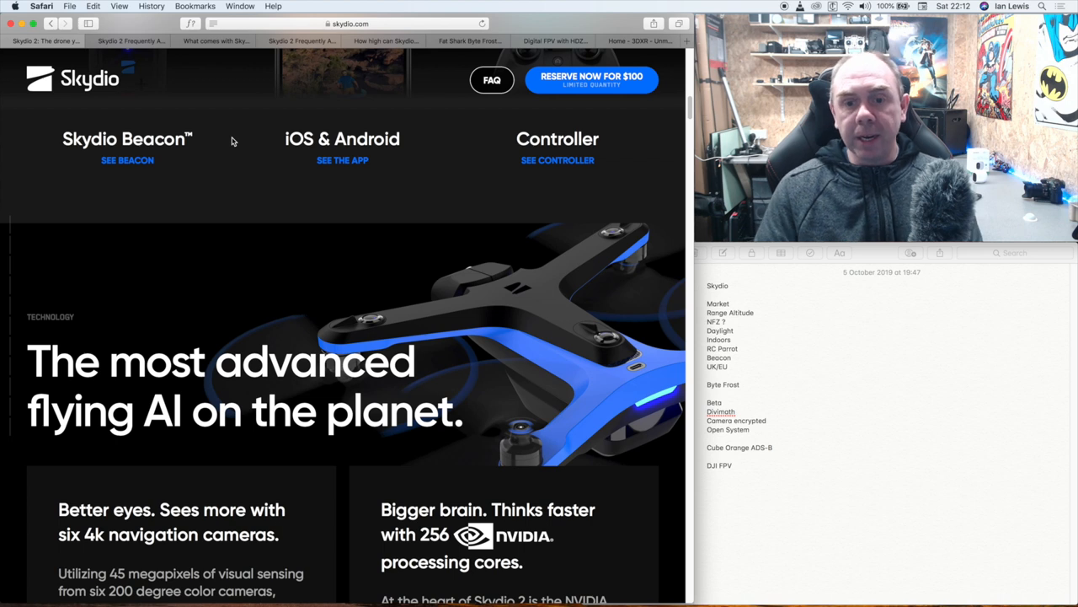
pyautogui.moveTo(320, 180)
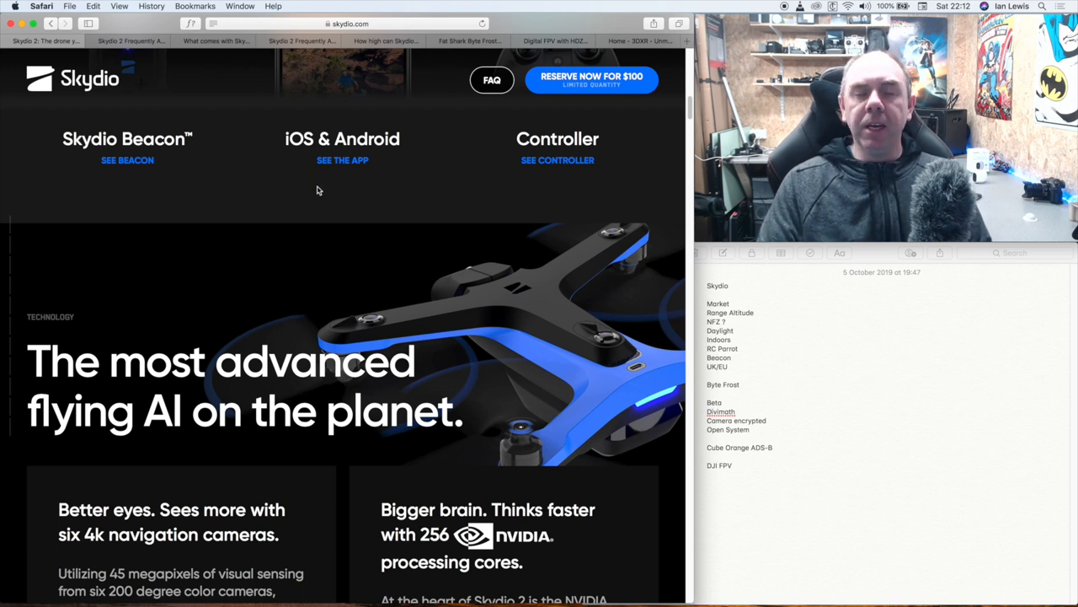
pyautogui.scroll(-3)
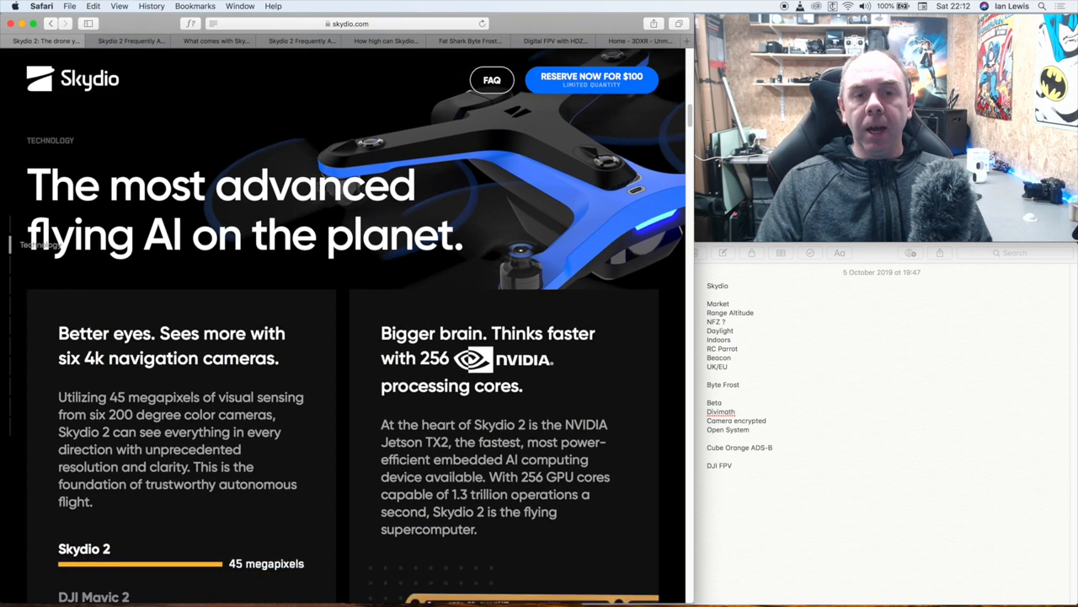
# Continue down past the camera section to 'Fly fearless with Controller'.
pyautogui.scroll(-3)
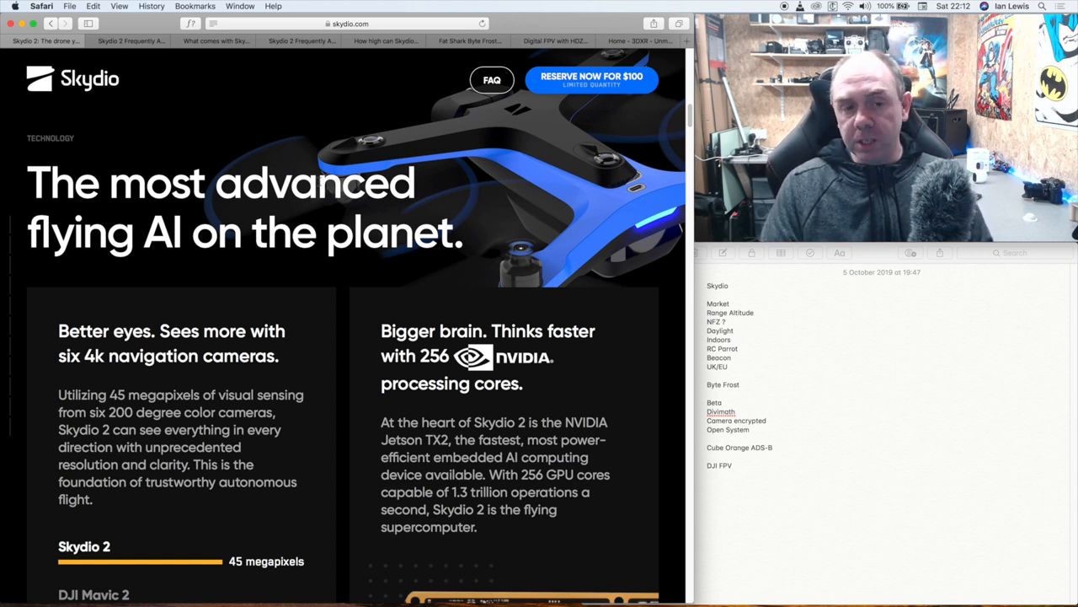
pyautogui.scroll(-3)
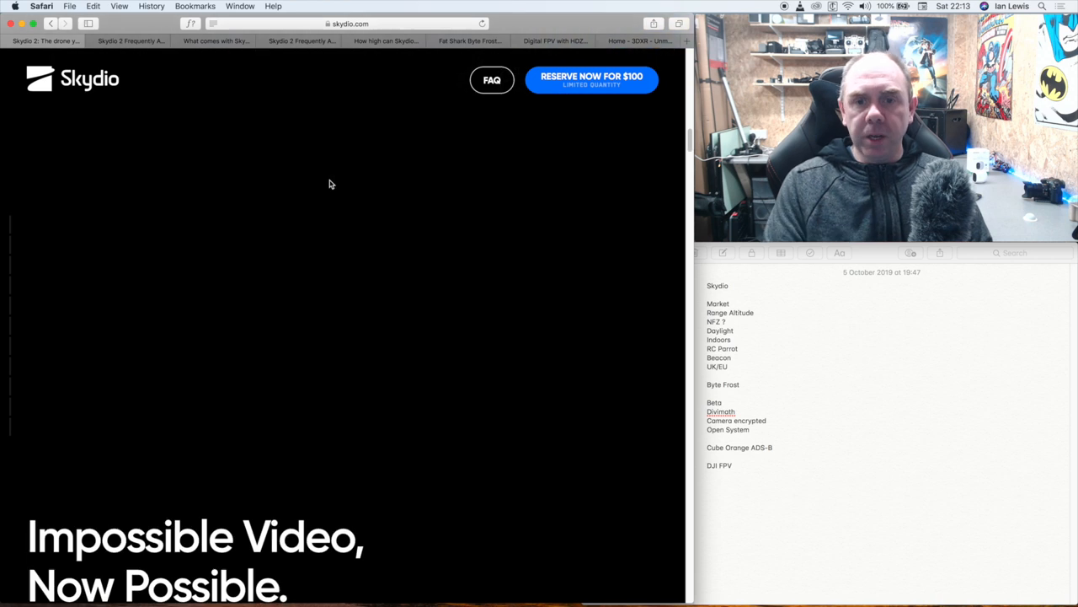
pyautogui.scroll(-3)
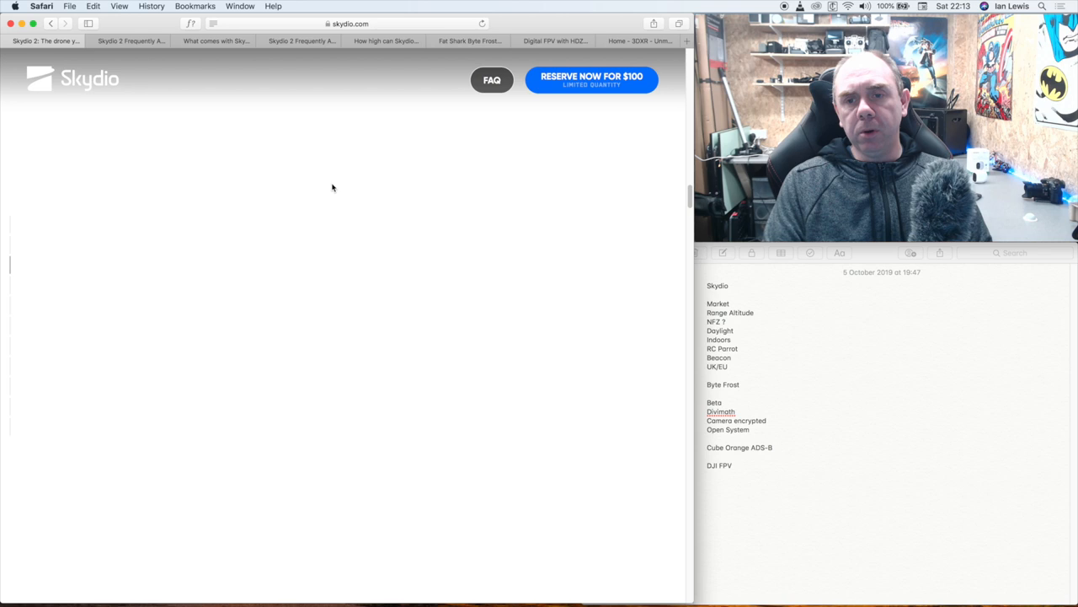
pyautogui.moveTo(414, 215)
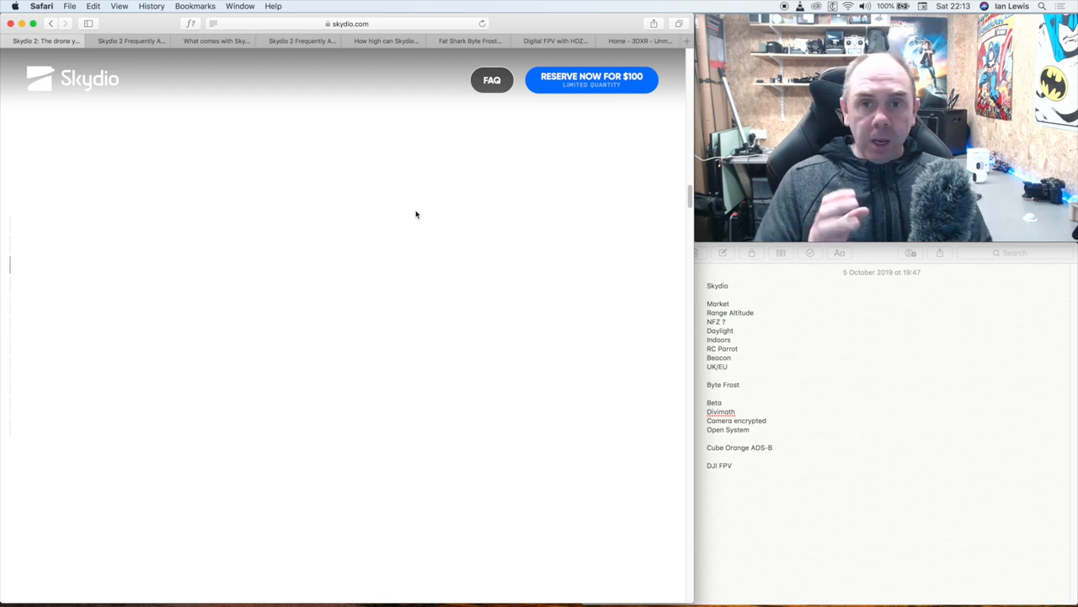
pyautogui.moveTo(690, 199)
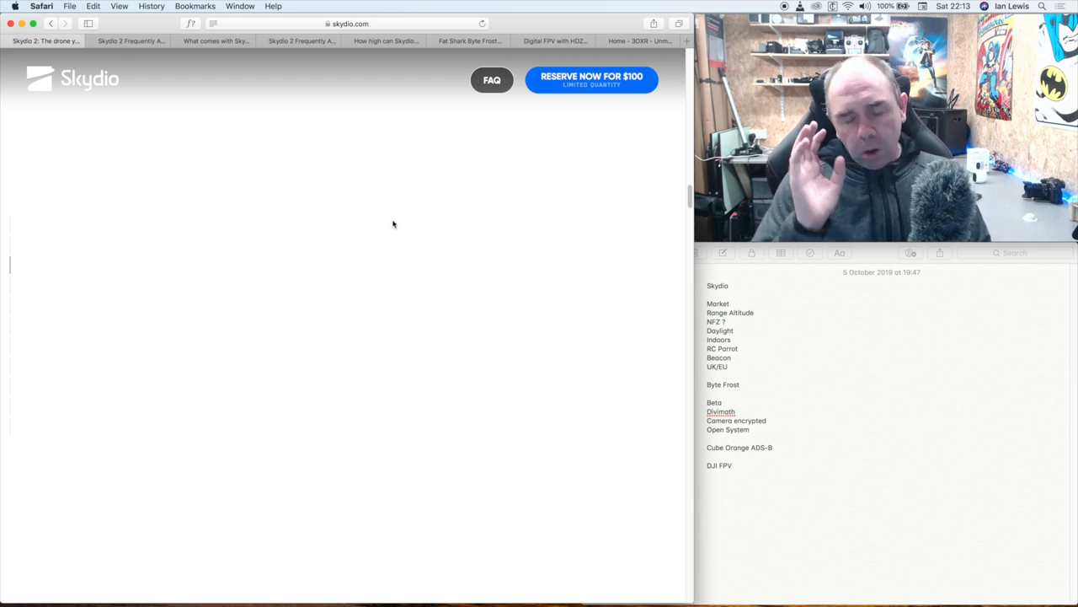
pyautogui.scroll(-3)
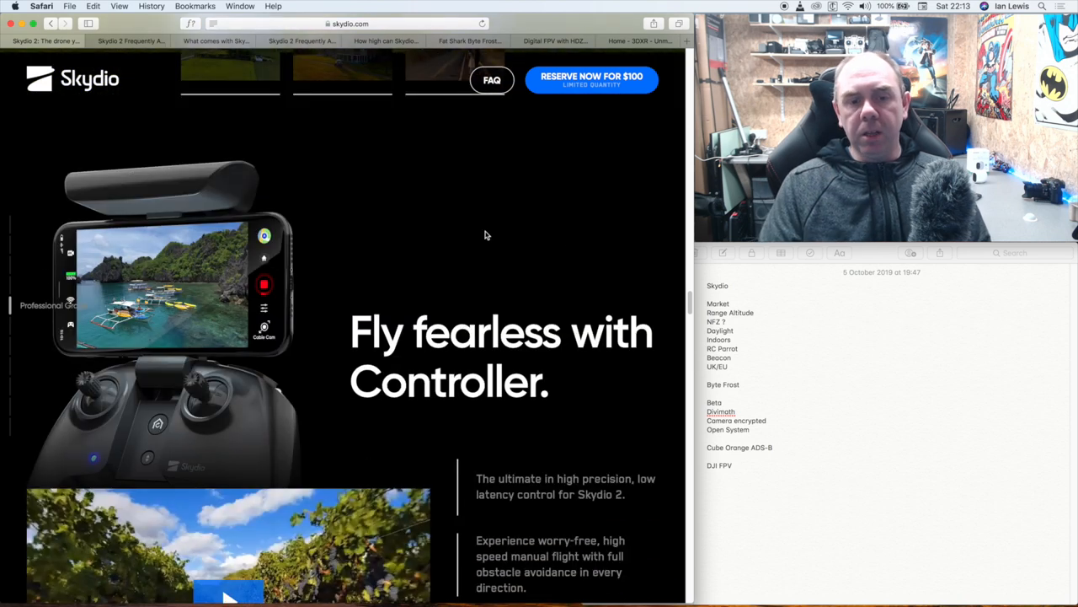
pyautogui.moveTo(458, 242)
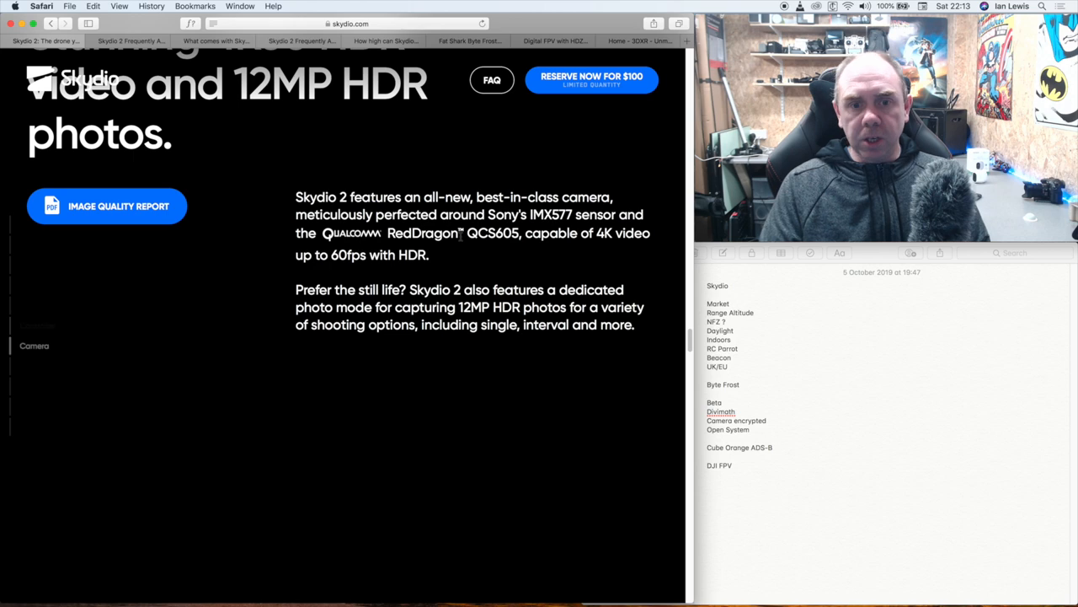
# Scroll to the Skydio 2 Specifications table and select the shutter speed value.
pyautogui.scroll(-3)
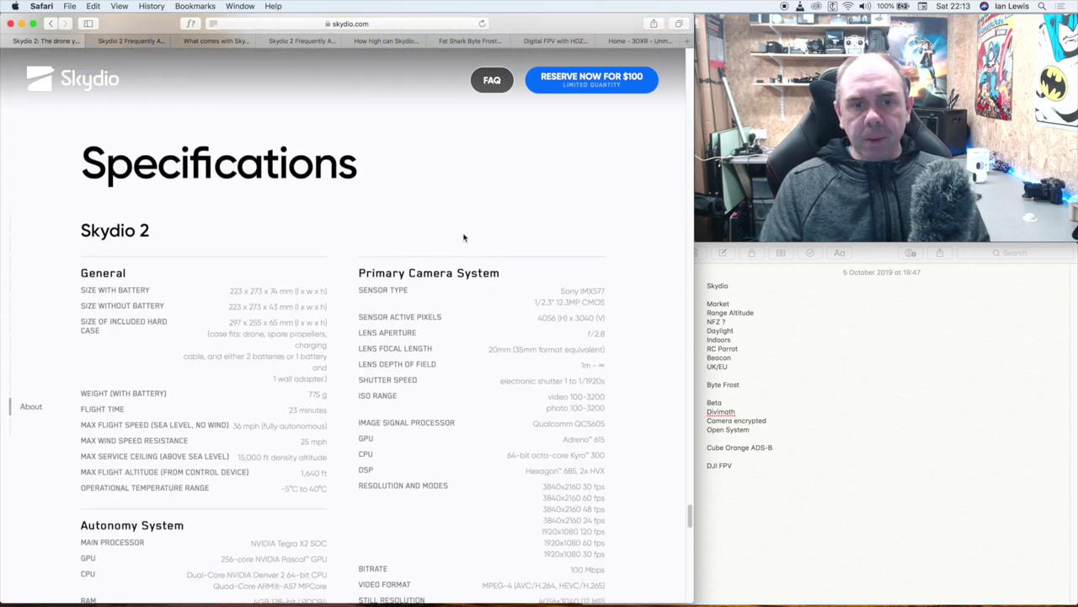
pyautogui.scroll(-3)
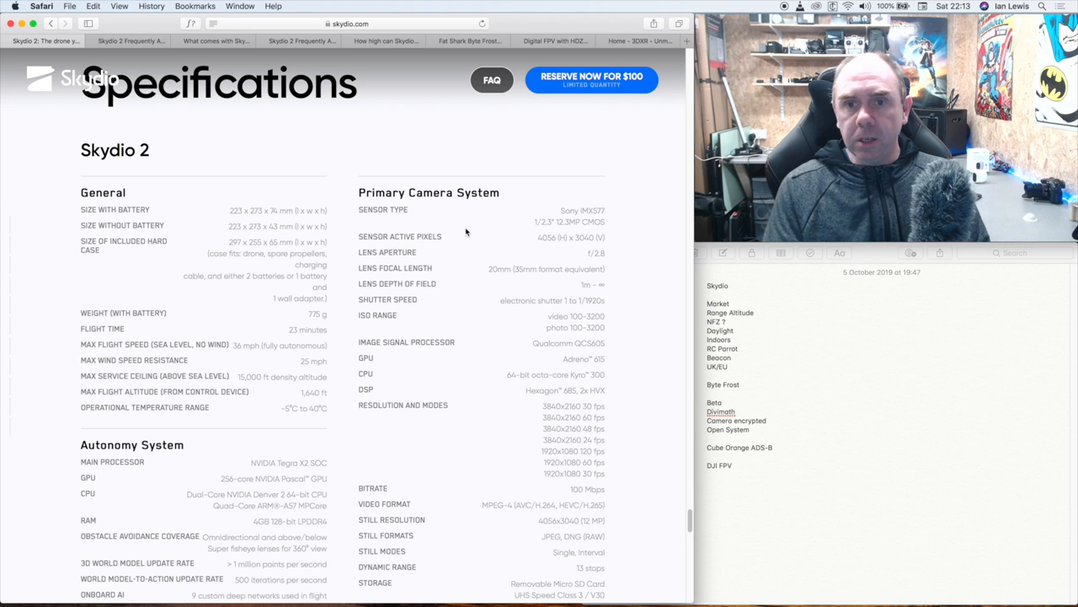
pyautogui.moveTo(384, 229)
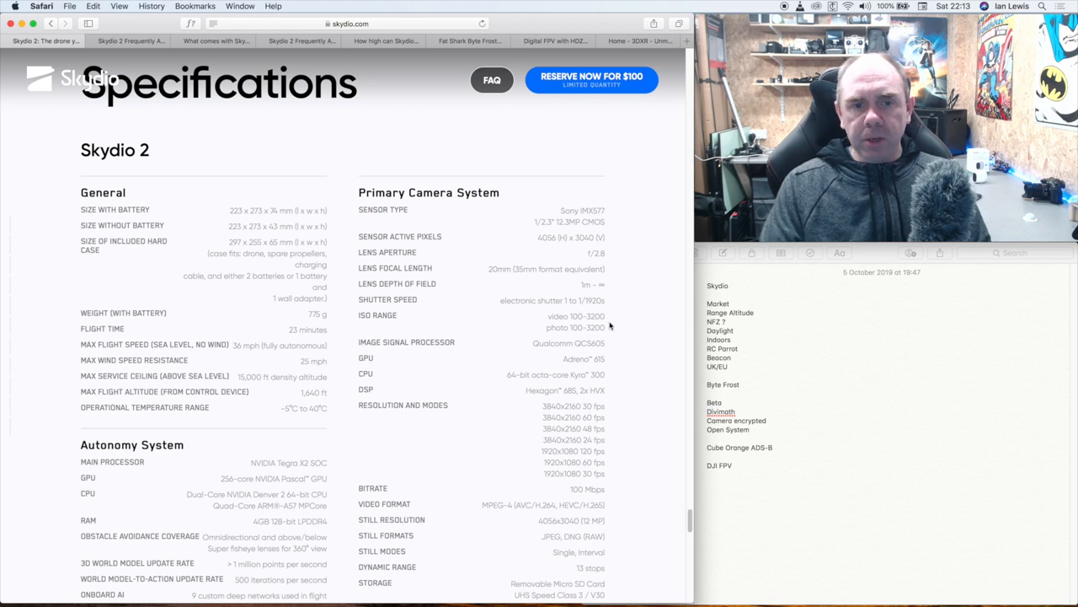
pyautogui.doubleClick(596, 315)
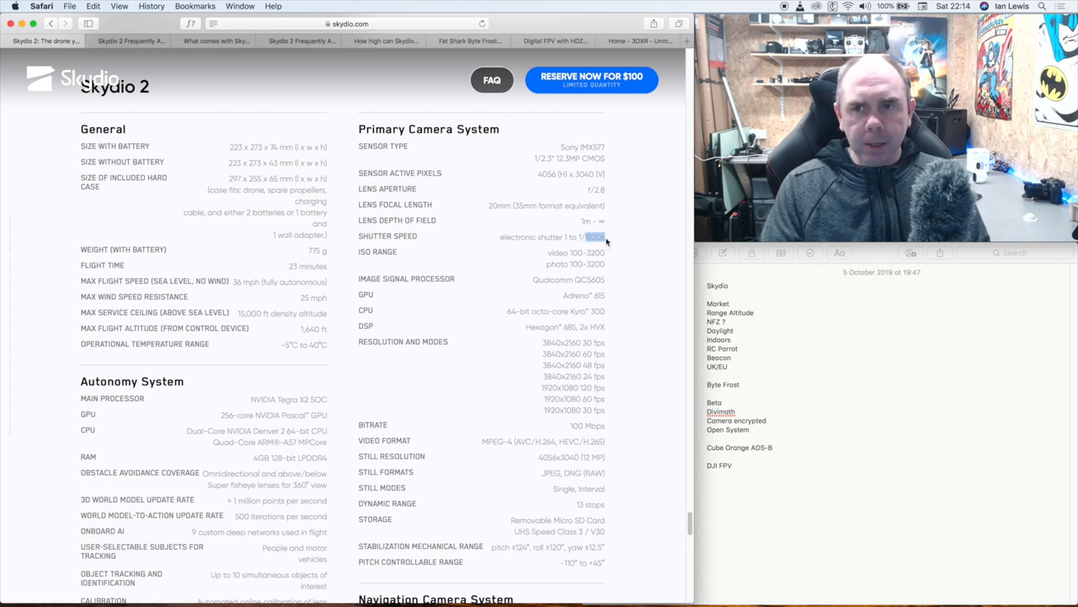
pyautogui.moveTo(475, 257)
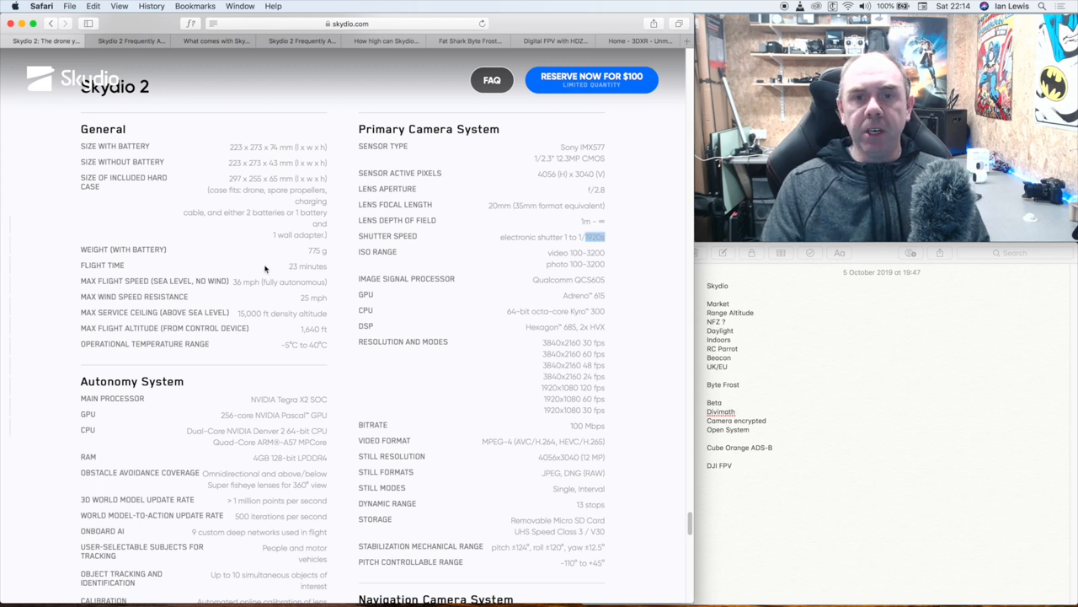
# Scroll back to the top of the Skydio 2 page with the drone and $999 price.
pyautogui.scroll(3)
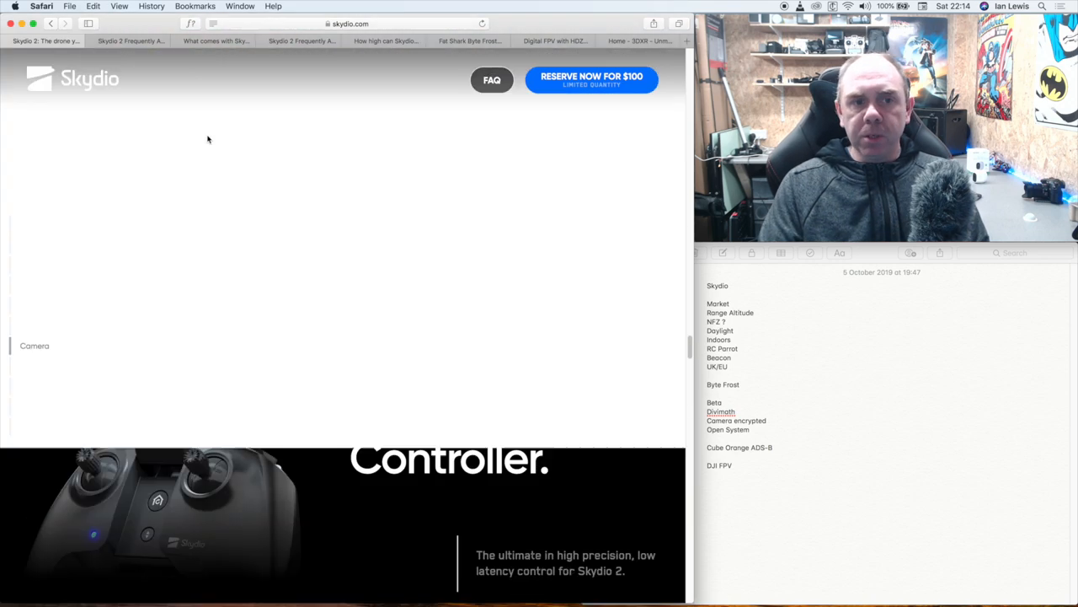
pyautogui.scroll(3)
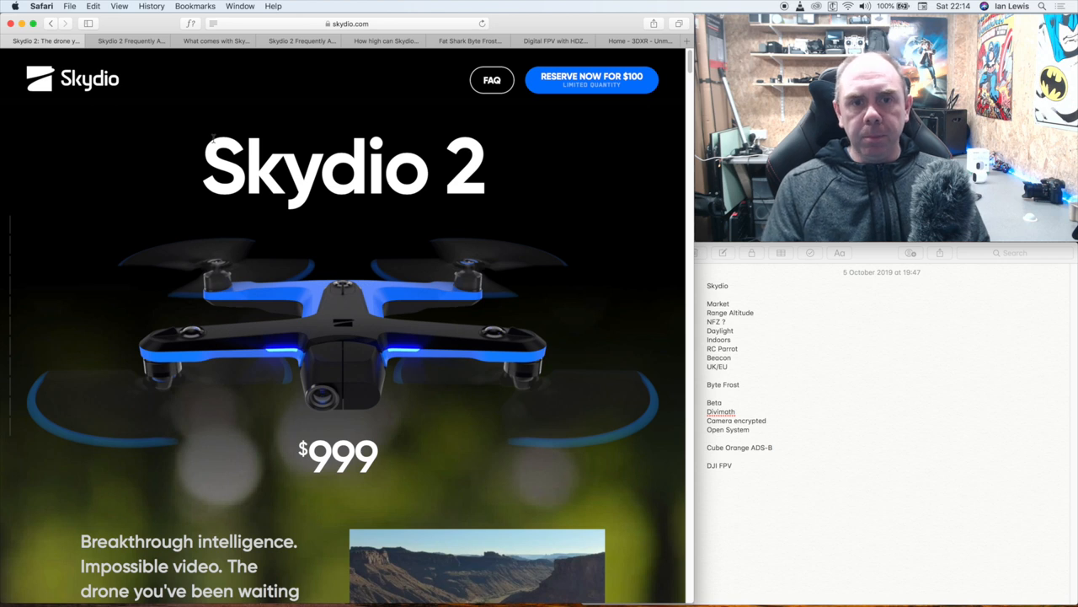
pyautogui.moveTo(391, 266)
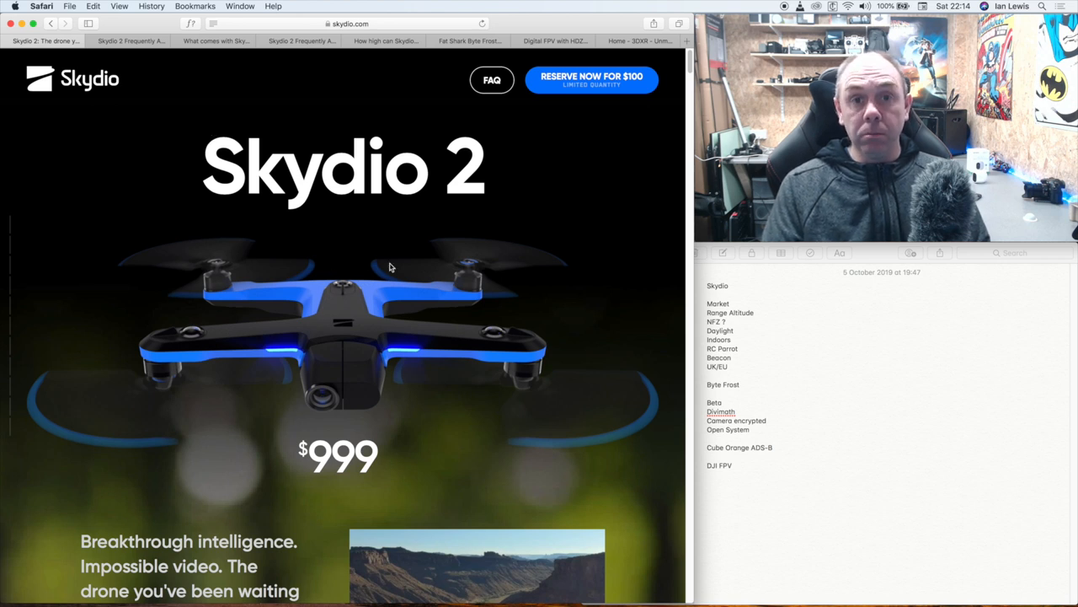
pyautogui.moveTo(155, 320)
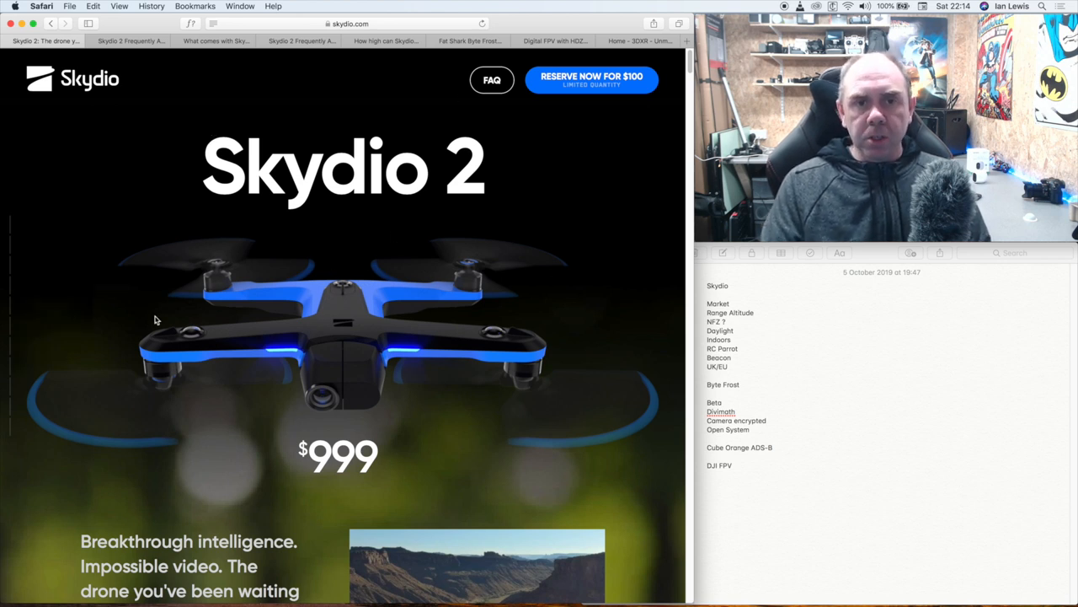
pyautogui.moveTo(307, 252)
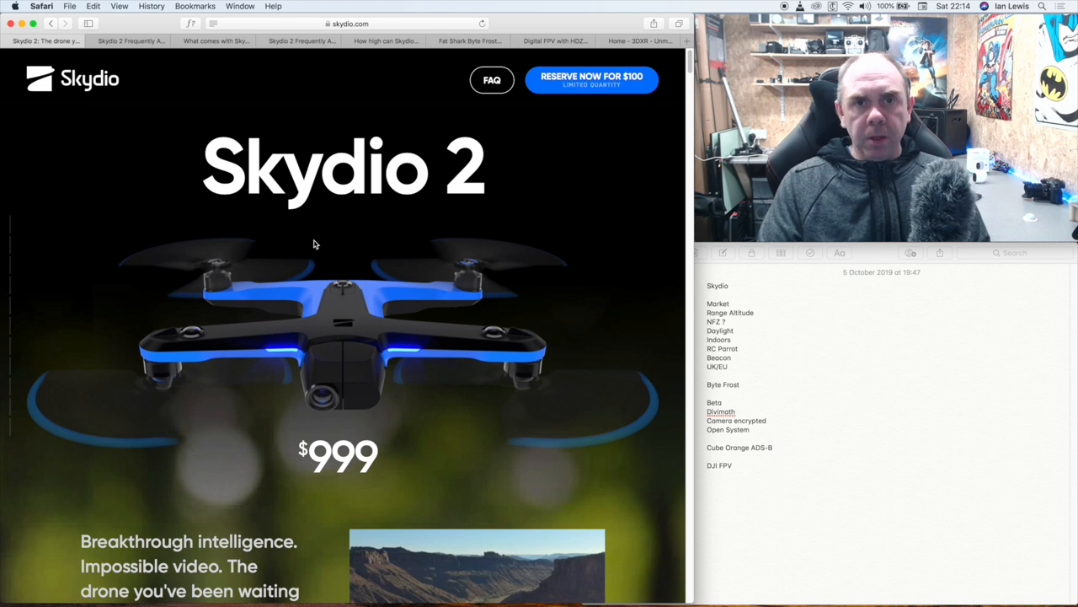
pyautogui.moveTo(425, 240)
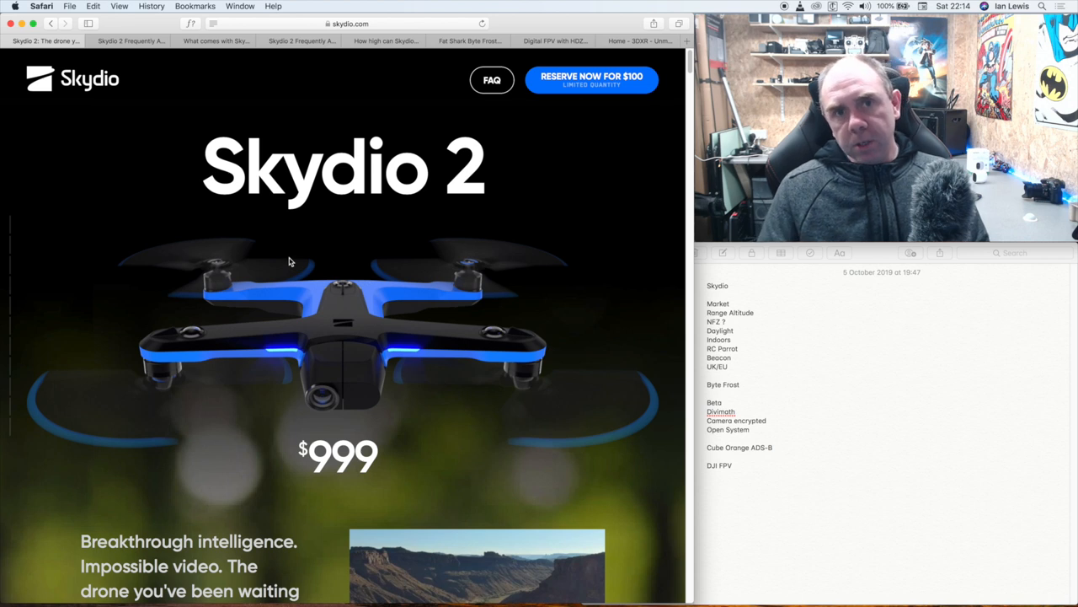
pyautogui.moveTo(310, 278)
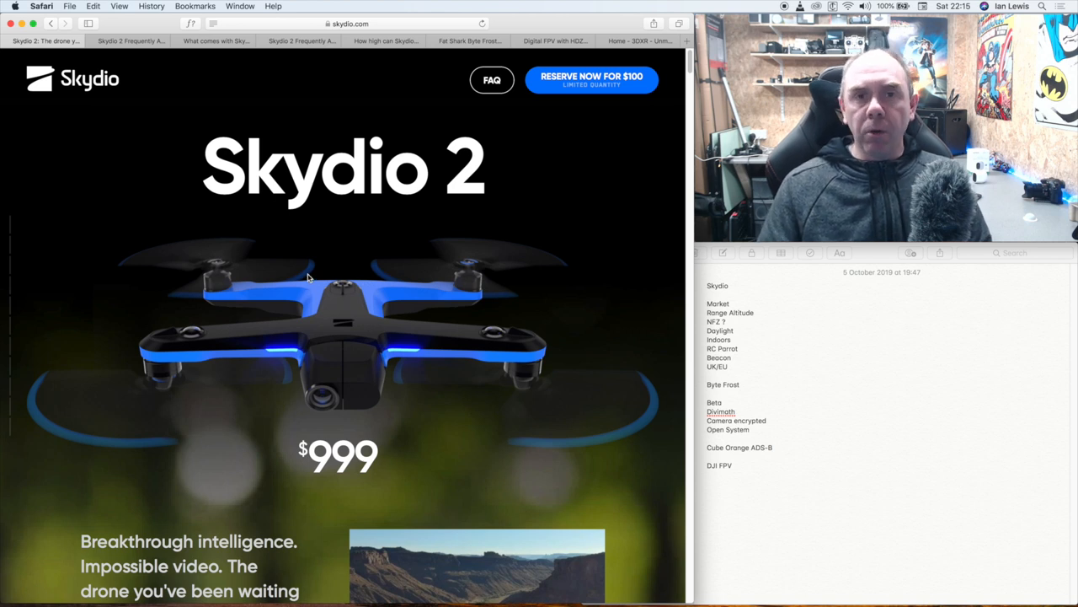
pyautogui.moveTo(310, 280)
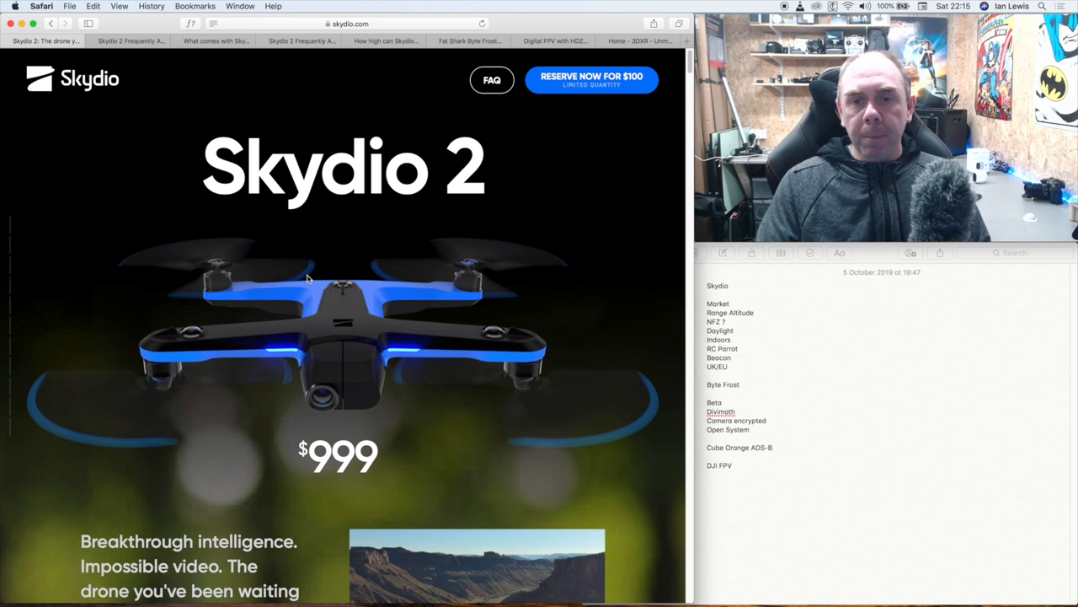
pyautogui.moveTo(361, 283)
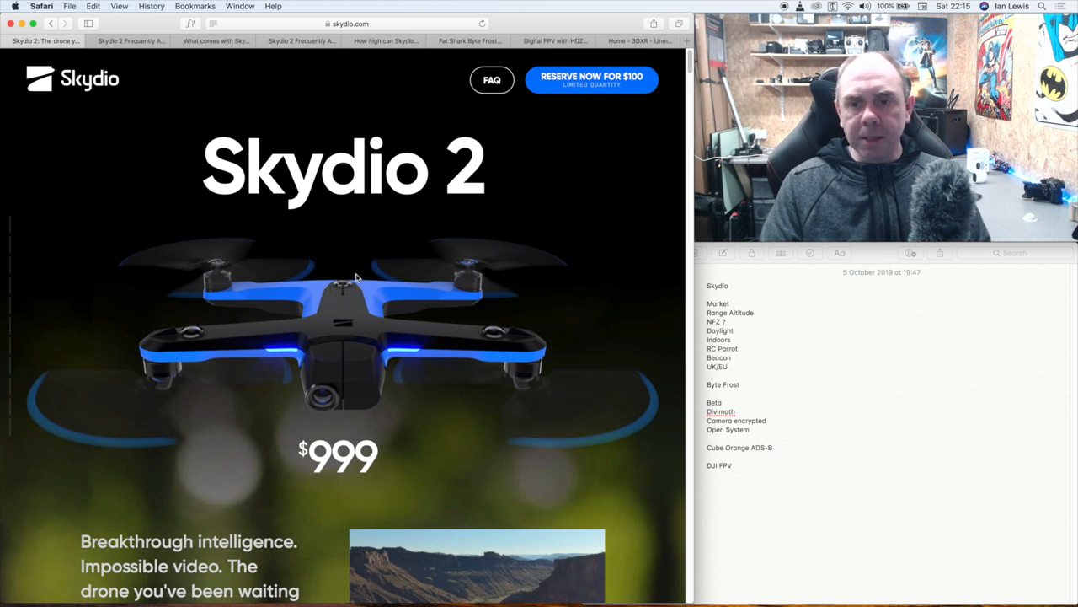
pyautogui.moveTo(795, 349)
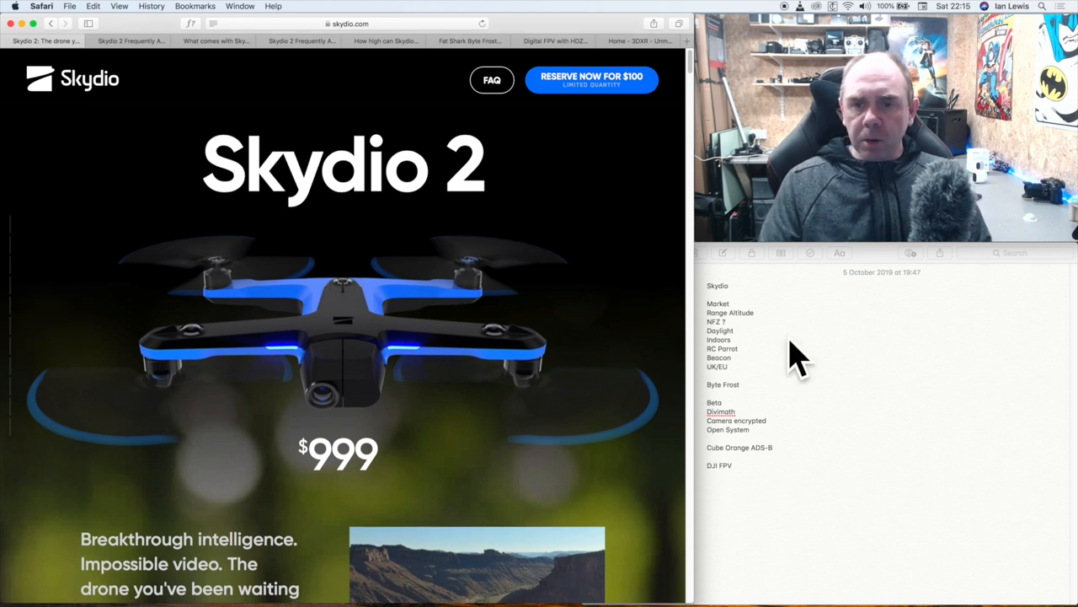
pyautogui.moveTo(447, 345)
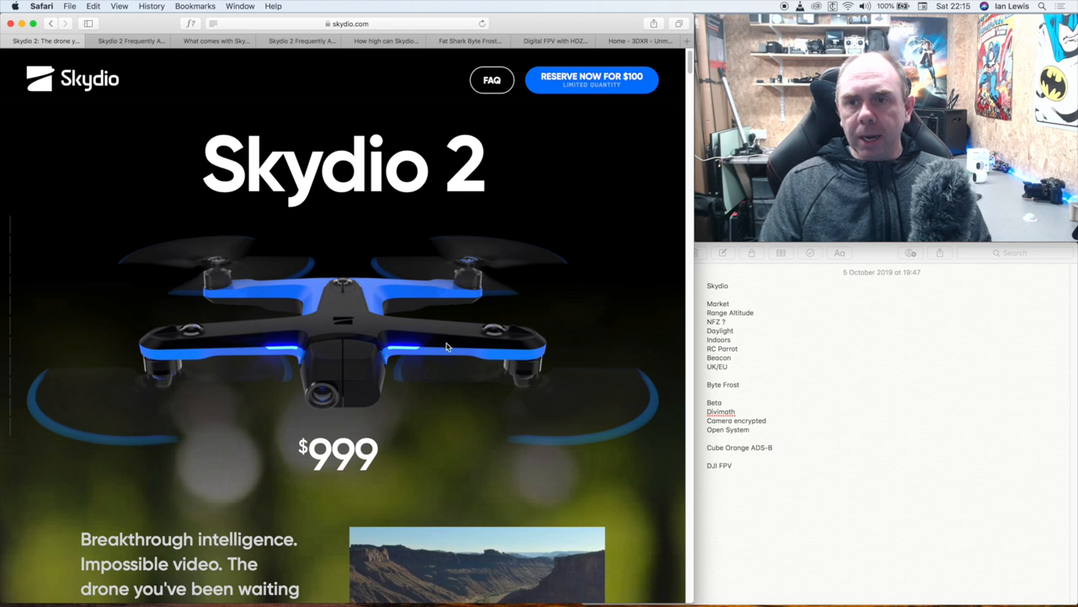
pyautogui.moveTo(374, 332)
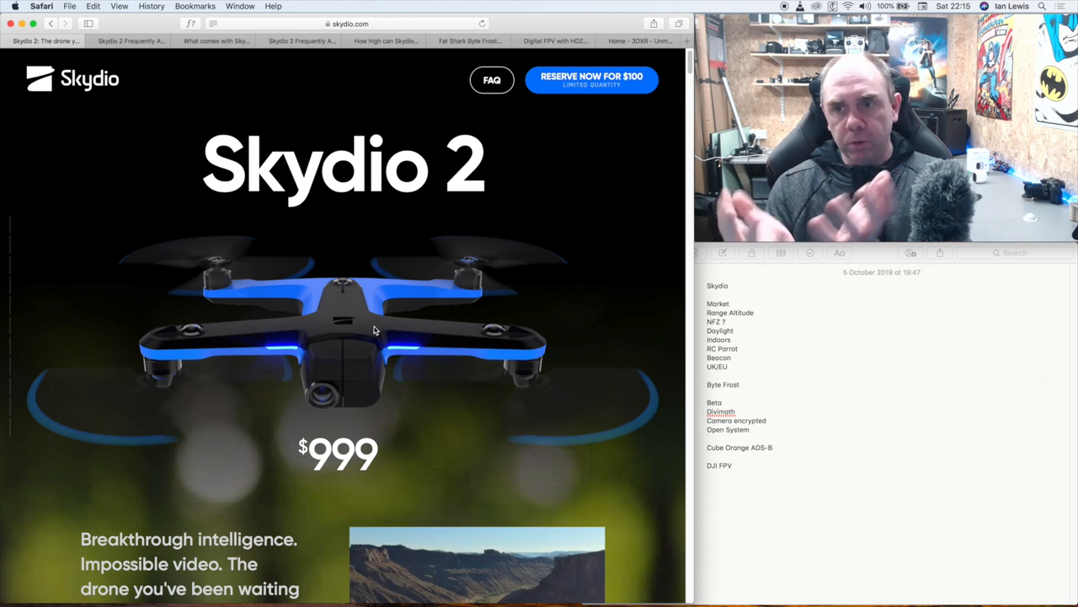
pyautogui.moveTo(319, 315)
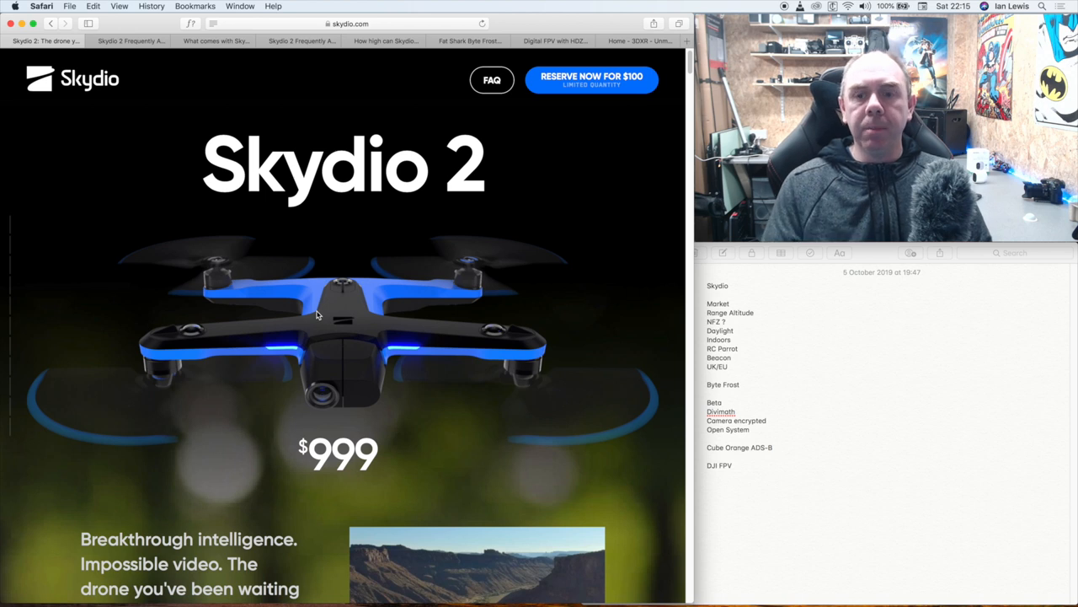
pyautogui.moveTo(344, 324)
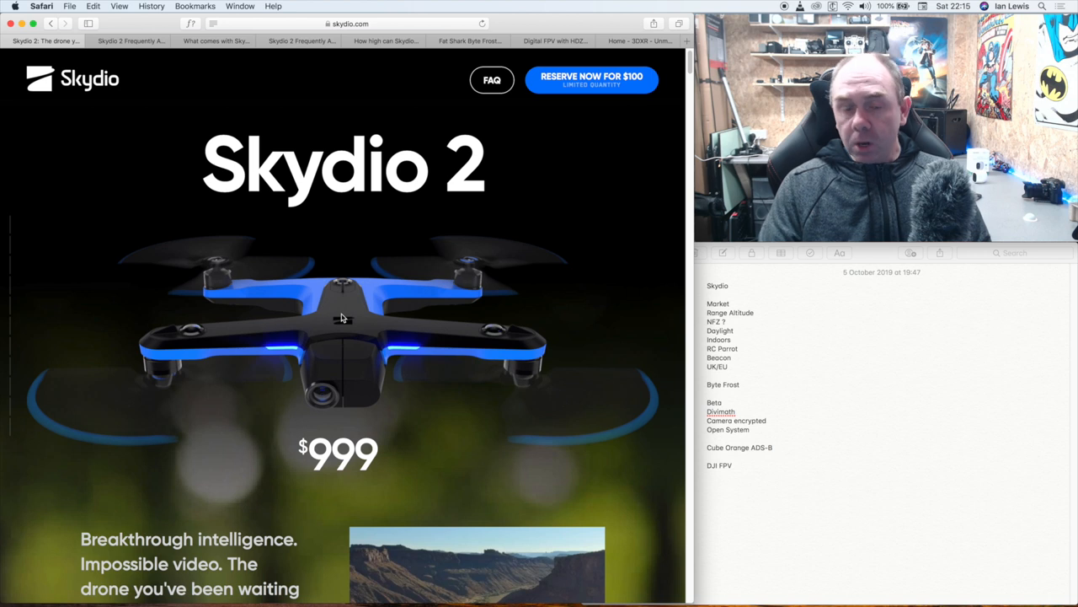
pyautogui.moveTo(344, 324)
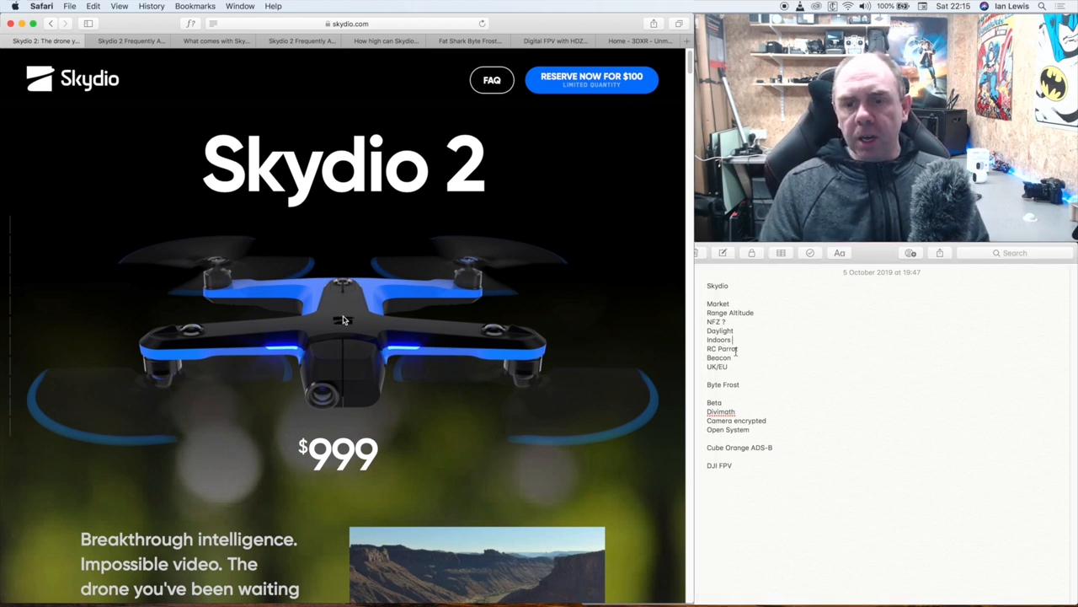
pyautogui.doubleClick(721, 347)
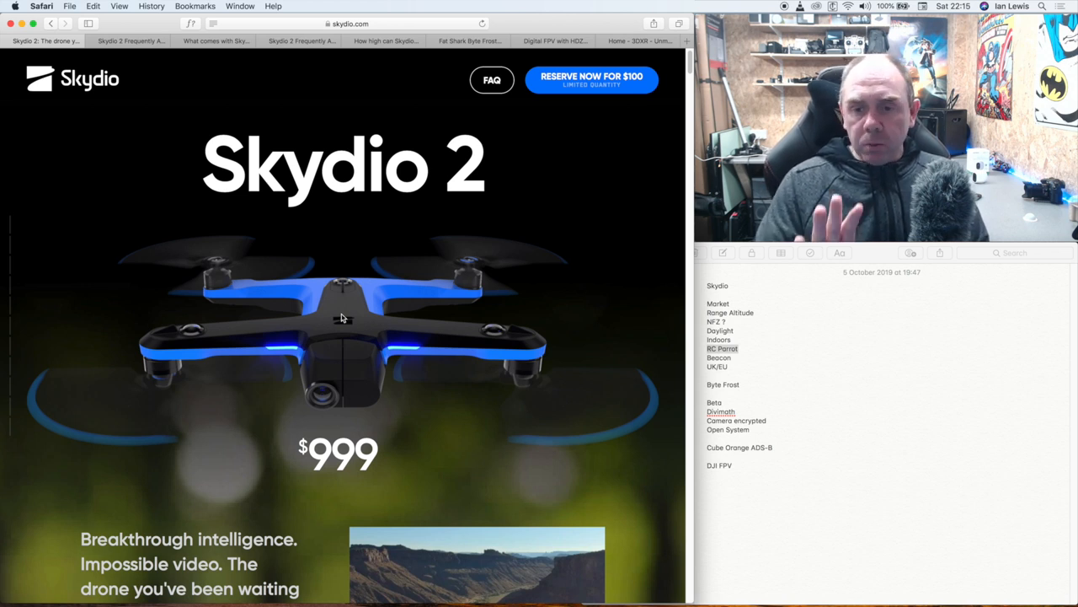
pyautogui.moveTo(445, 347)
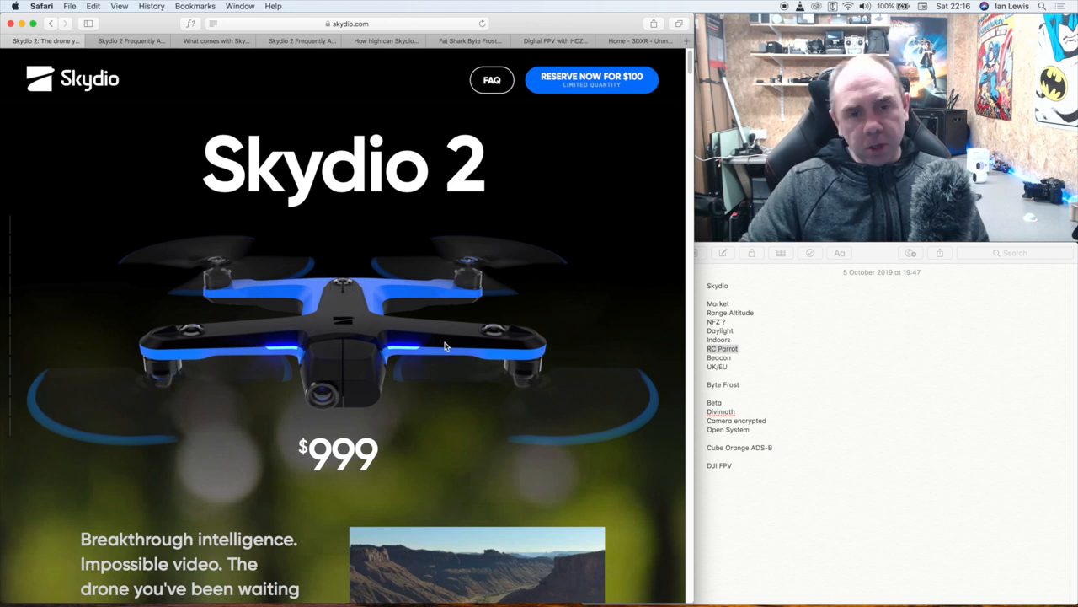
pyautogui.moveTo(362, 168)
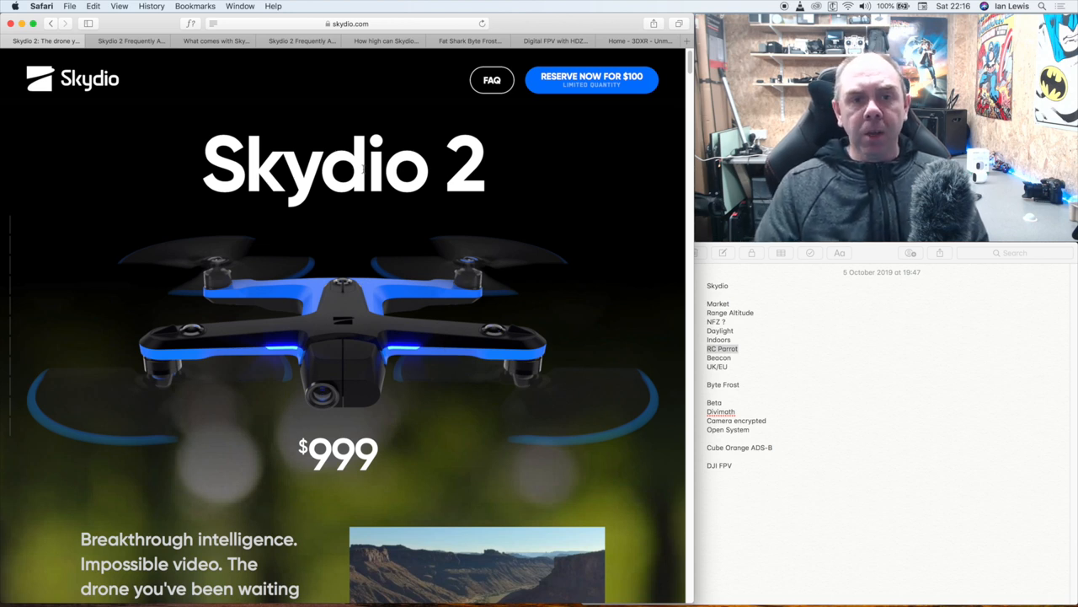
pyautogui.moveTo(520, 91)
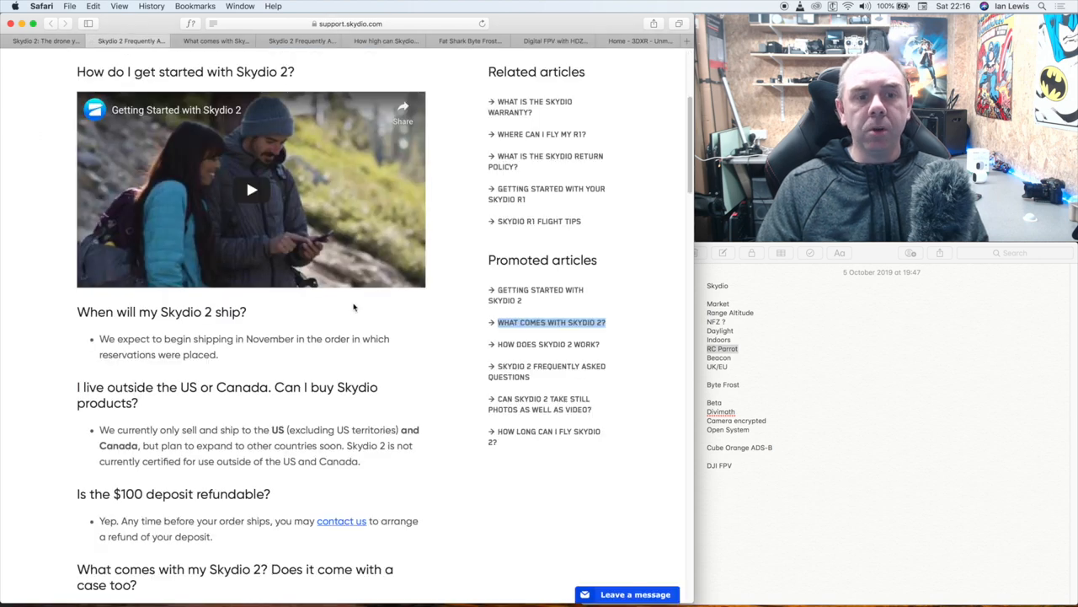
pyautogui.scroll(-3)
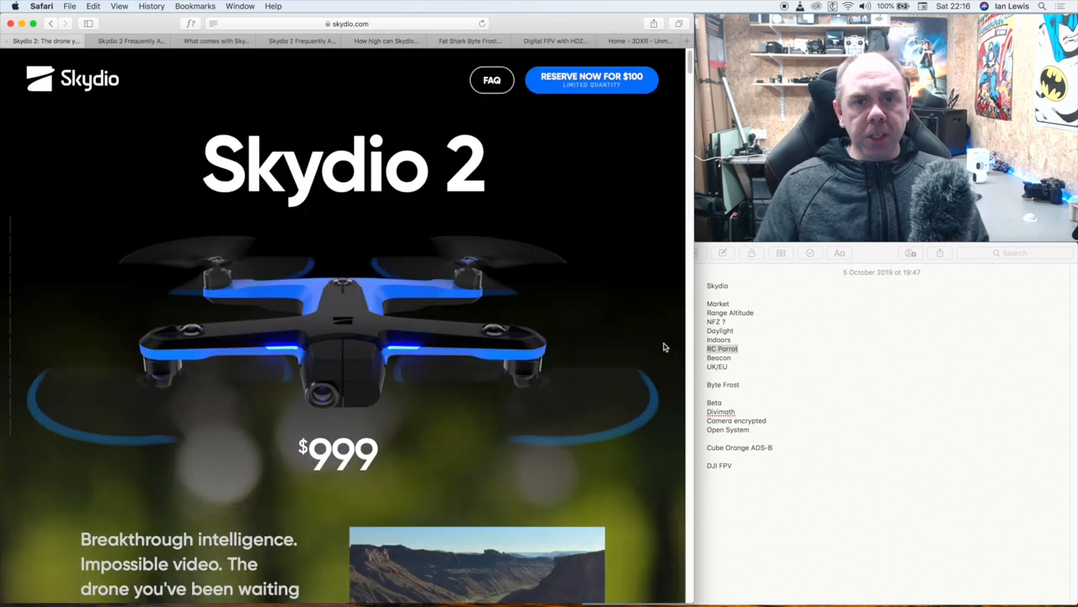
pyautogui.moveTo(351, 361)
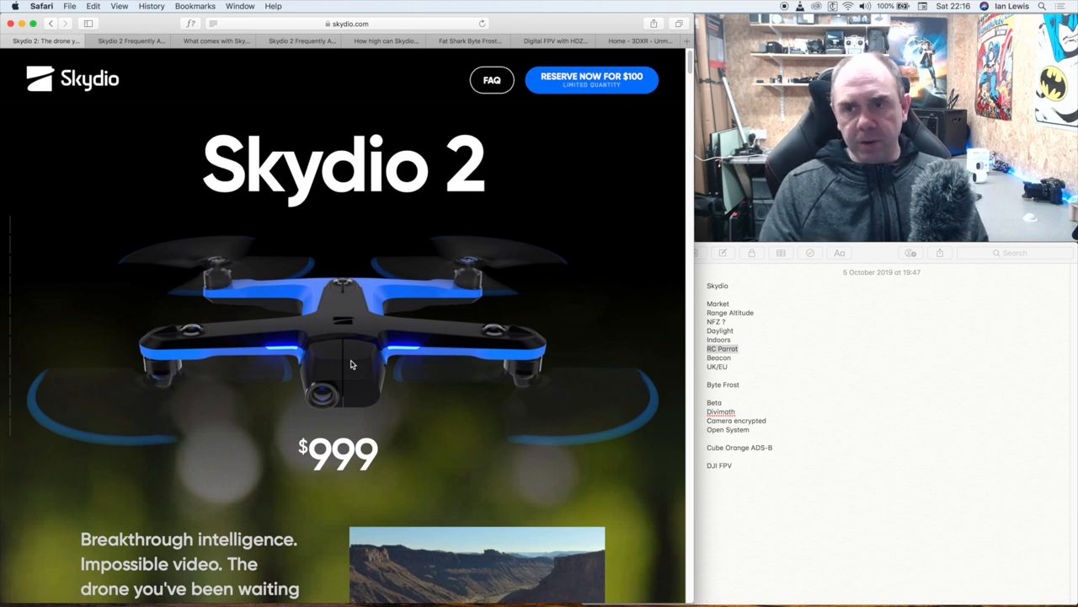
pyautogui.moveTo(401, 382)
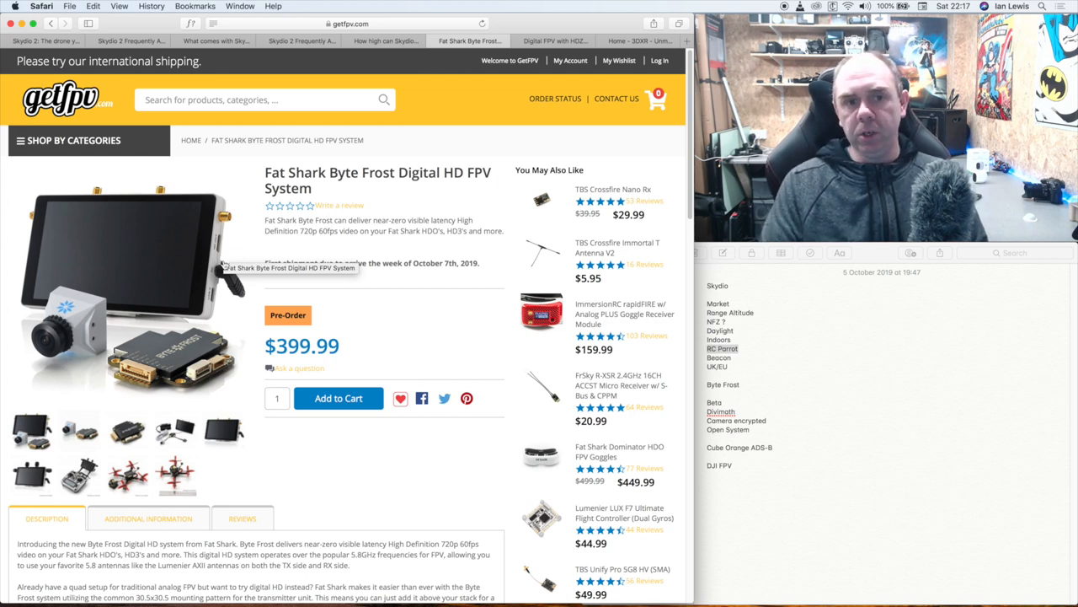
pyautogui.moveTo(240, 256)
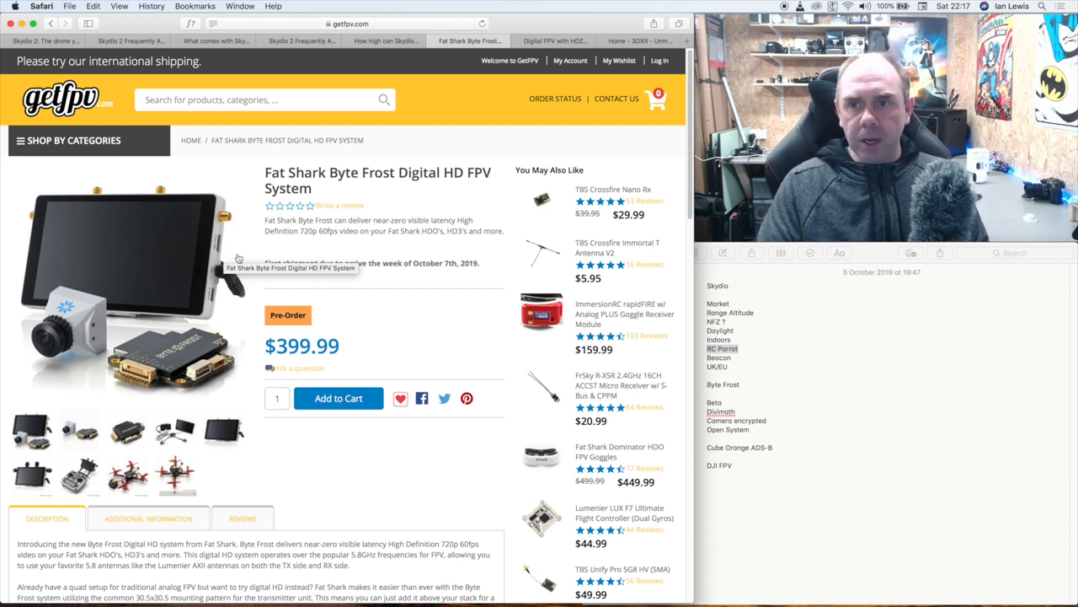
pyautogui.moveTo(240, 266)
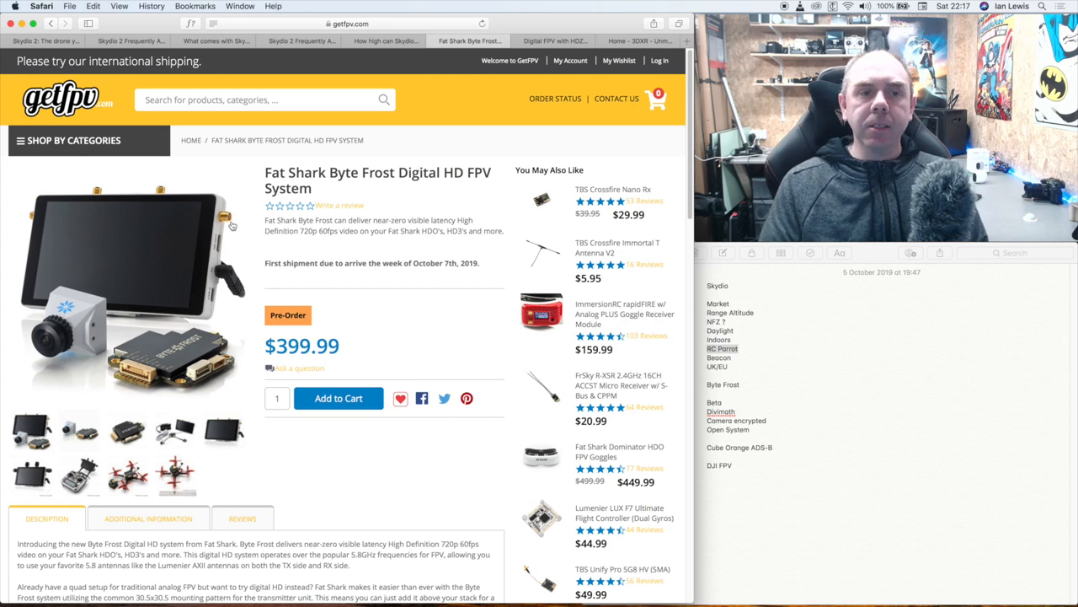
pyautogui.moveTo(236, 238)
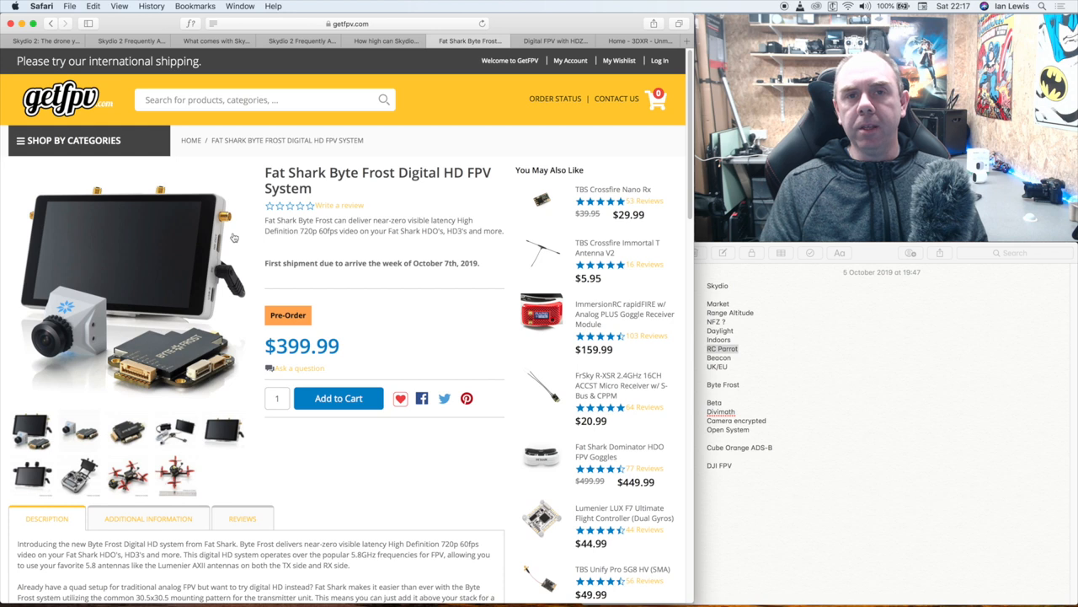
pyautogui.moveTo(361, 295)
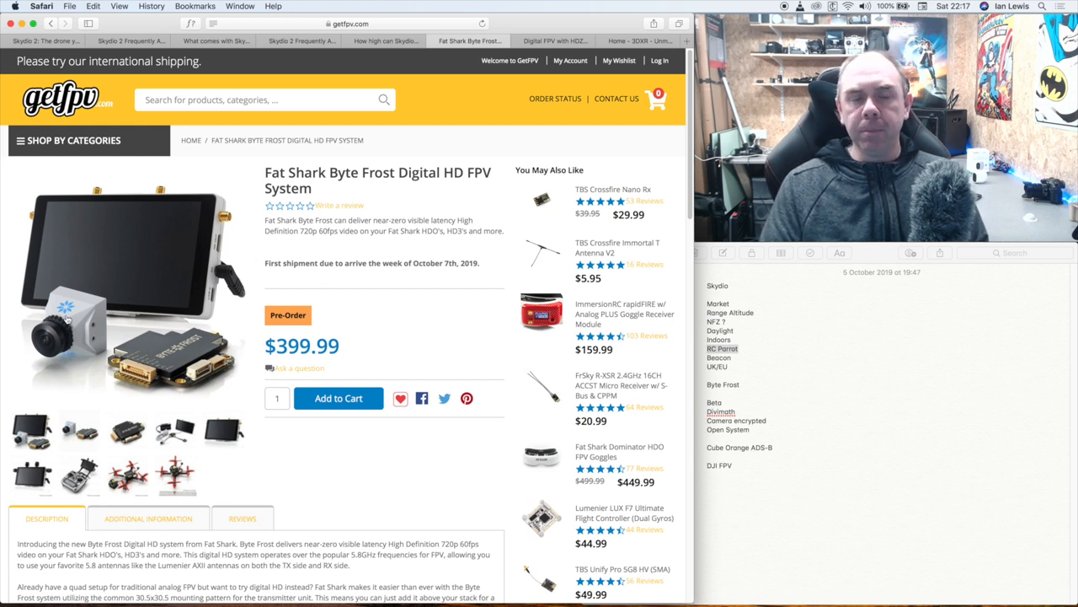
pyautogui.moveTo(67, 312)
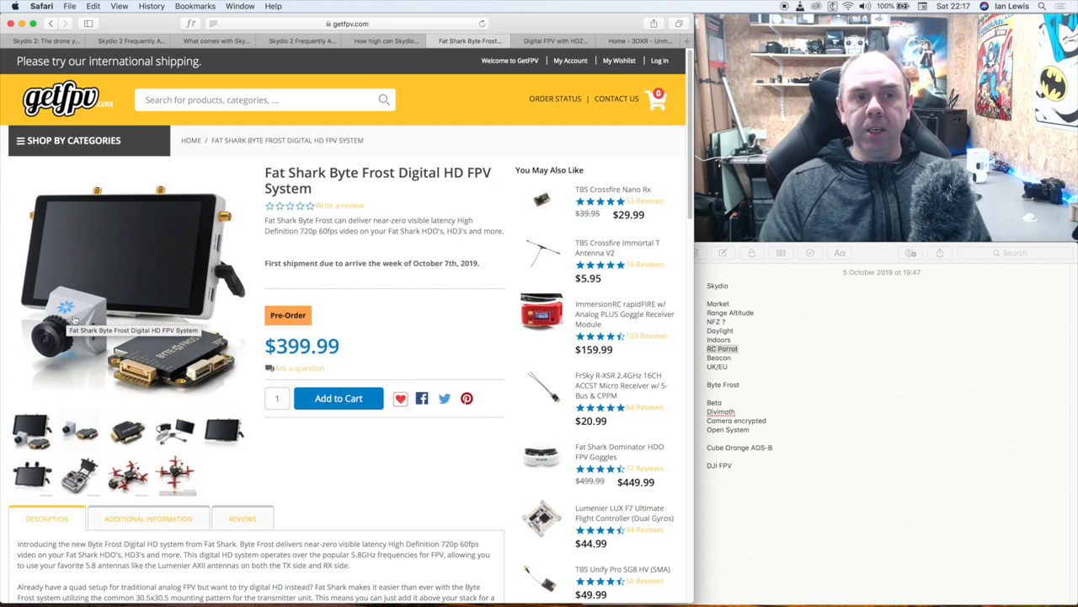
pyautogui.moveTo(162, 303)
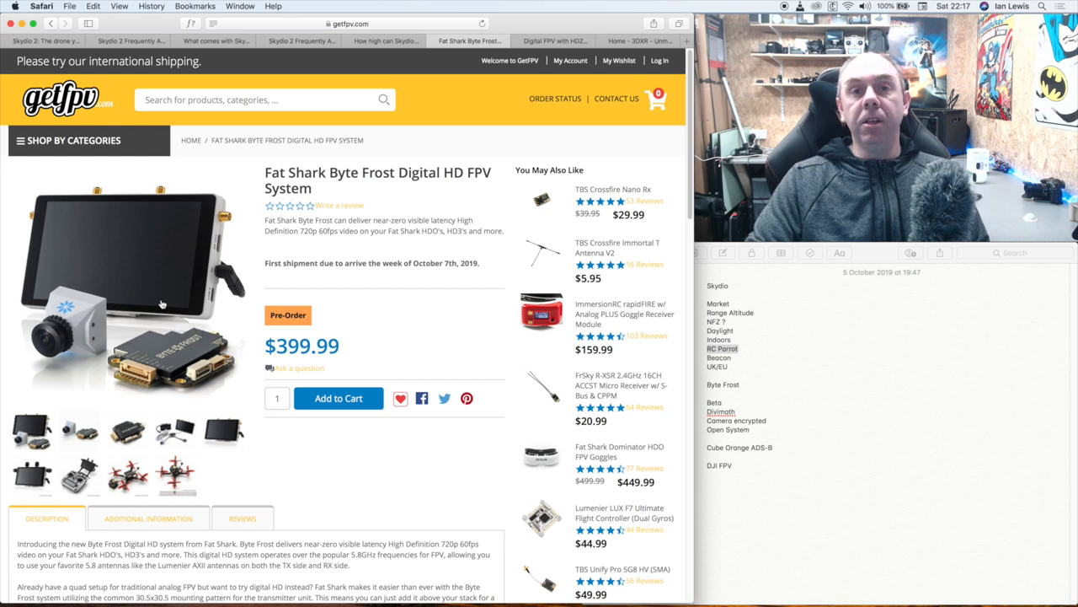
pyautogui.moveTo(168, 300)
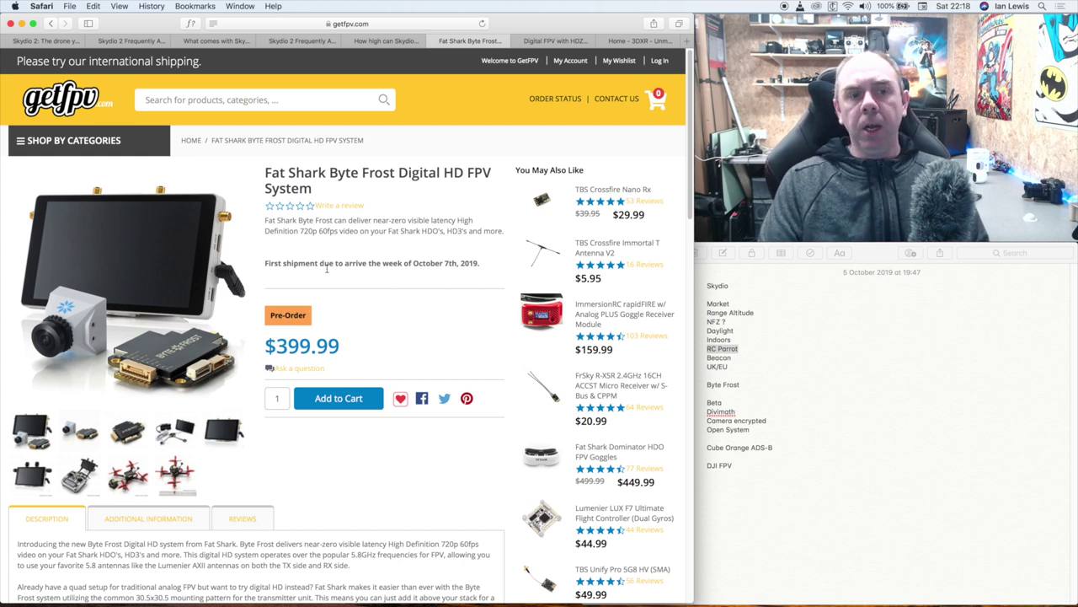
pyautogui.moveTo(304, 329)
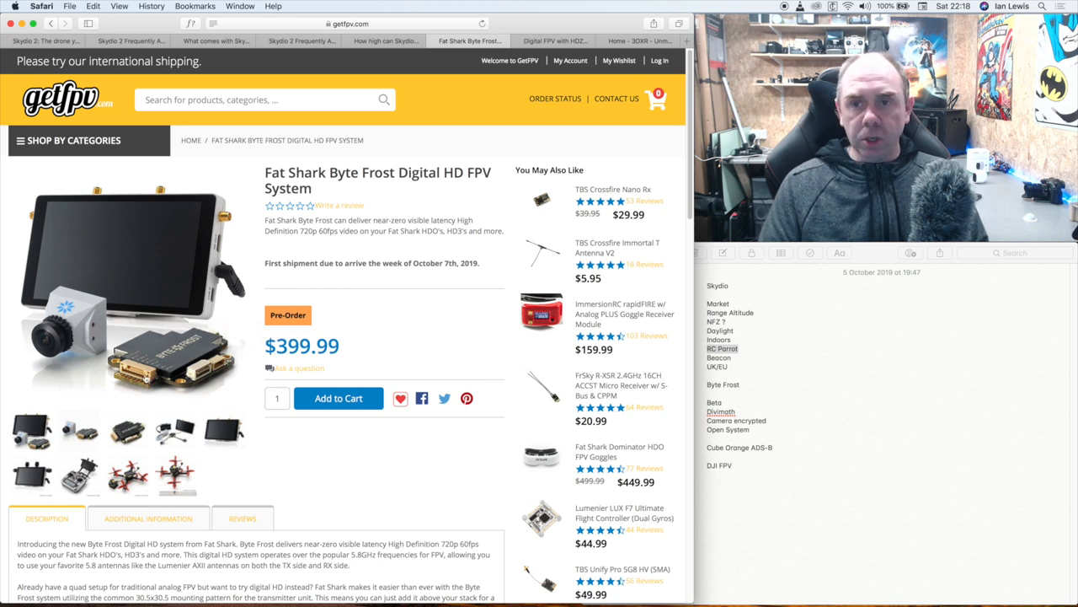
pyautogui.moveTo(148, 379)
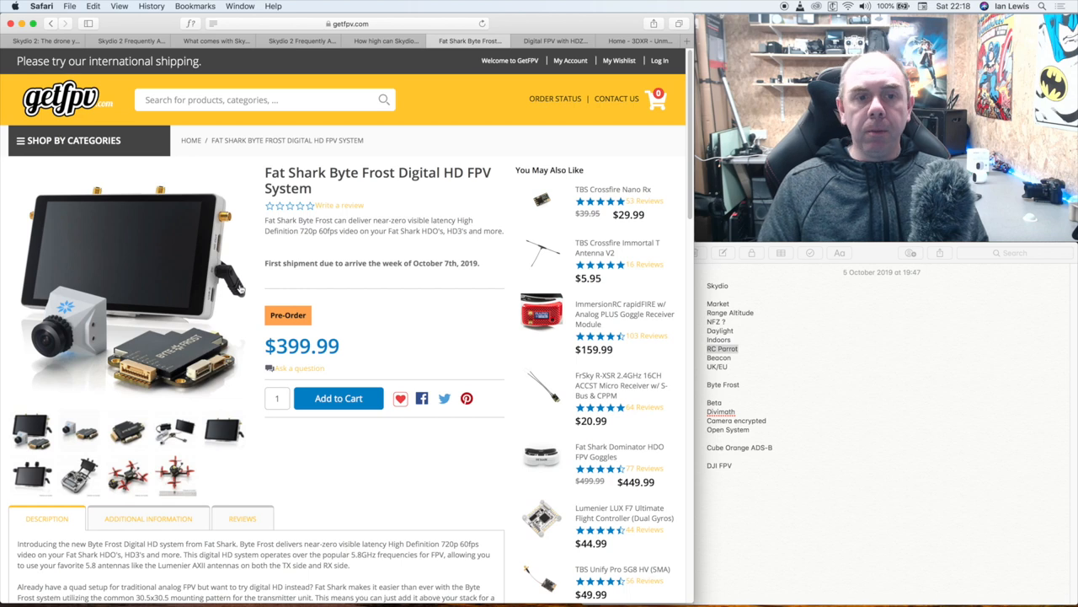
pyautogui.moveTo(239, 276)
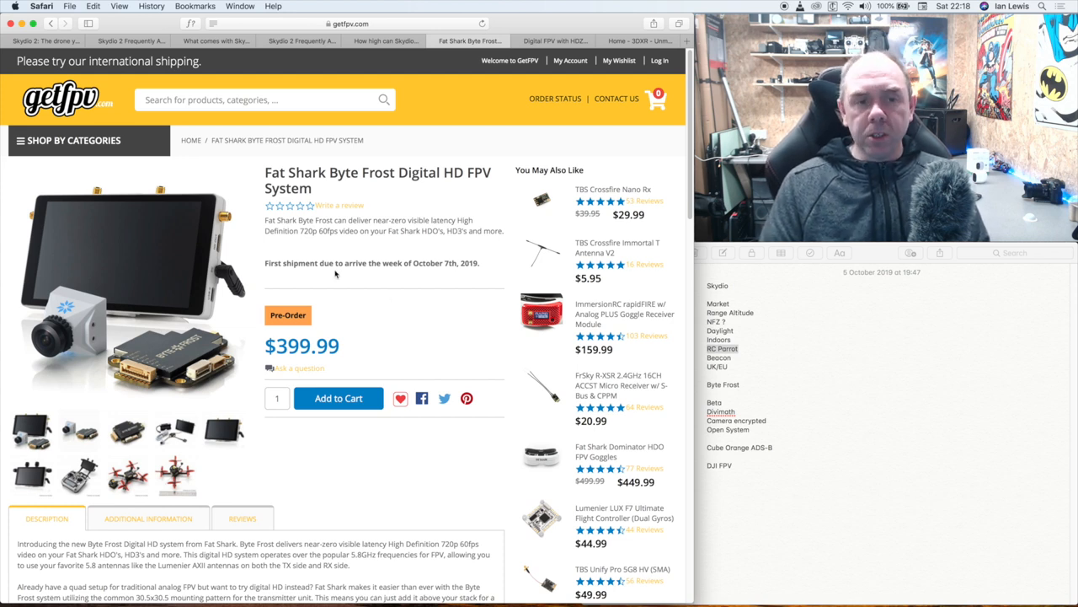
pyautogui.moveTo(259, 251)
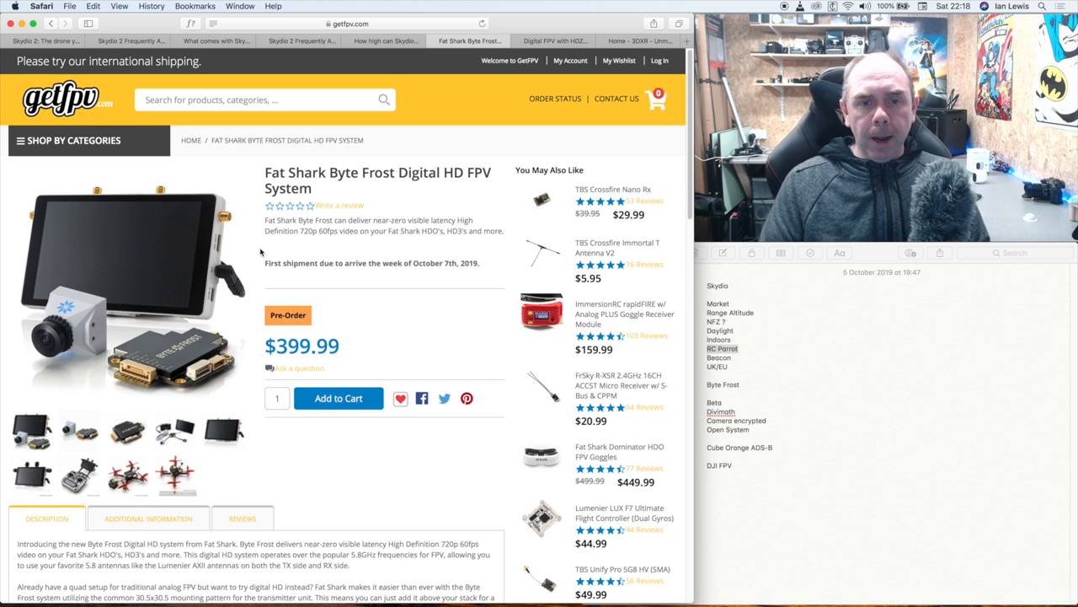
pyautogui.moveTo(246, 263)
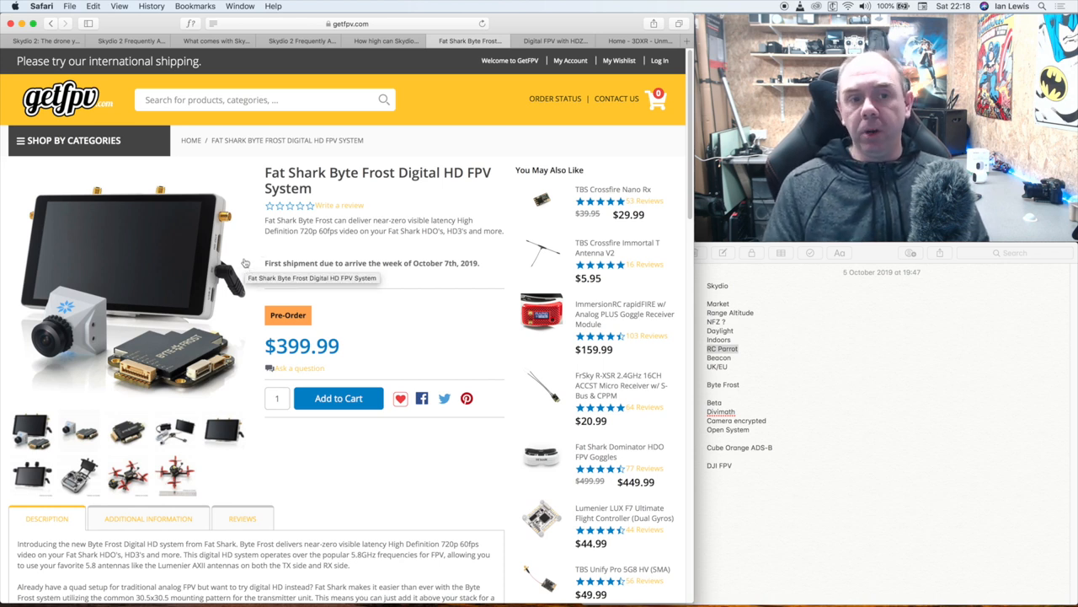
# Scroll through the GetFPV Fat Shark Byte Frost $399.99 pre-order listing and back up.
pyautogui.scroll(-3)
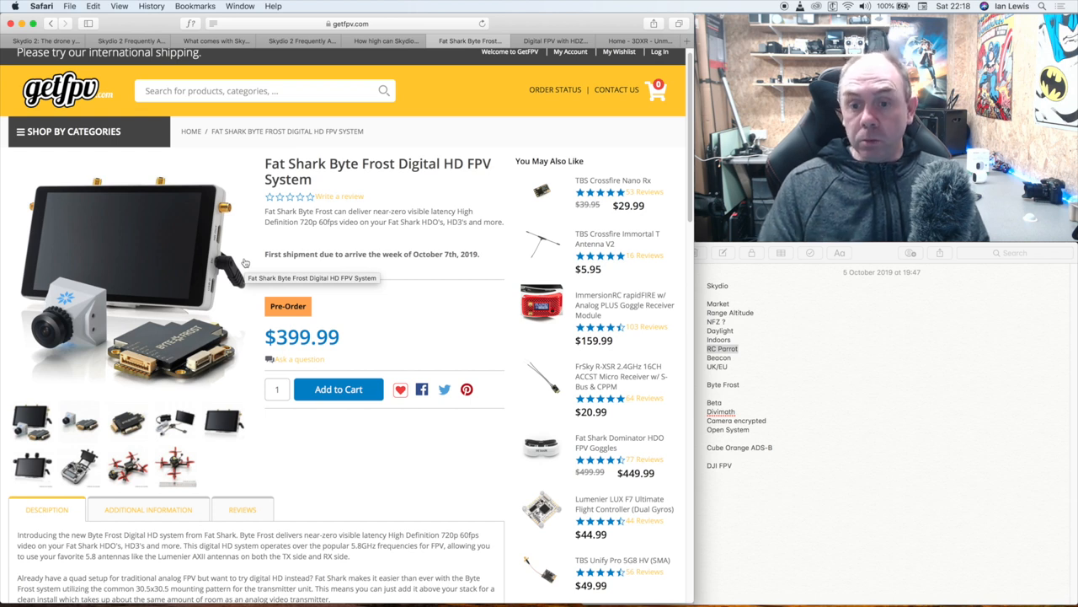
pyautogui.scroll(-3)
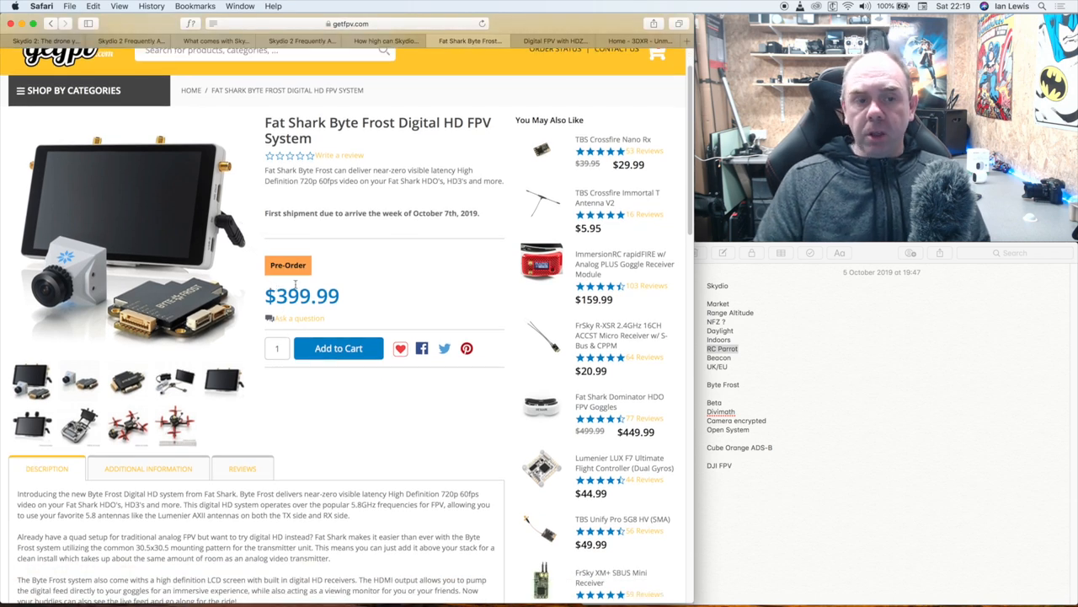
pyautogui.scroll(-3)
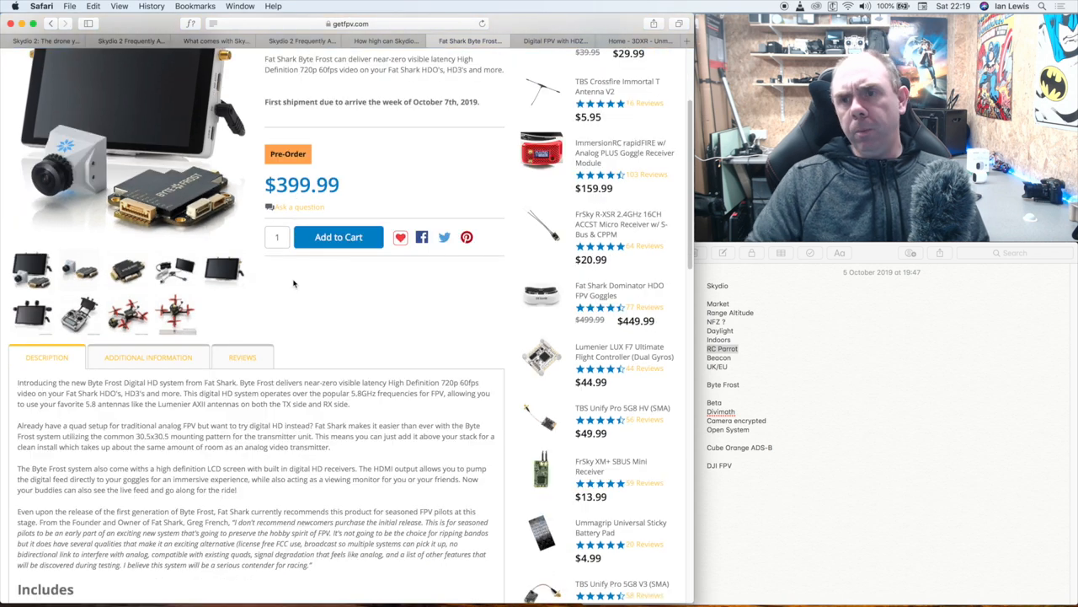
pyautogui.scroll(3)
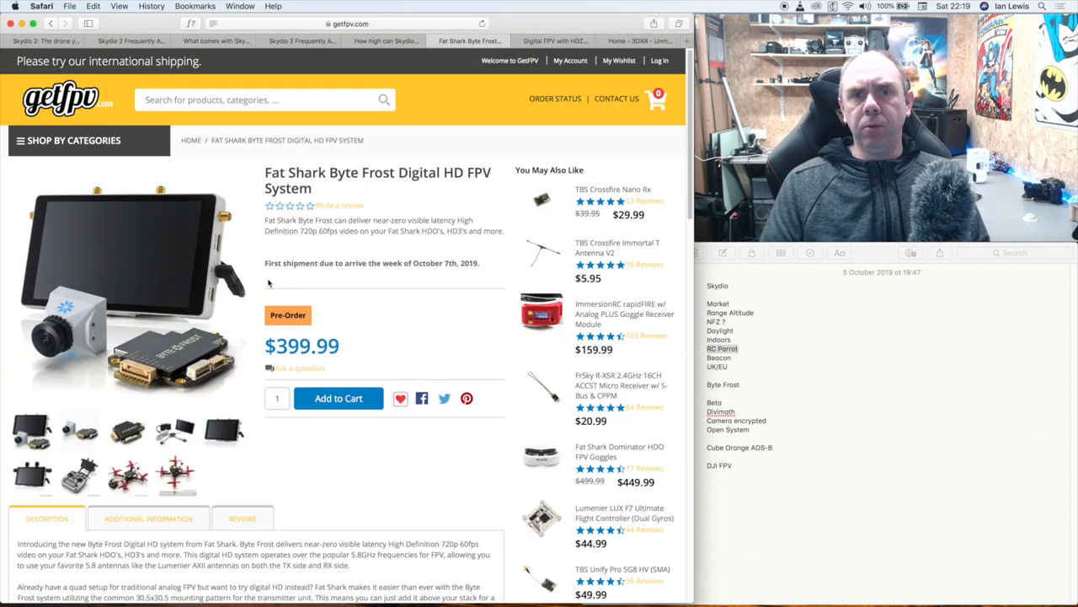
pyautogui.moveTo(249, 227)
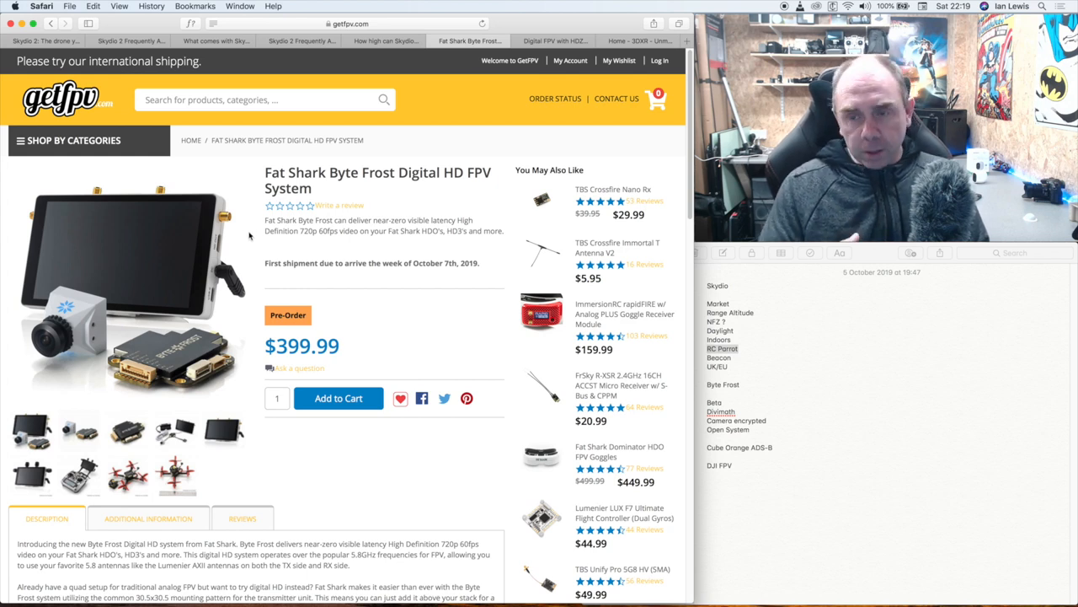
pyautogui.moveTo(270, 249)
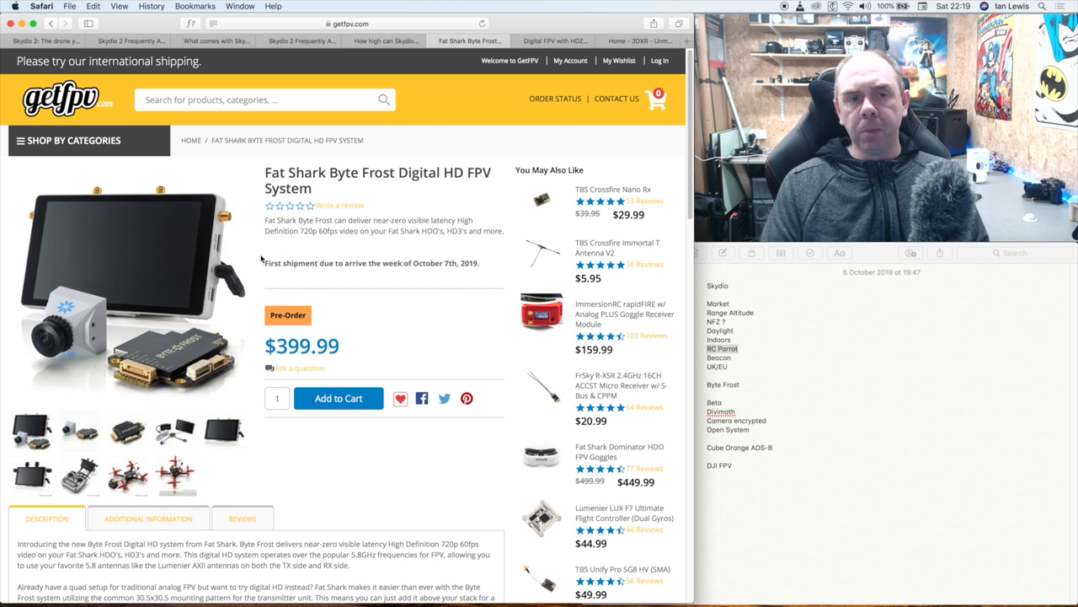
pyautogui.moveTo(449, 138)
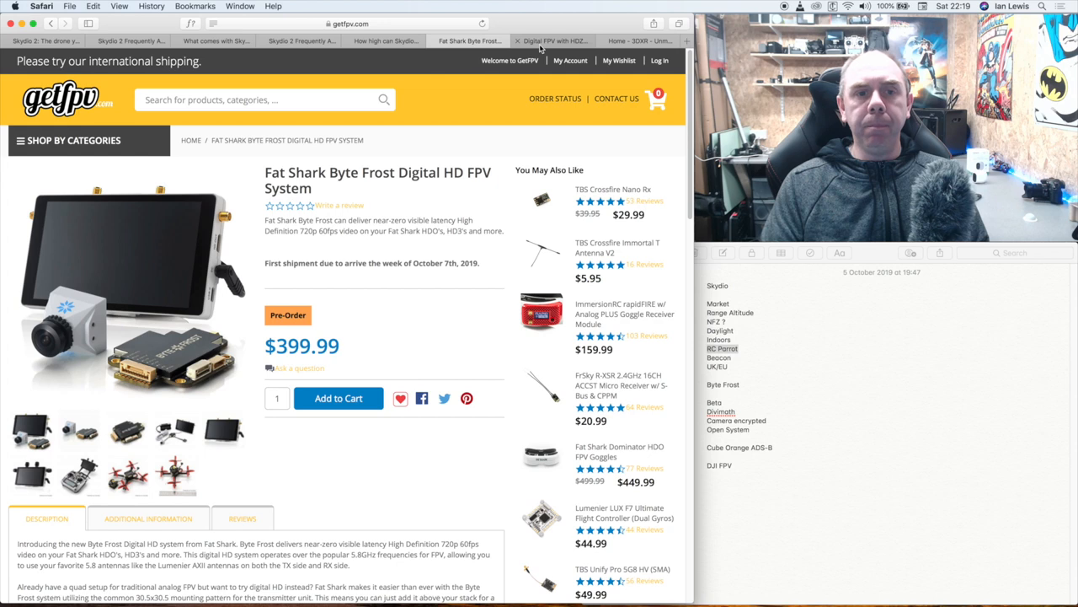
pyautogui.moveTo(552, 40)
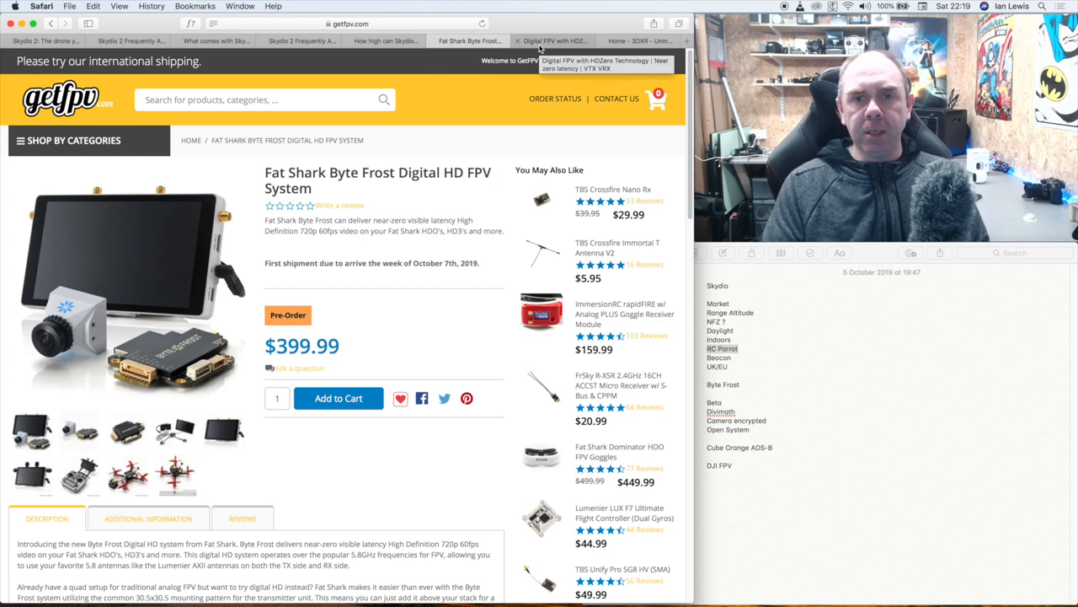
# Switch to the HDZero site and scroll up from the Partners section toward the top.
pyautogui.click(553, 40)
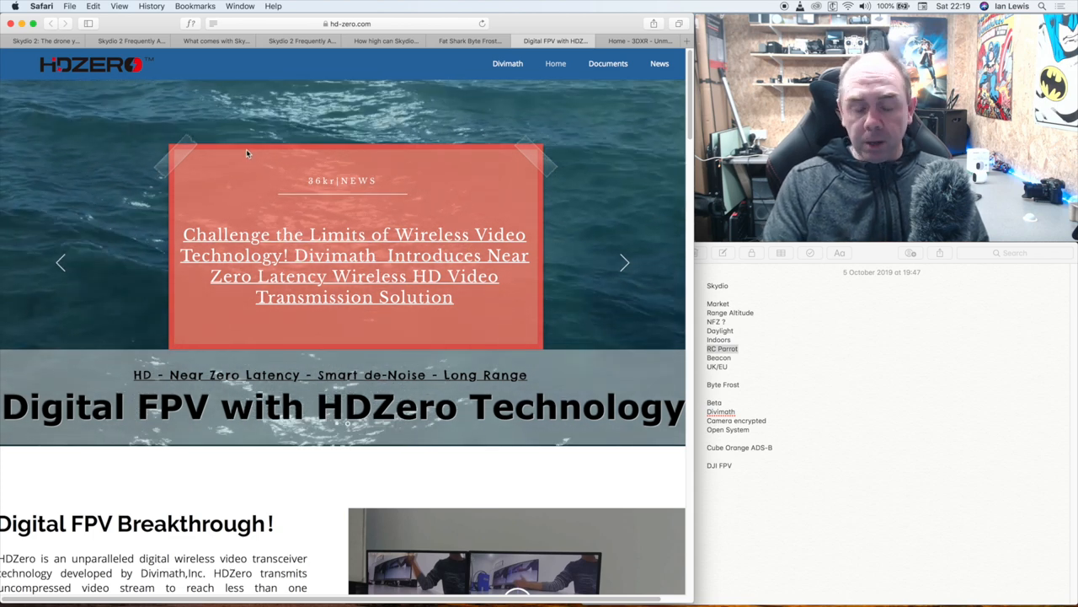
pyautogui.scroll(-3)
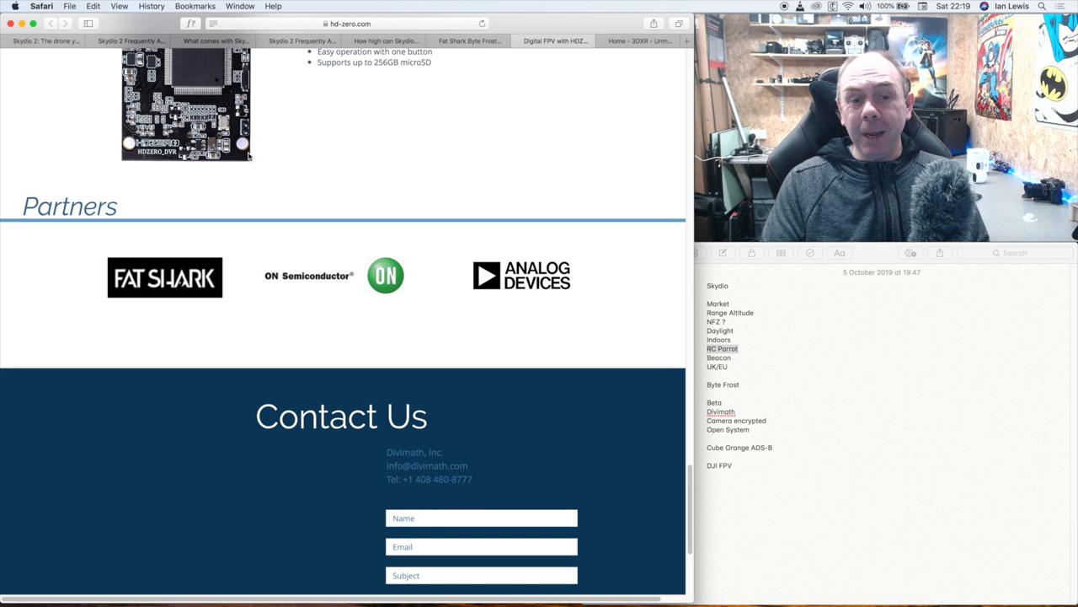
pyautogui.moveTo(252, 165)
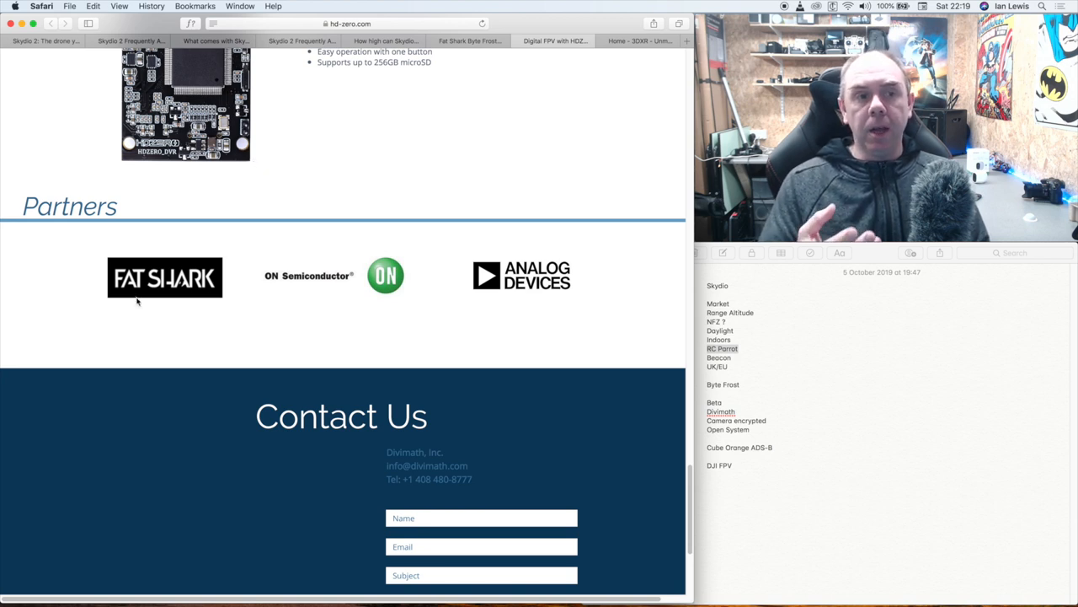
pyautogui.scroll(3)
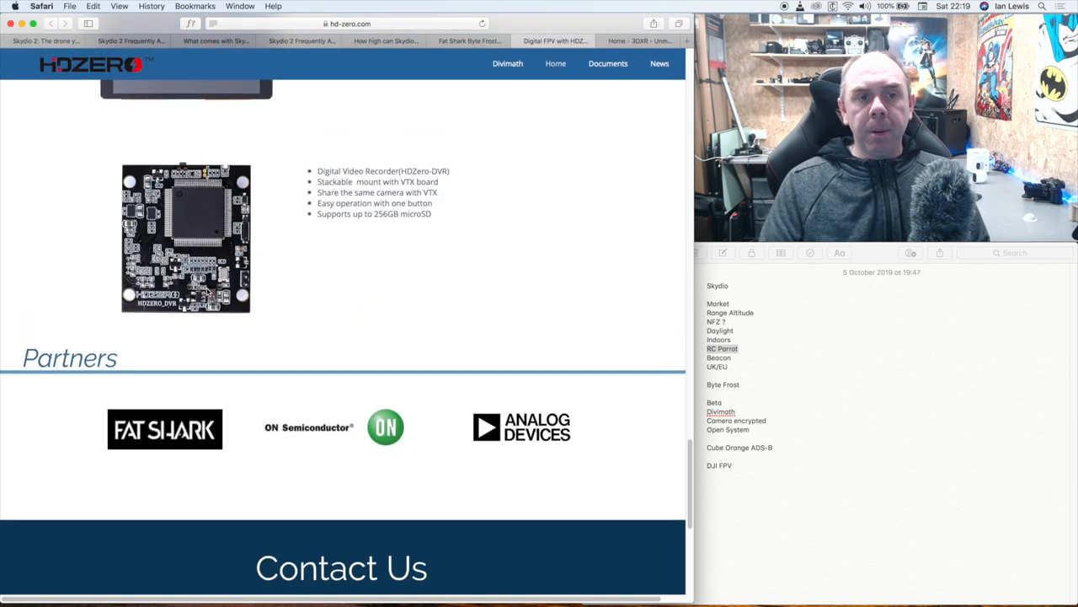
pyautogui.scroll(3)
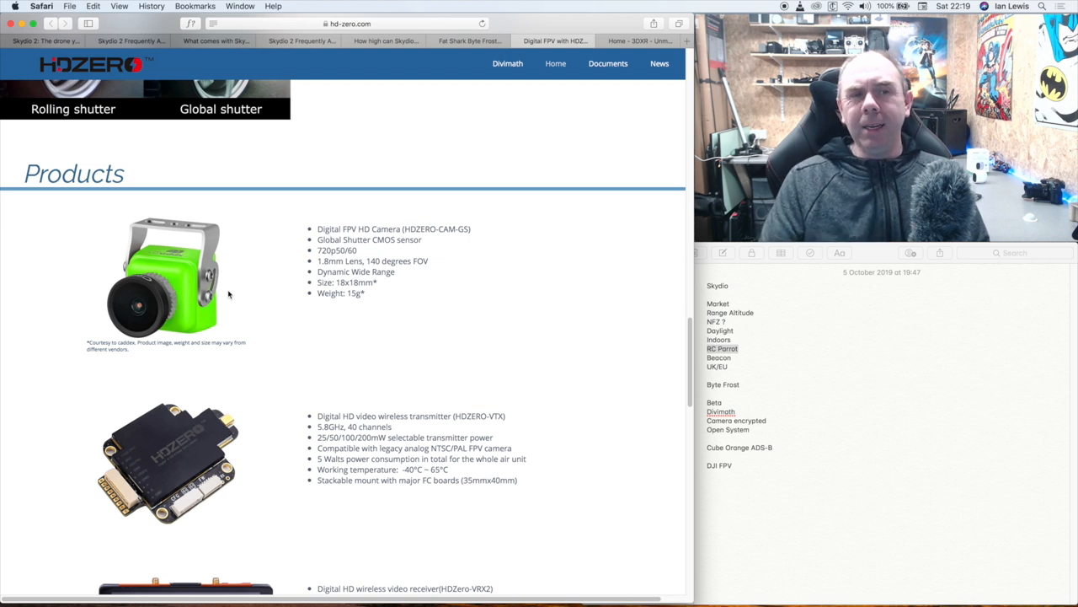
pyautogui.scroll(3)
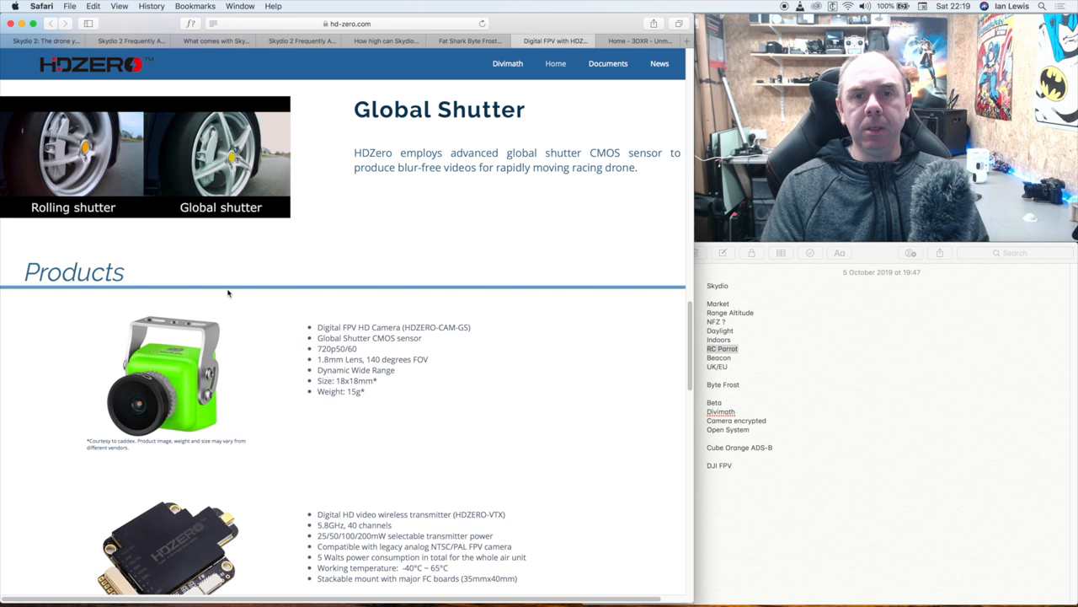
# Scroll down to the HDZero Products list with the HD camera and video transmitter.
pyautogui.scroll(-3)
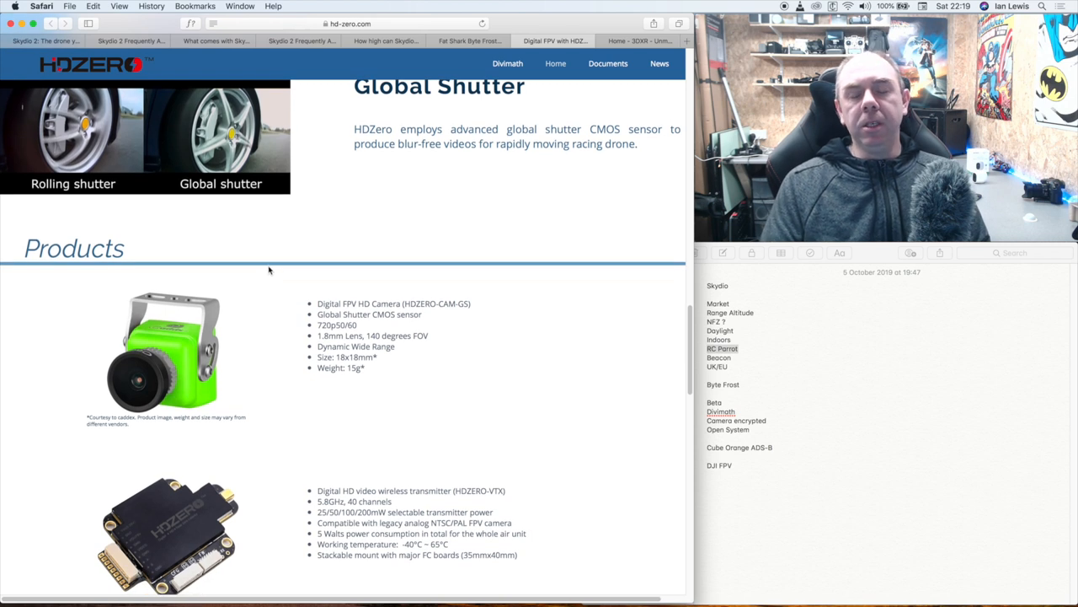
pyautogui.scroll(-3)
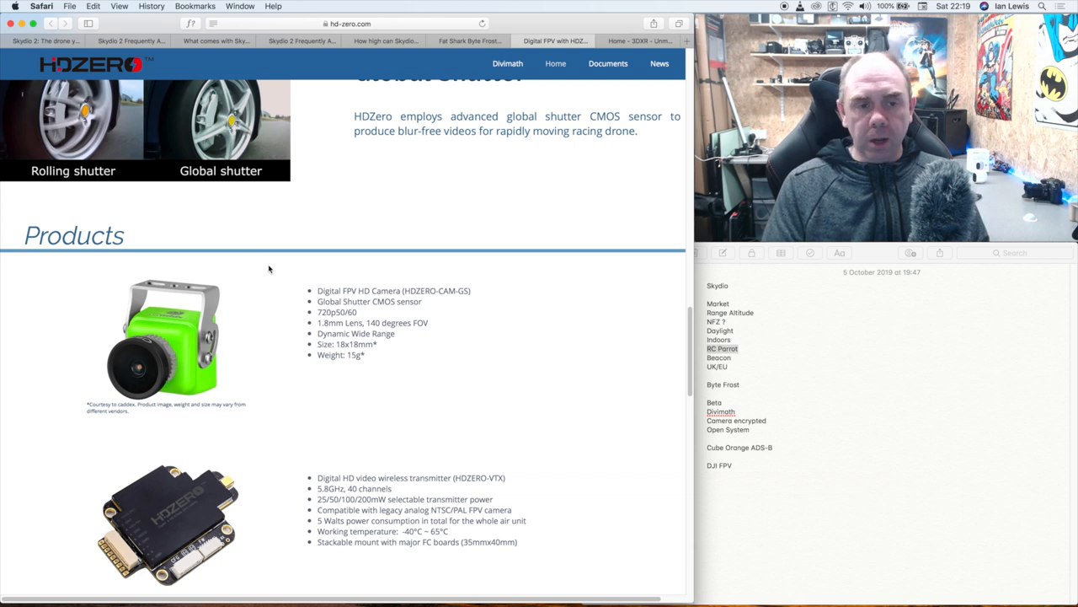
pyautogui.scroll(-3)
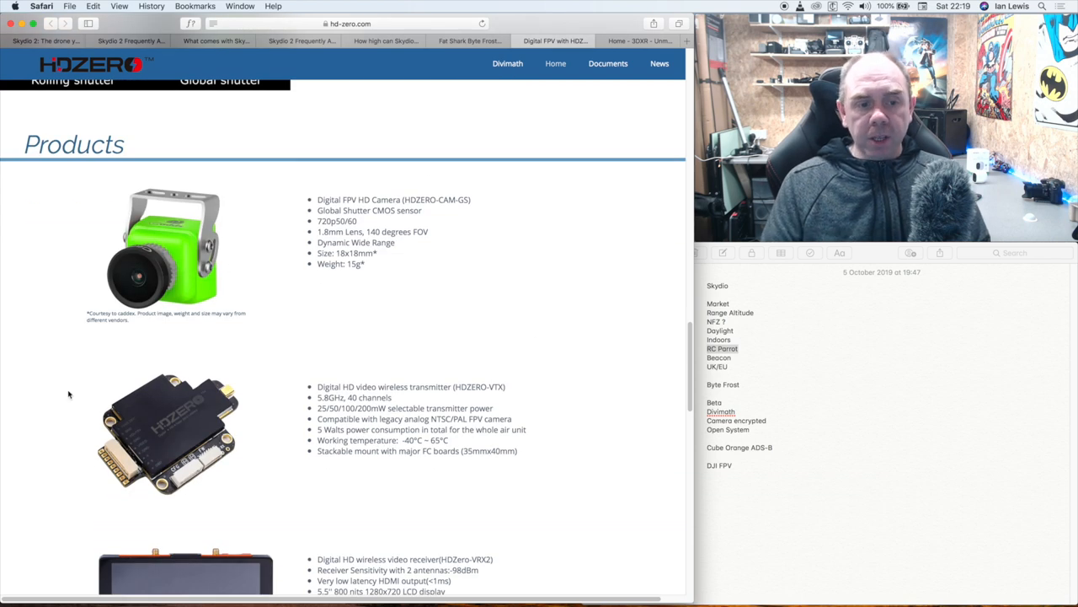
pyautogui.moveTo(148, 438)
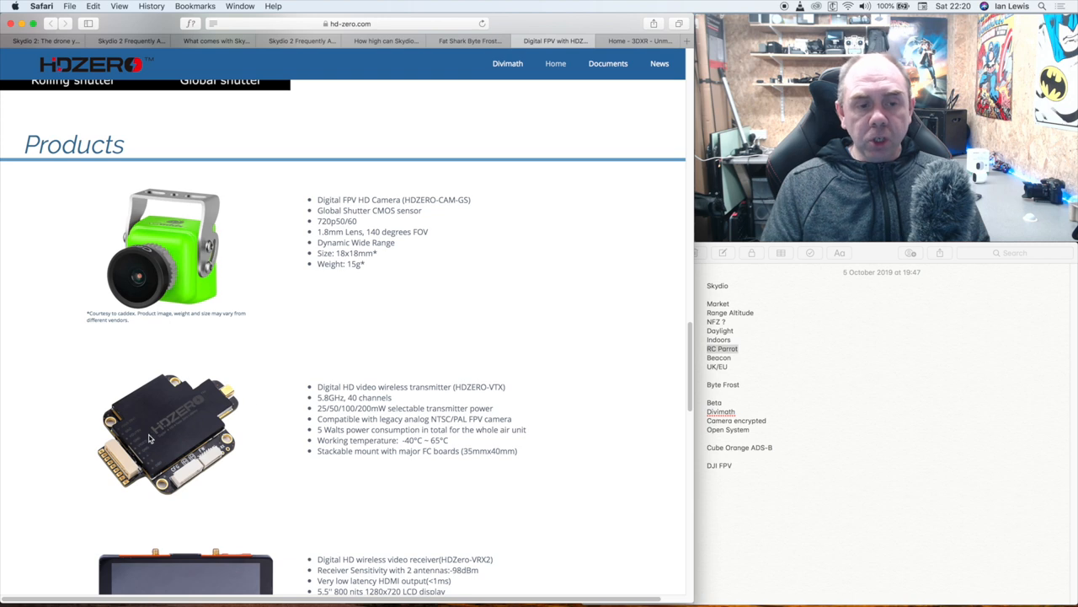
pyautogui.moveTo(452, 50)
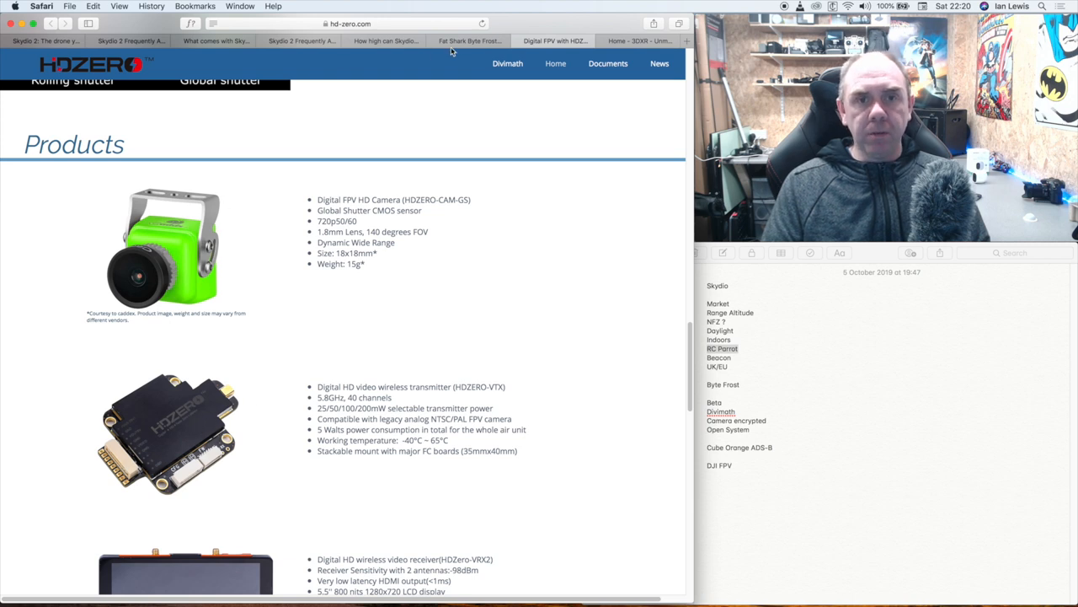
# Flip between the Byte Frost listing and the HDZero products overview, scrolling the HDZero list.
pyautogui.click(468, 40)
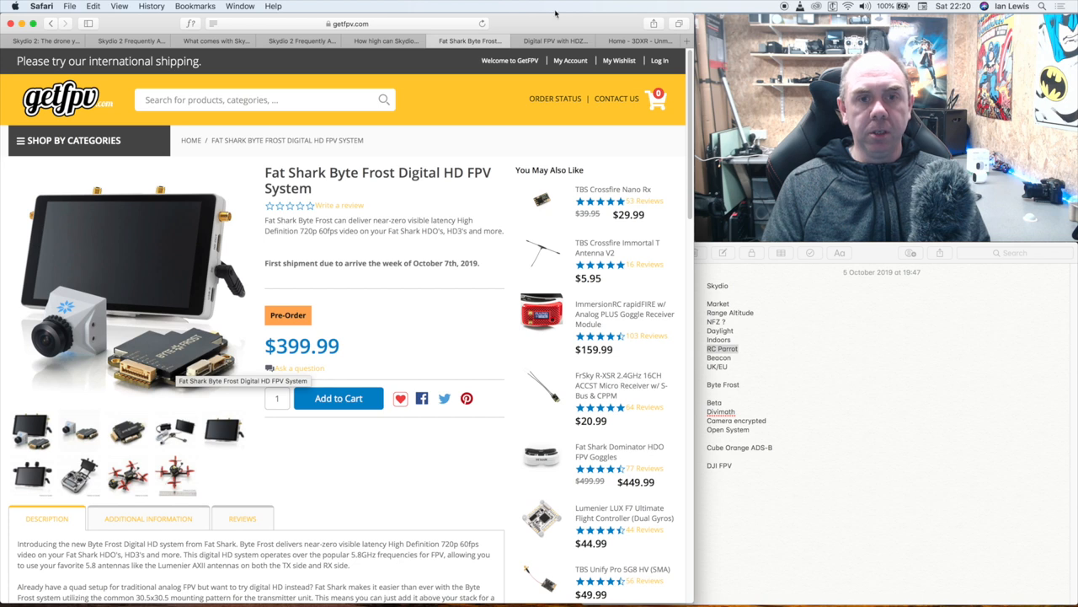
pyautogui.click(554, 41)
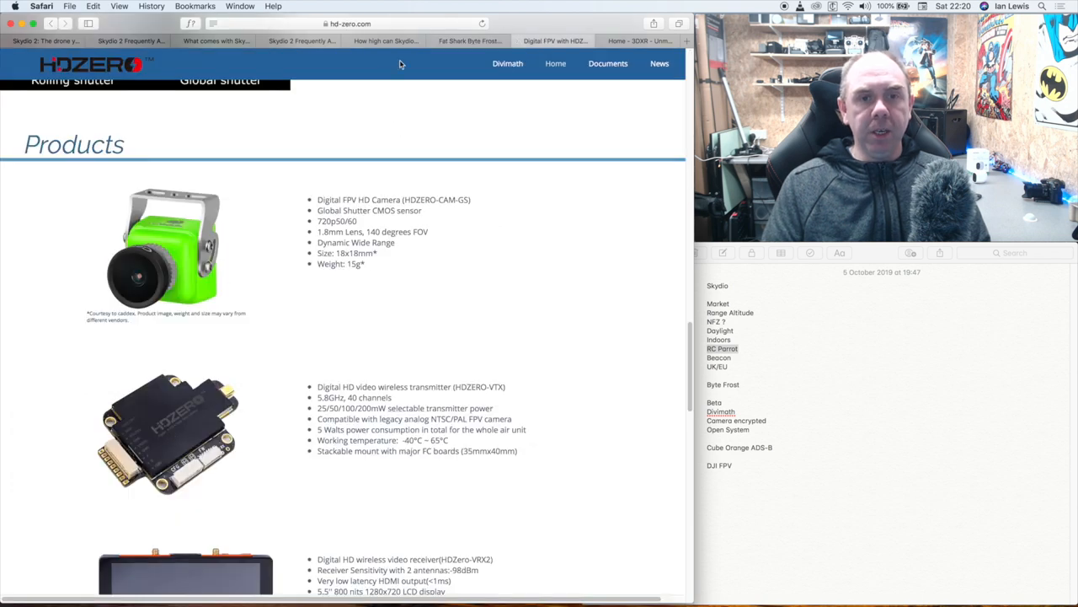
pyautogui.scroll(-3)
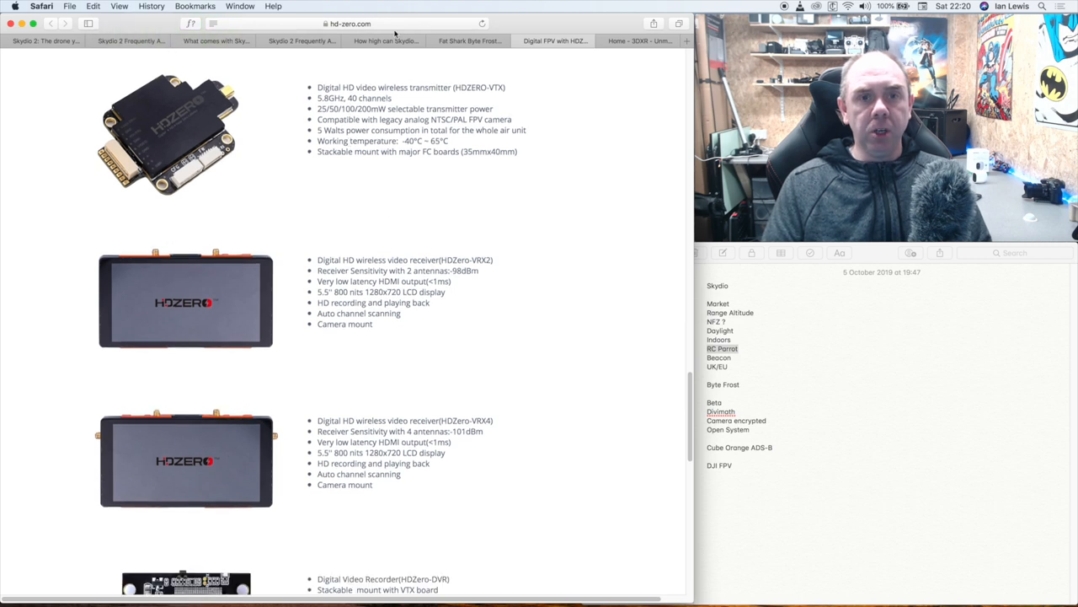
pyautogui.click(468, 40)
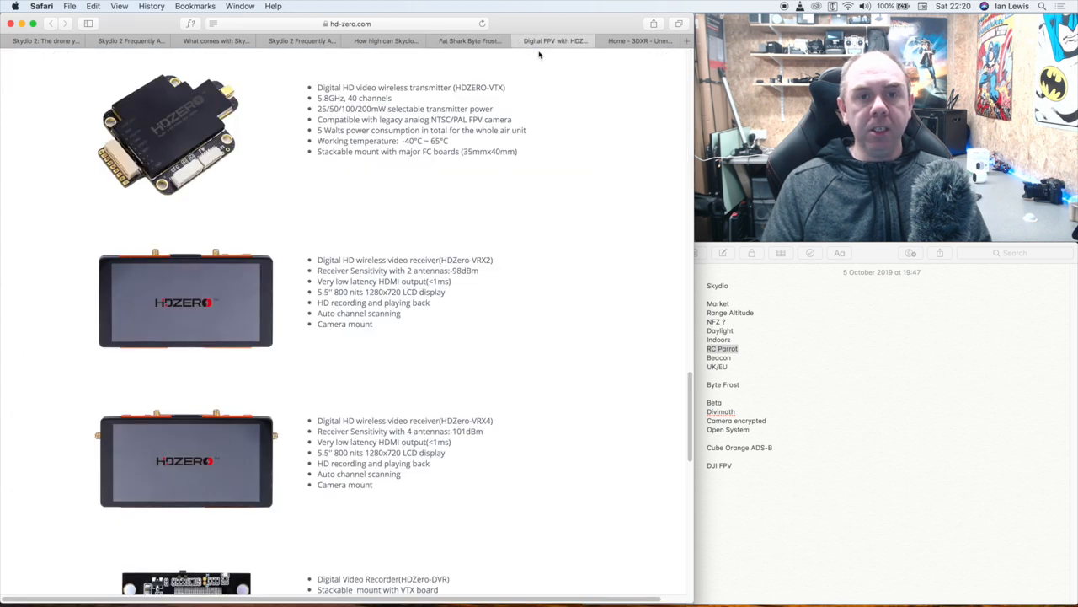
# Compare the HDZero receiver listings against the Byte Frost page, ending on the GetFPV listing.
pyautogui.click(468, 41)
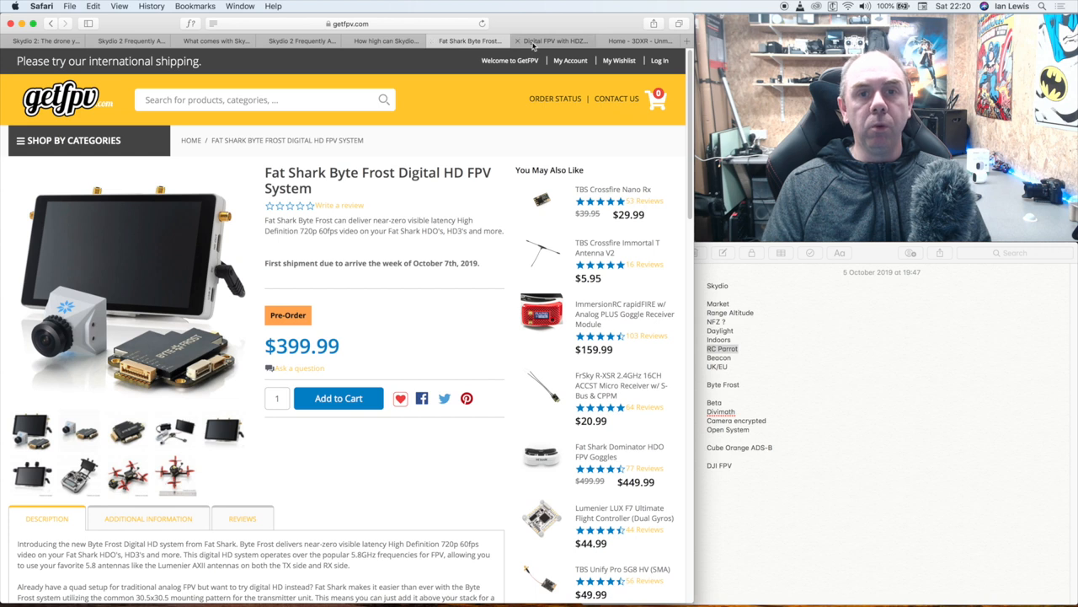
pyautogui.click(552, 41)
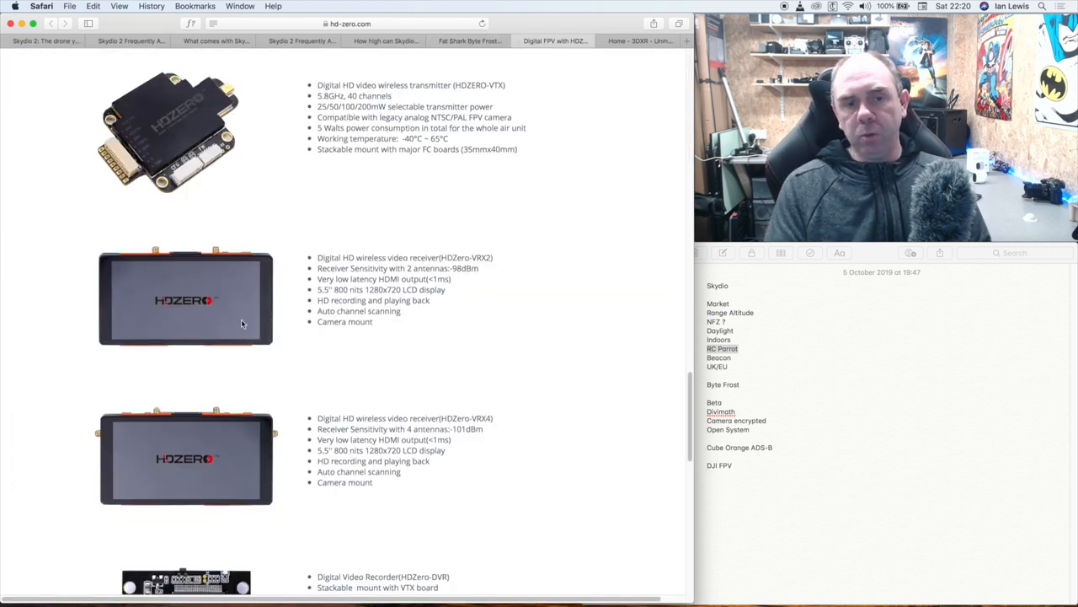
pyautogui.scroll(3)
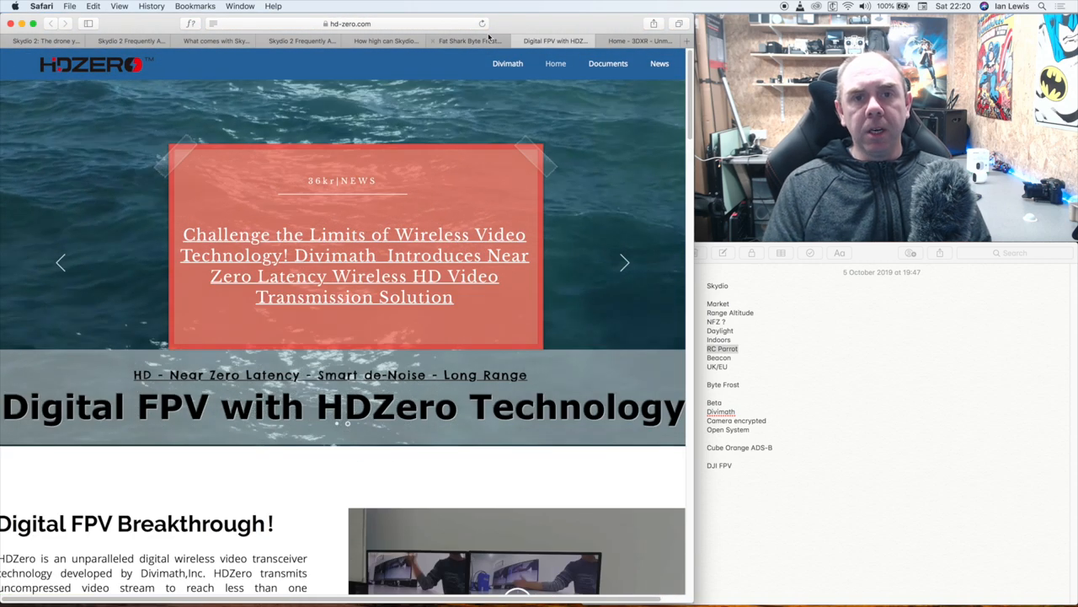
pyautogui.click(469, 41)
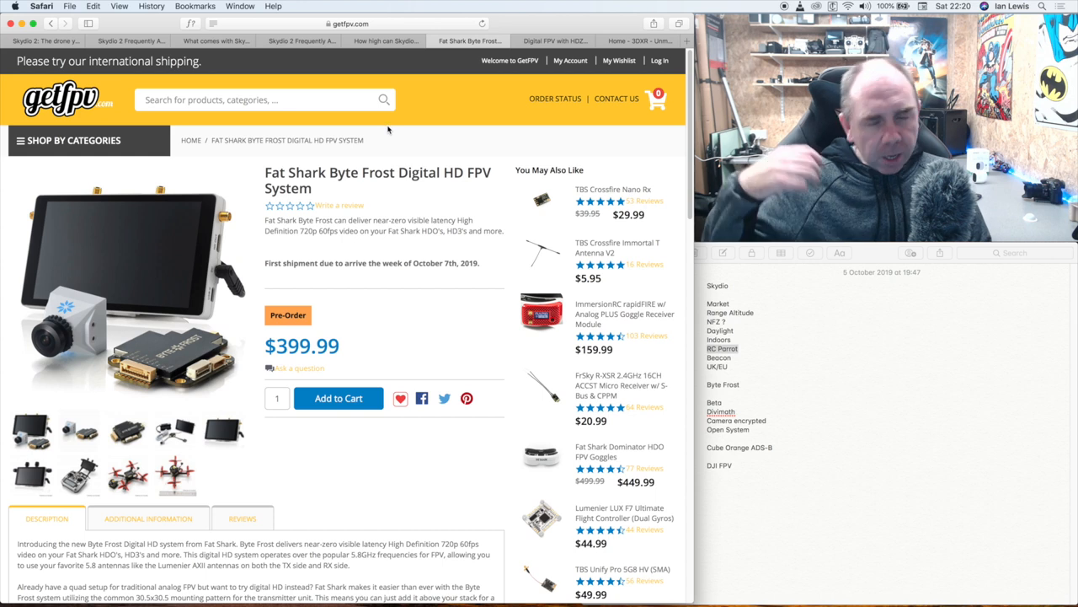
pyautogui.moveTo(387, 136)
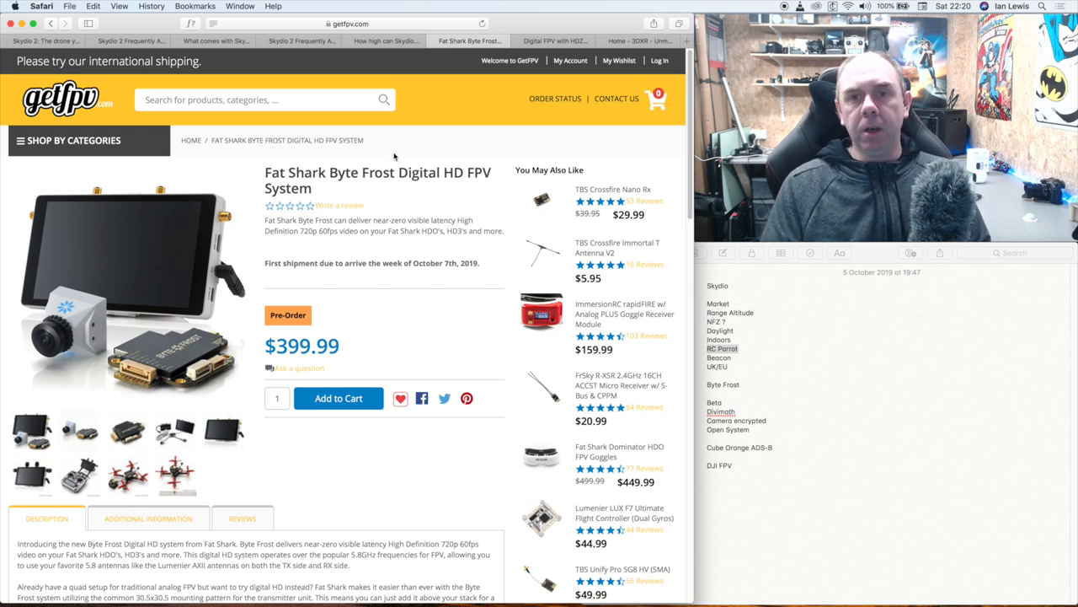
pyautogui.moveTo(429, 209)
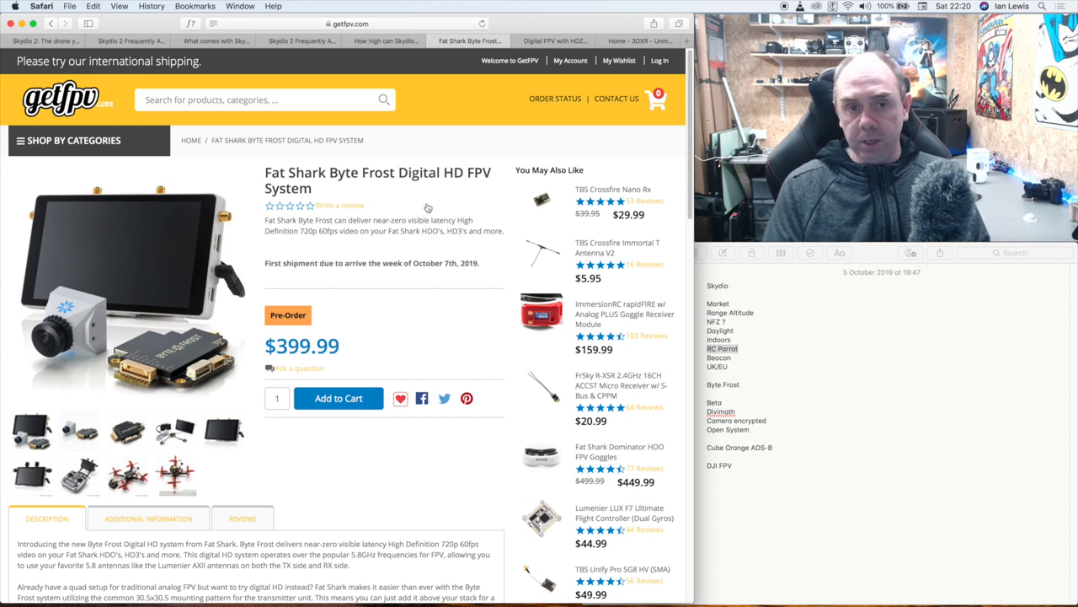
pyautogui.moveTo(435, 197)
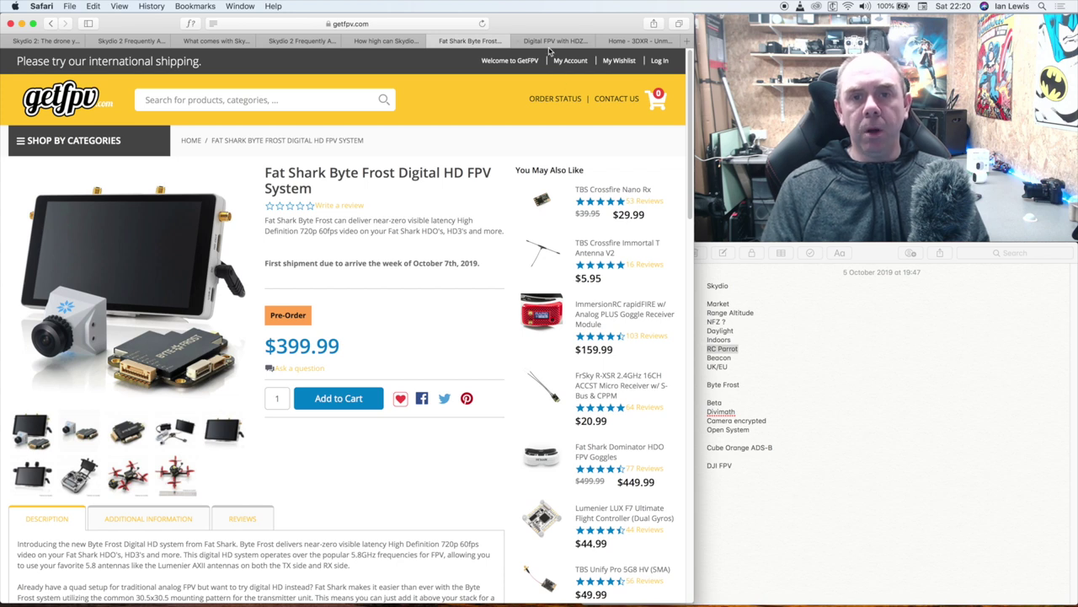
# Switch to the HDZero site and scroll past Amazing Technology and Global Shutter to the Products section.
pyautogui.click(554, 40)
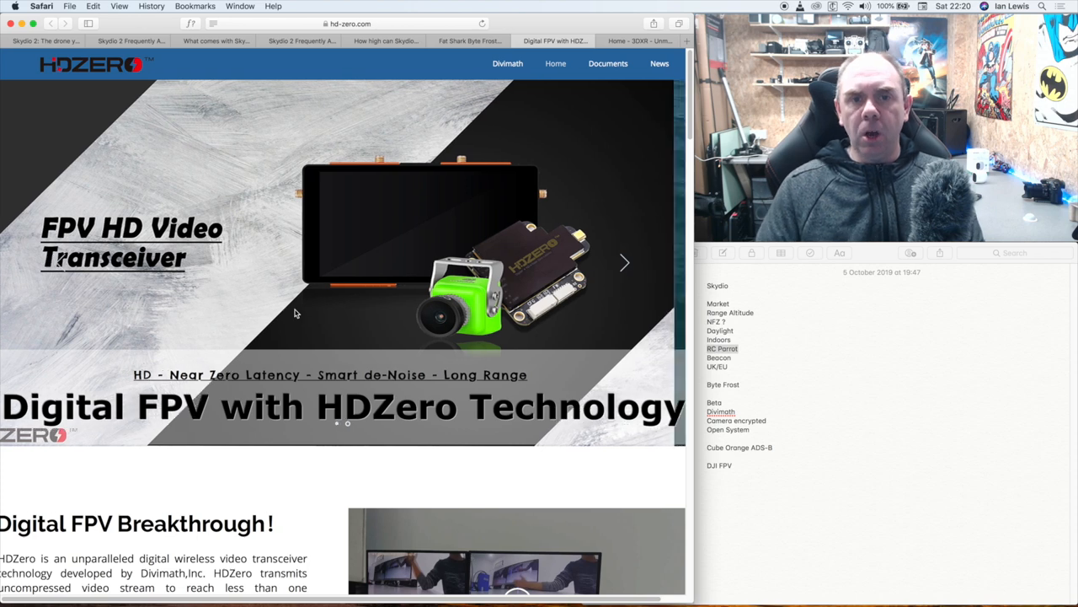
pyautogui.click(623, 263)
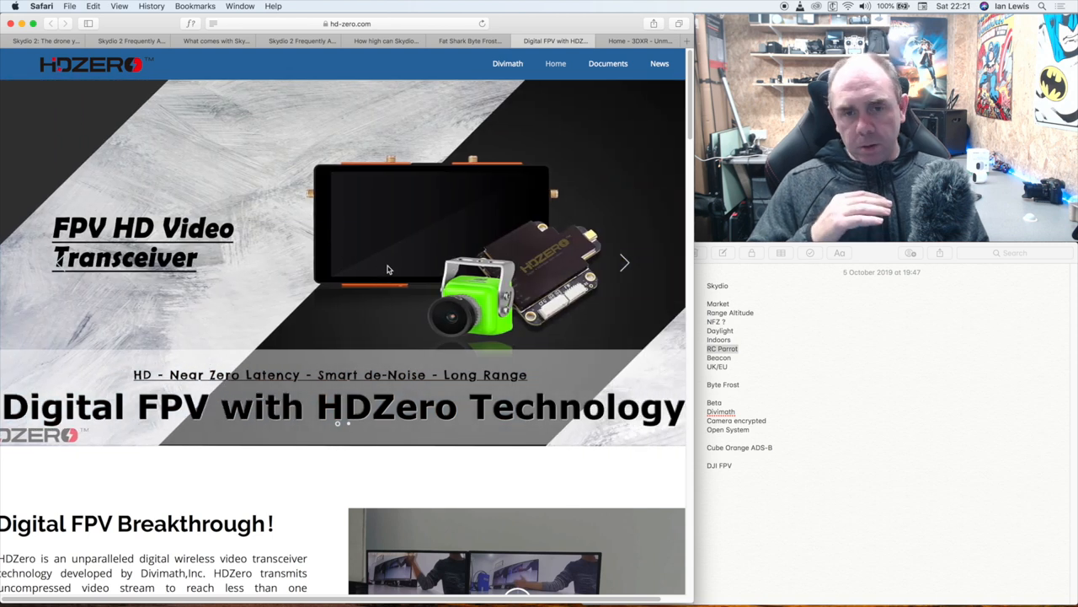
pyautogui.moveTo(377, 278)
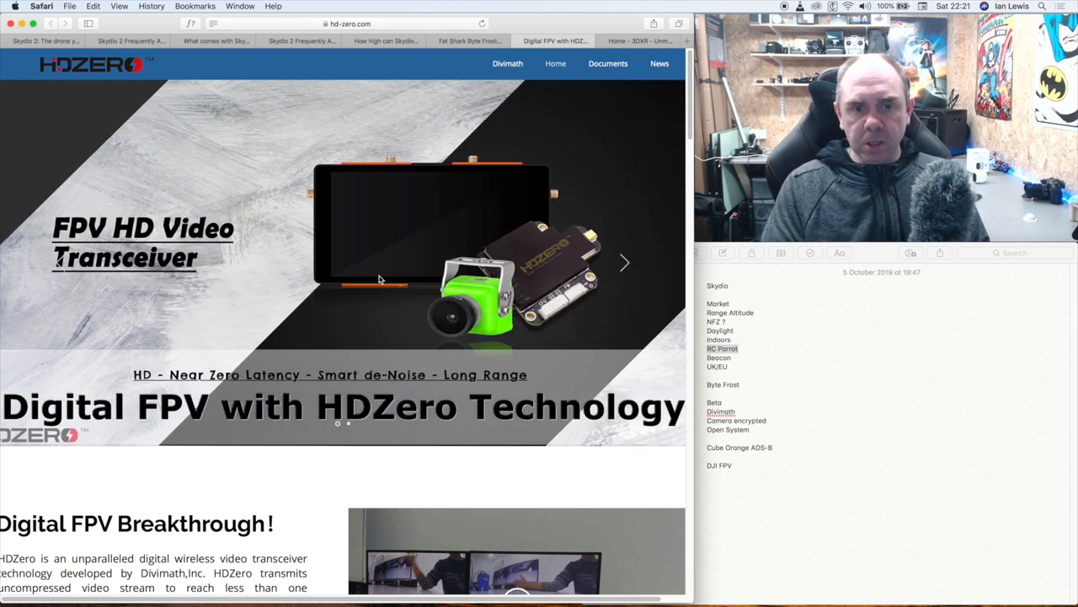
pyautogui.moveTo(368, 318)
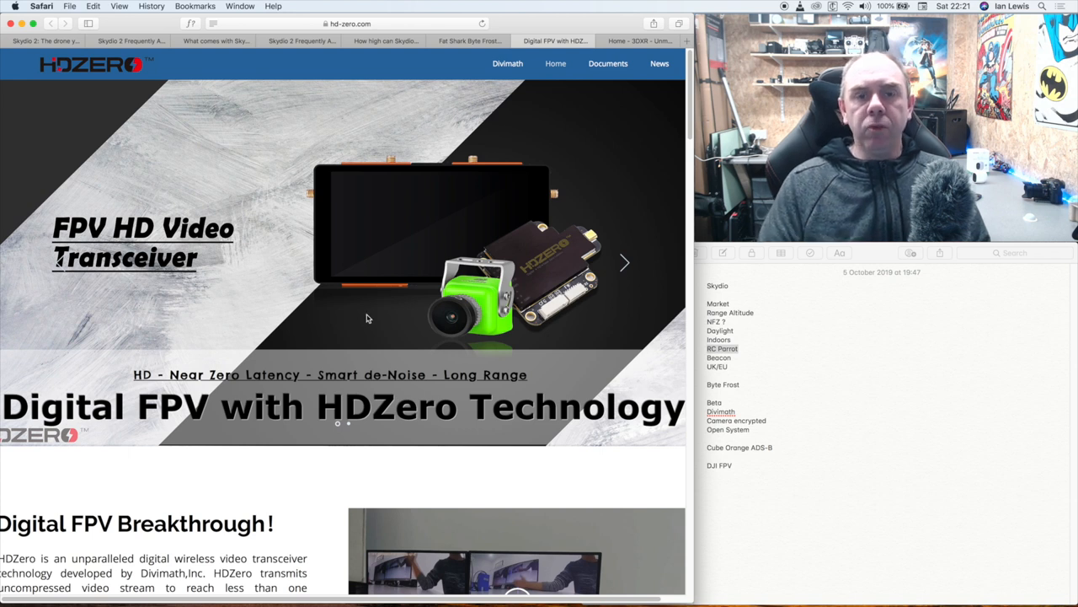
pyautogui.moveTo(374, 327)
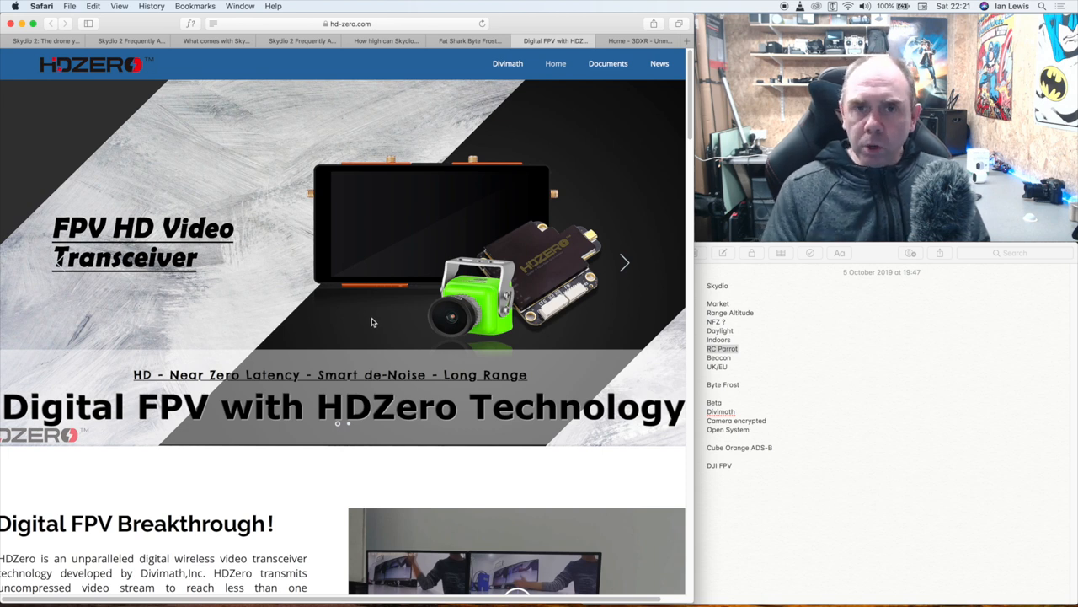
pyautogui.moveTo(386, 319)
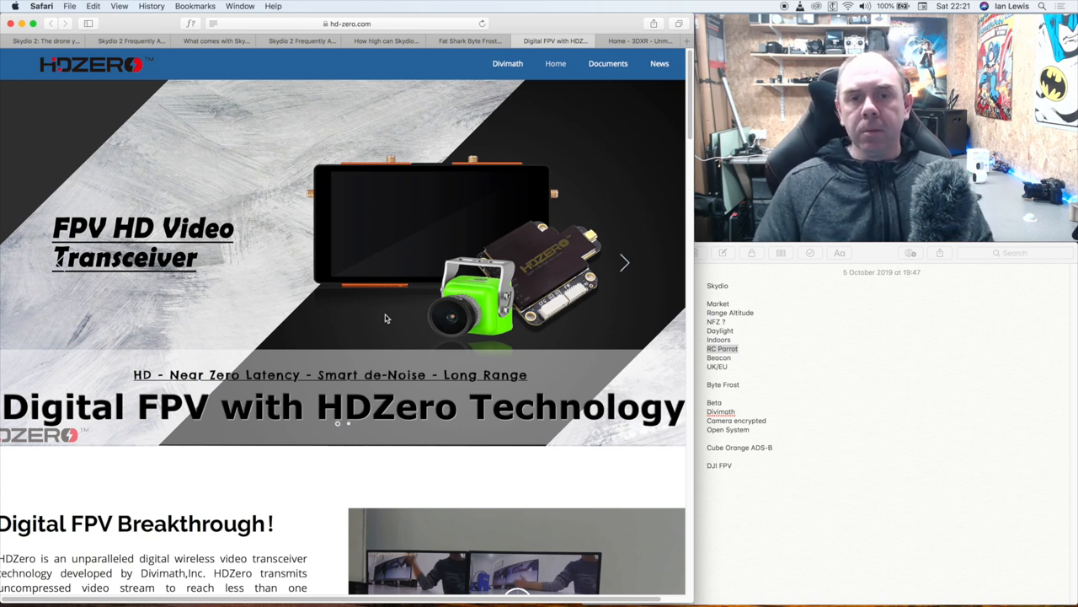
pyautogui.moveTo(297, 329)
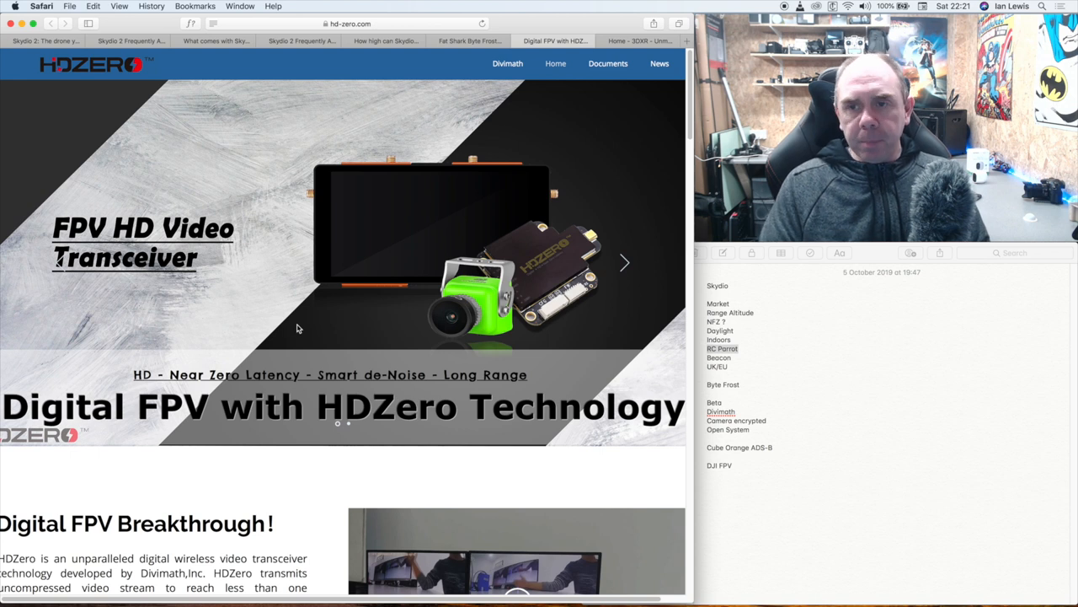
pyautogui.moveTo(338, 305)
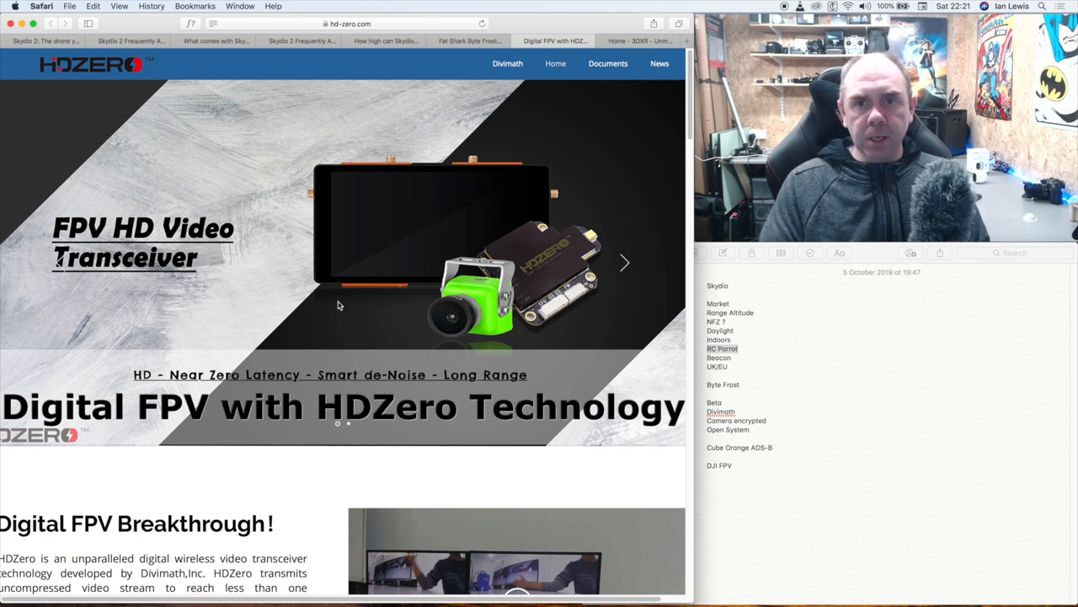
pyautogui.moveTo(374, 256)
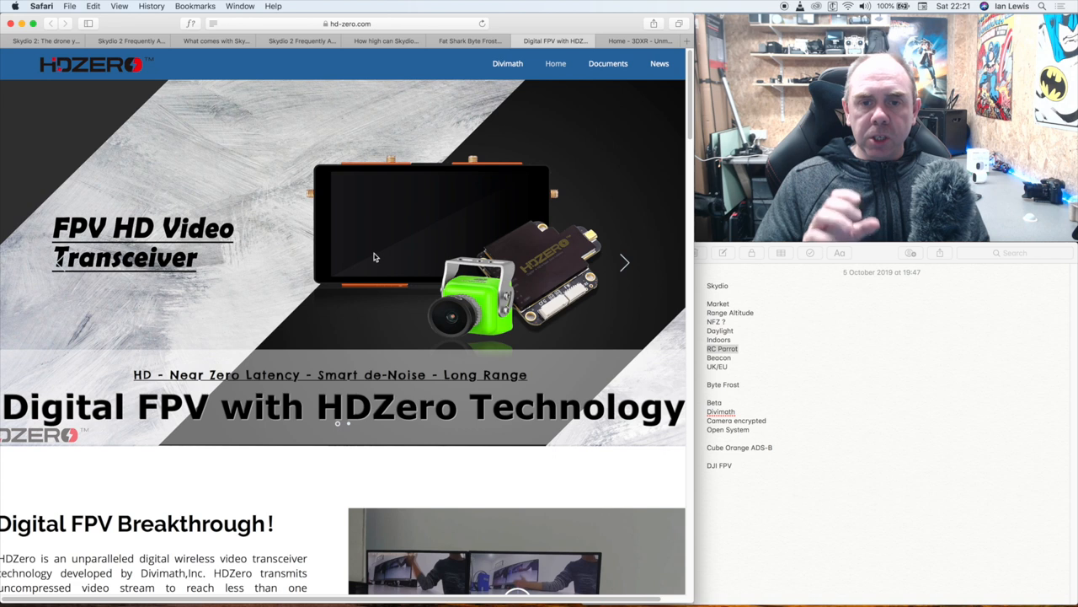
pyautogui.moveTo(571, 296)
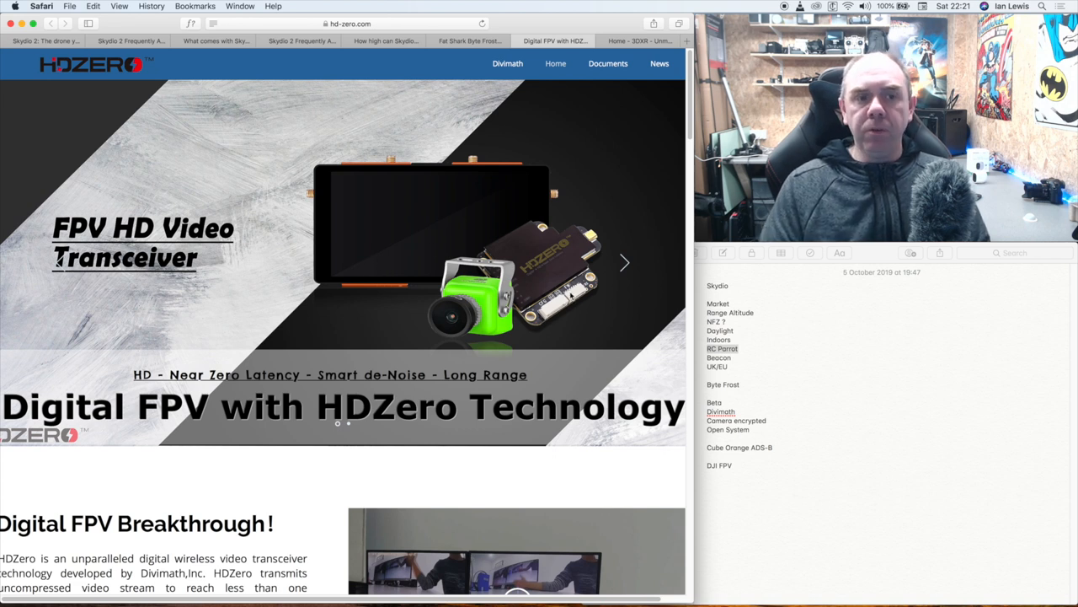
pyautogui.moveTo(563, 310)
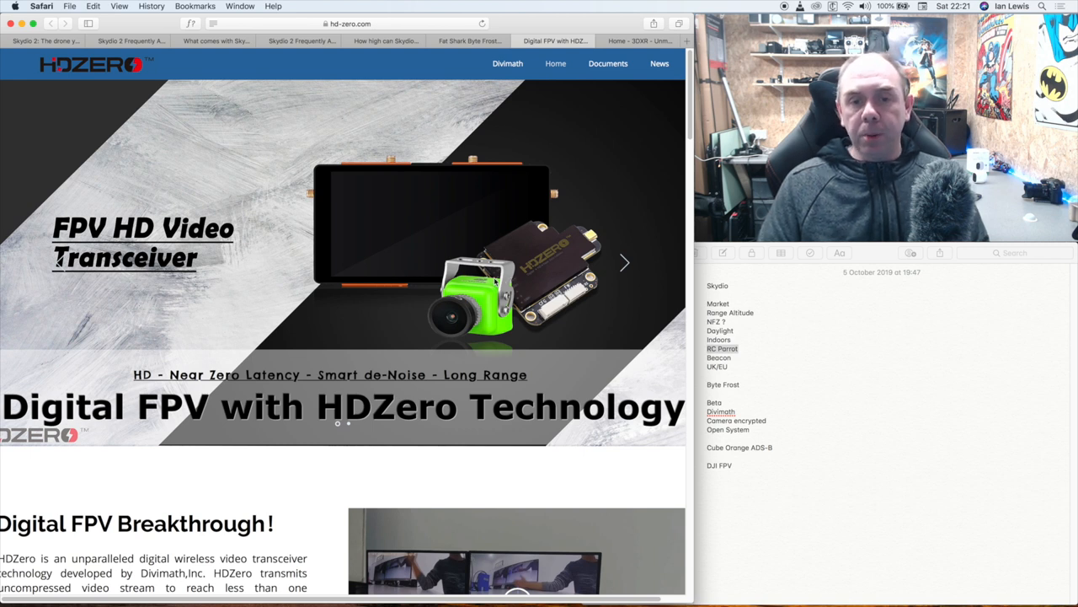
pyautogui.moveTo(543, 286)
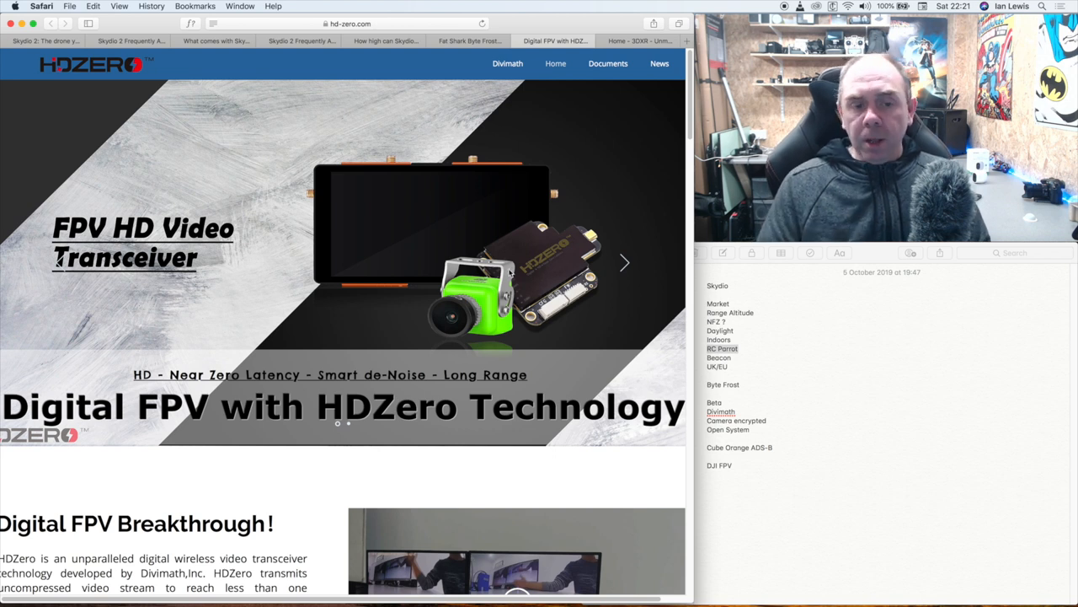
pyautogui.scroll(-3)
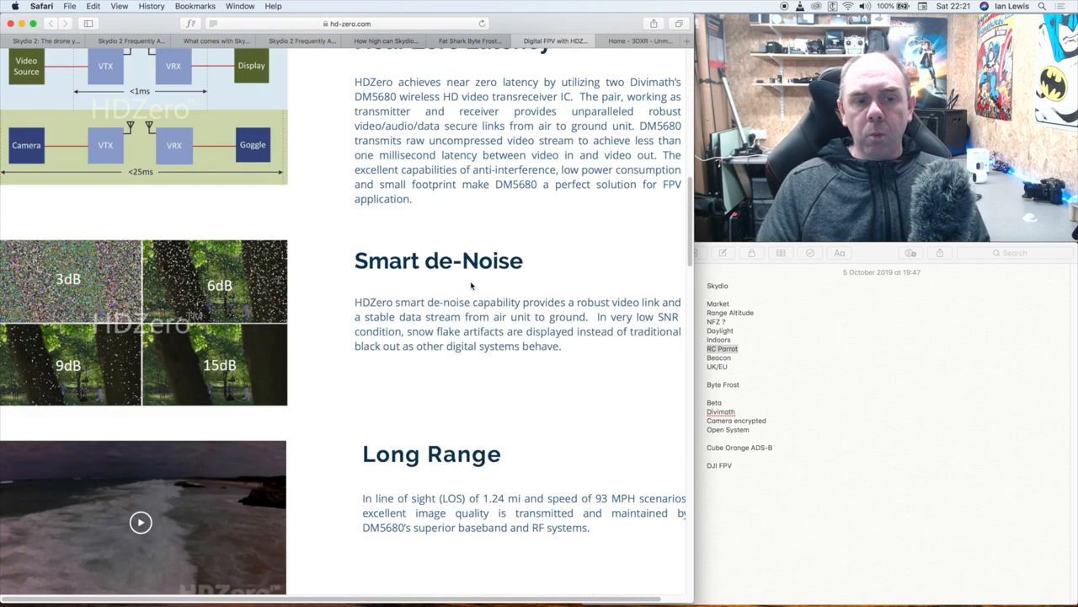
pyautogui.scroll(-3)
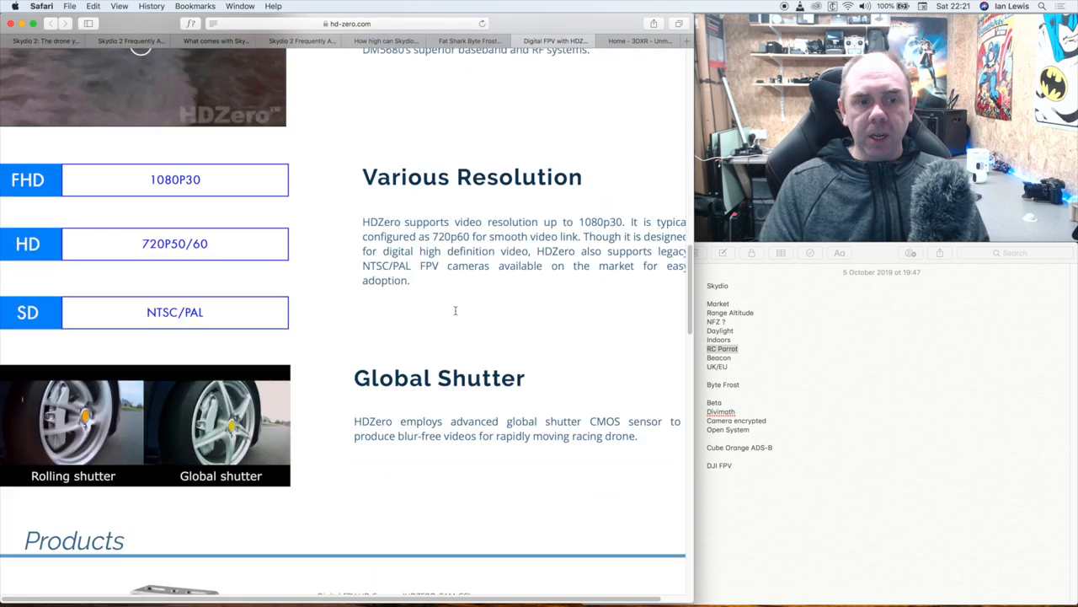
pyautogui.scroll(-3)
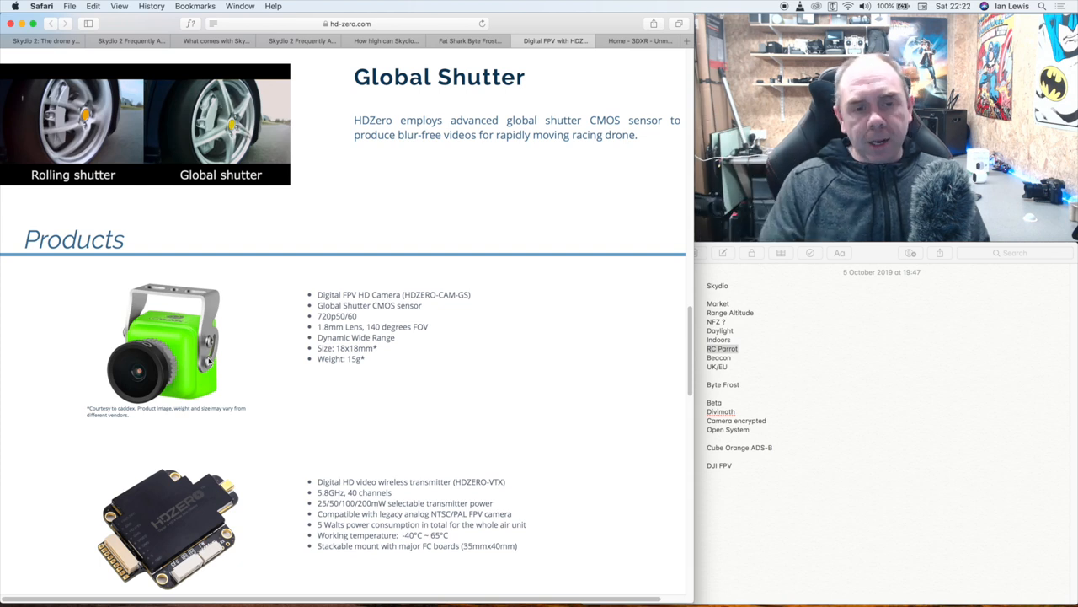
pyautogui.moveTo(249, 359)
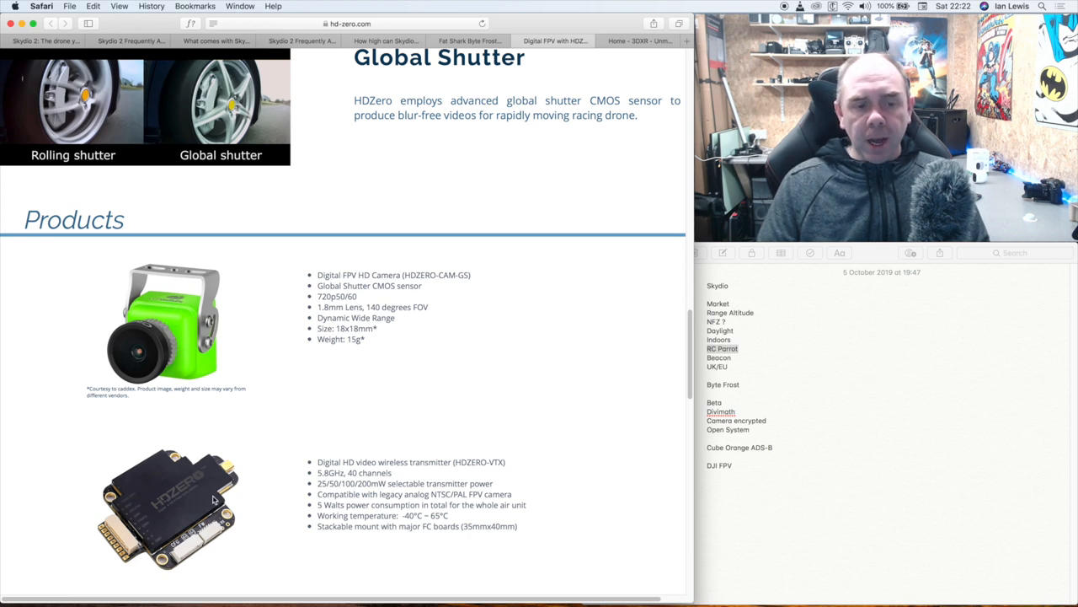
pyautogui.moveTo(185, 354)
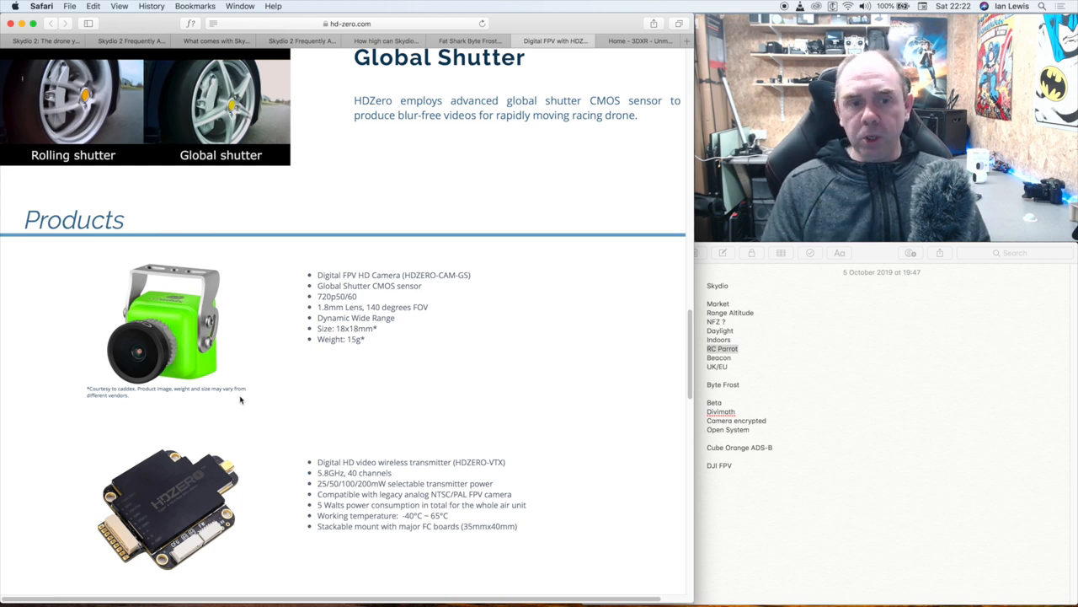
pyautogui.moveTo(249, 416)
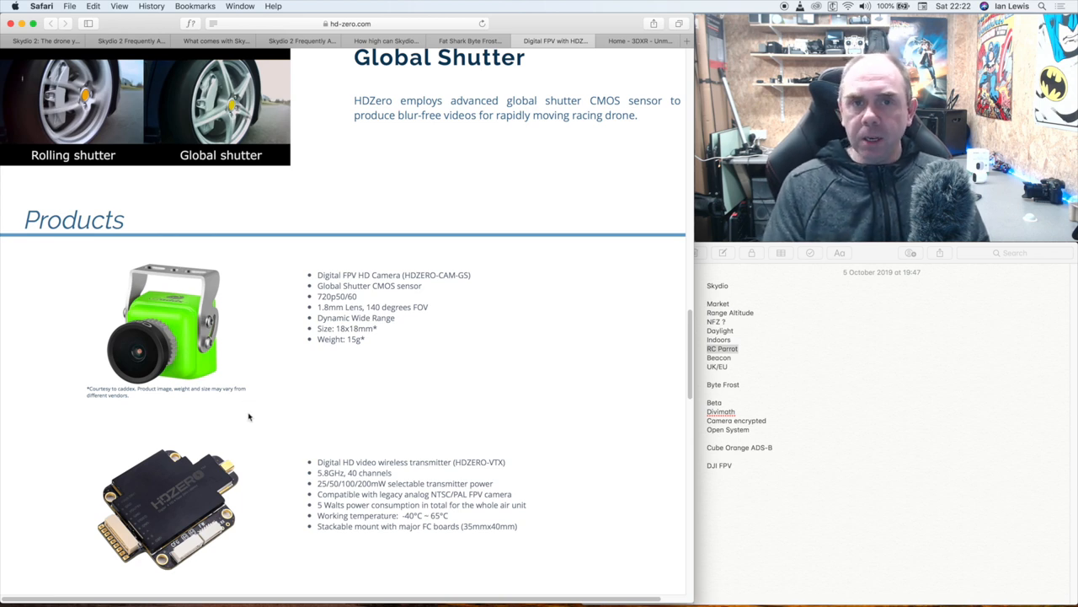
pyautogui.scroll(3)
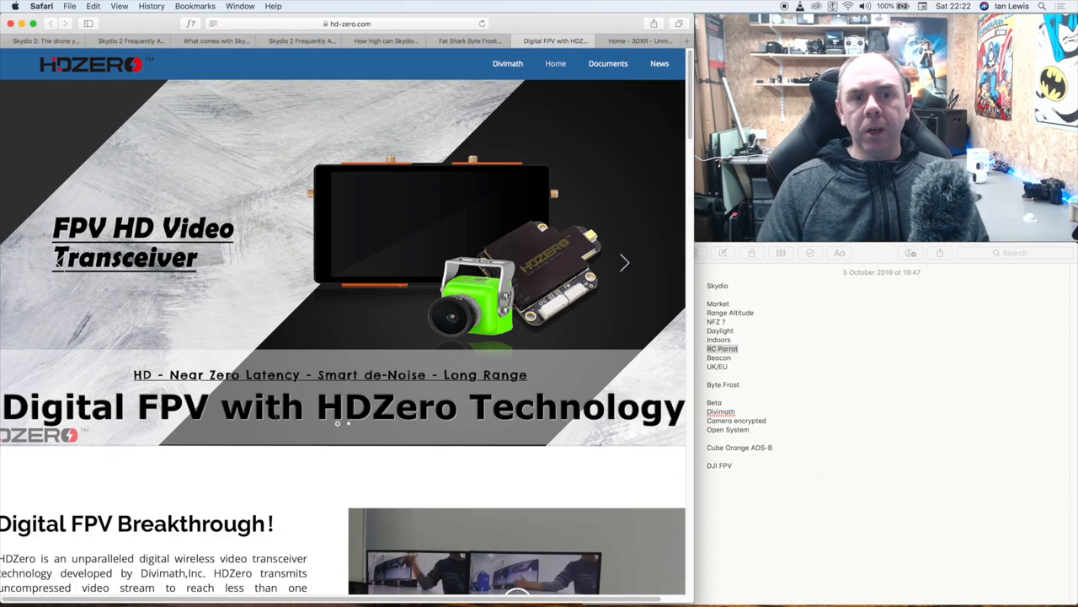
pyautogui.click(624, 263)
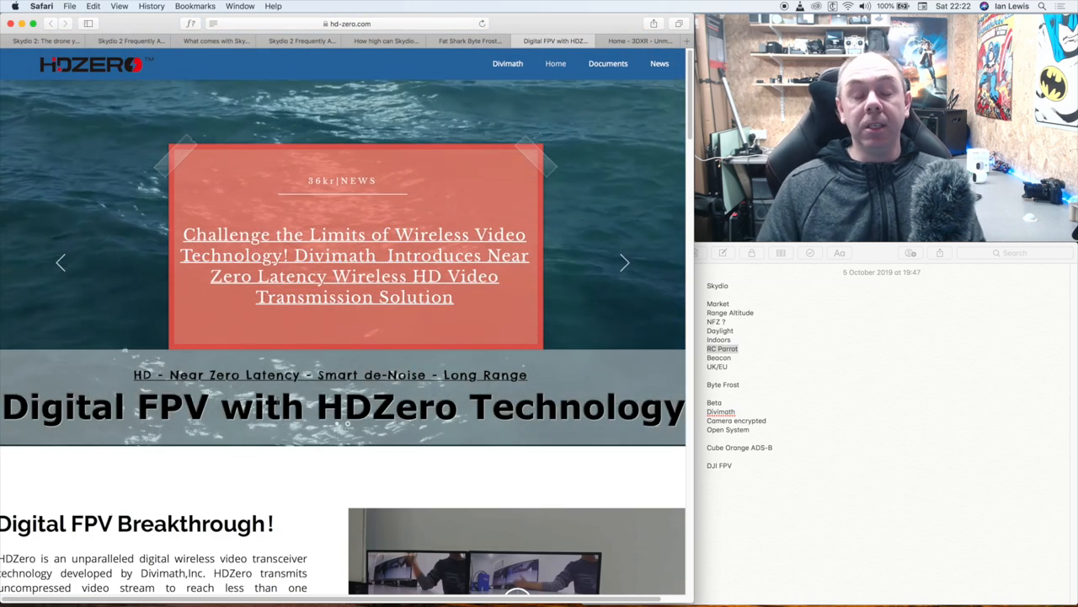
pyautogui.click(623, 263)
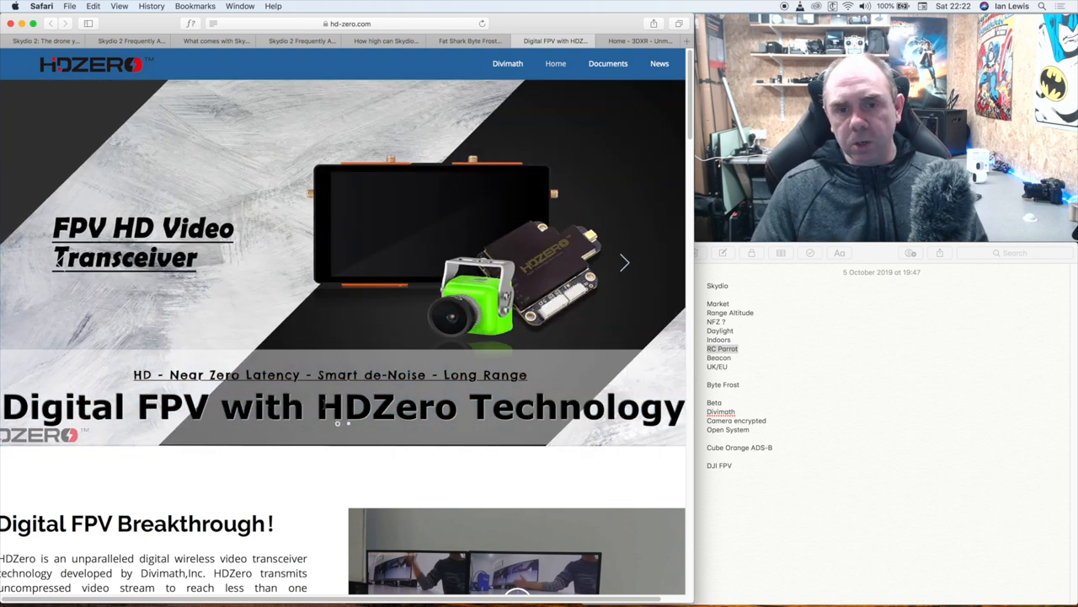
pyautogui.click(624, 262)
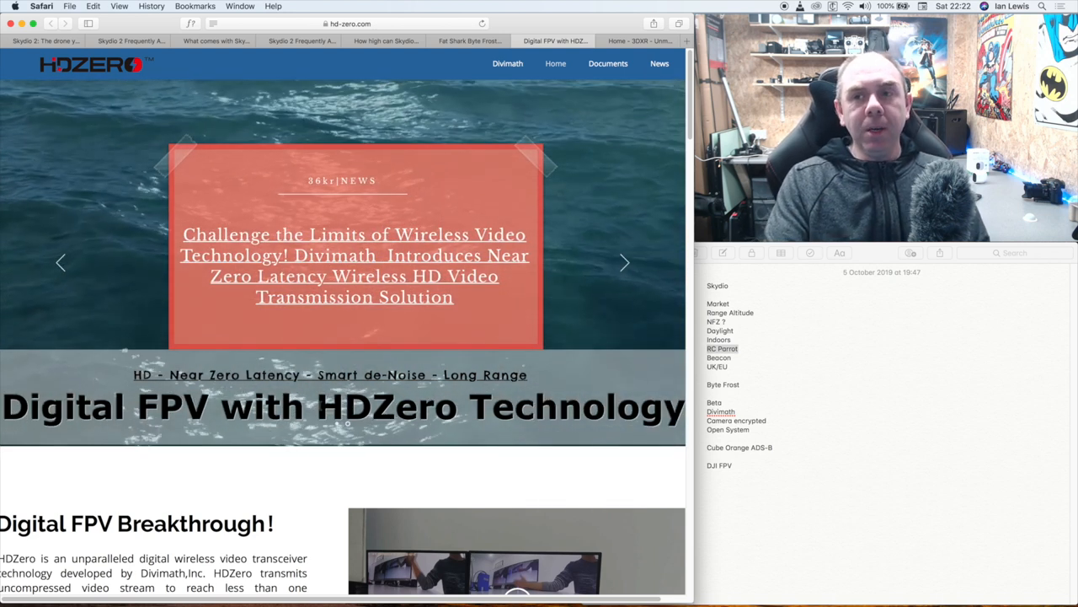
pyautogui.click(623, 263)
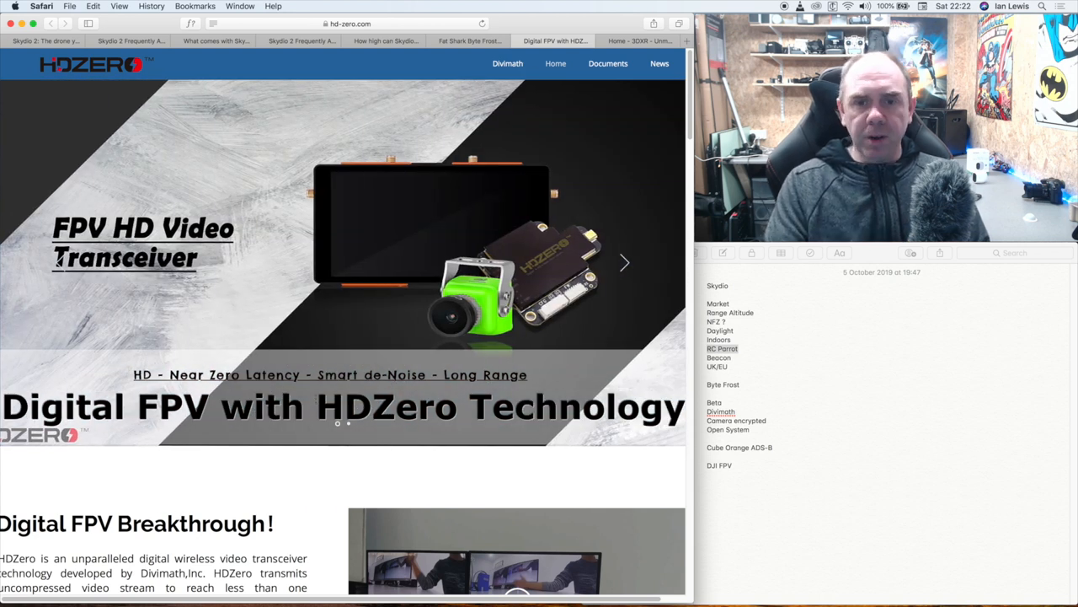
pyautogui.click(624, 263)
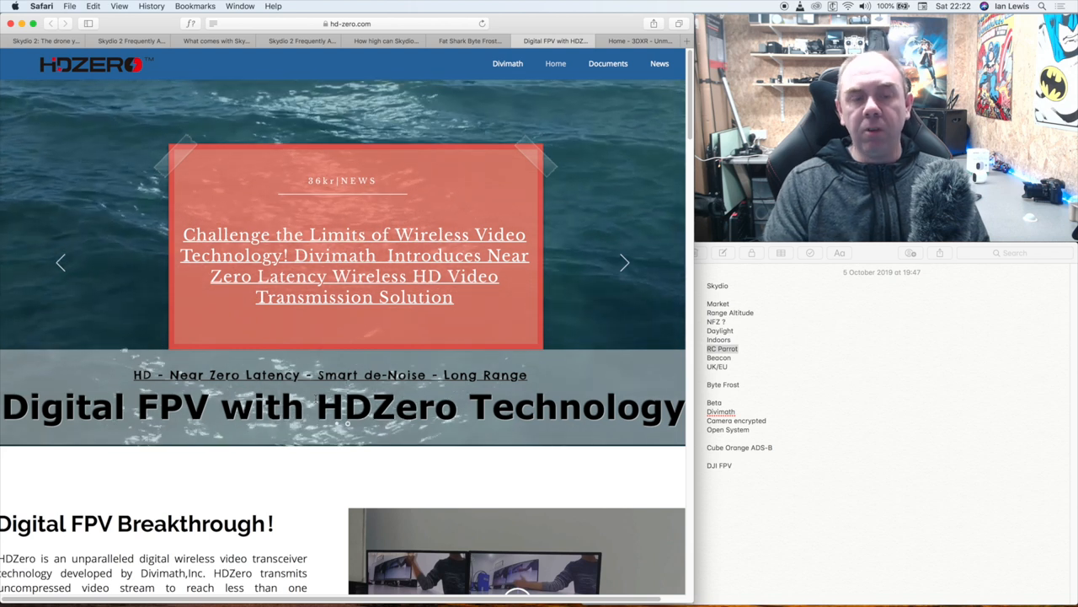
pyautogui.click(625, 263)
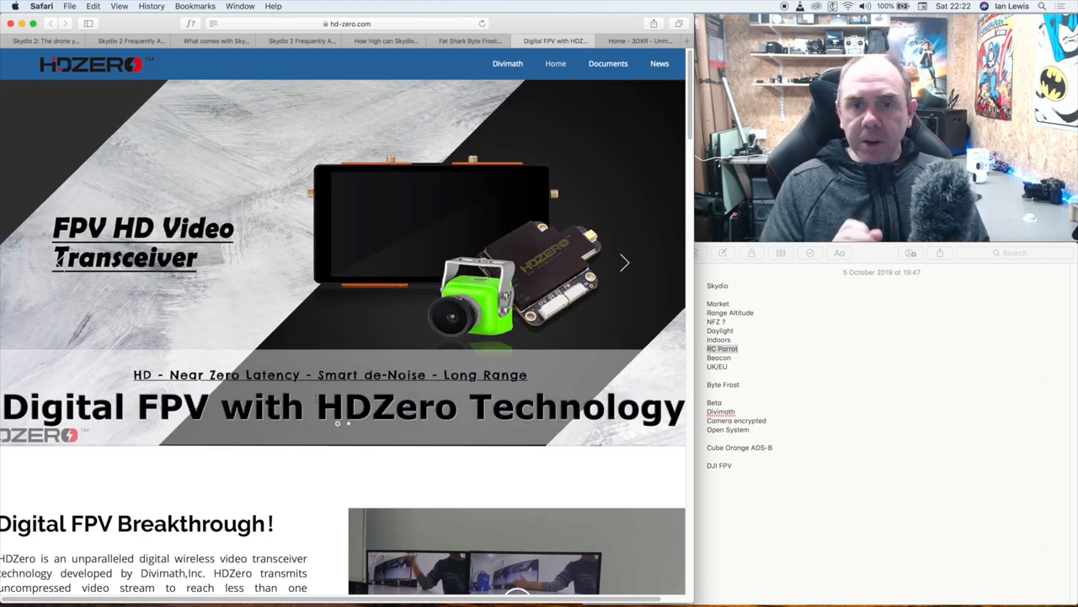
pyautogui.click(624, 262)
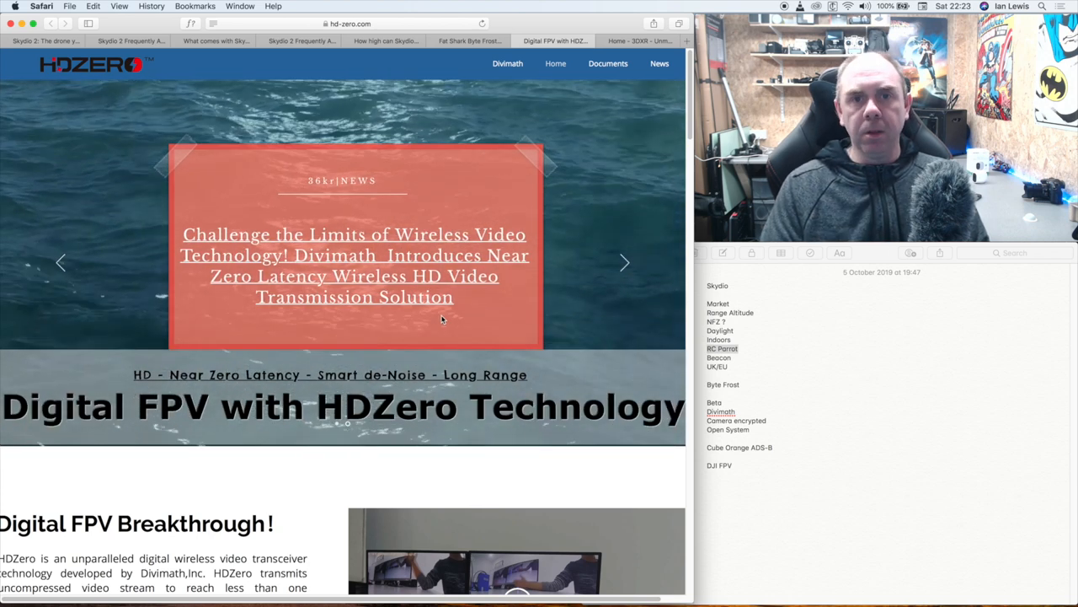
pyautogui.moveTo(445, 315)
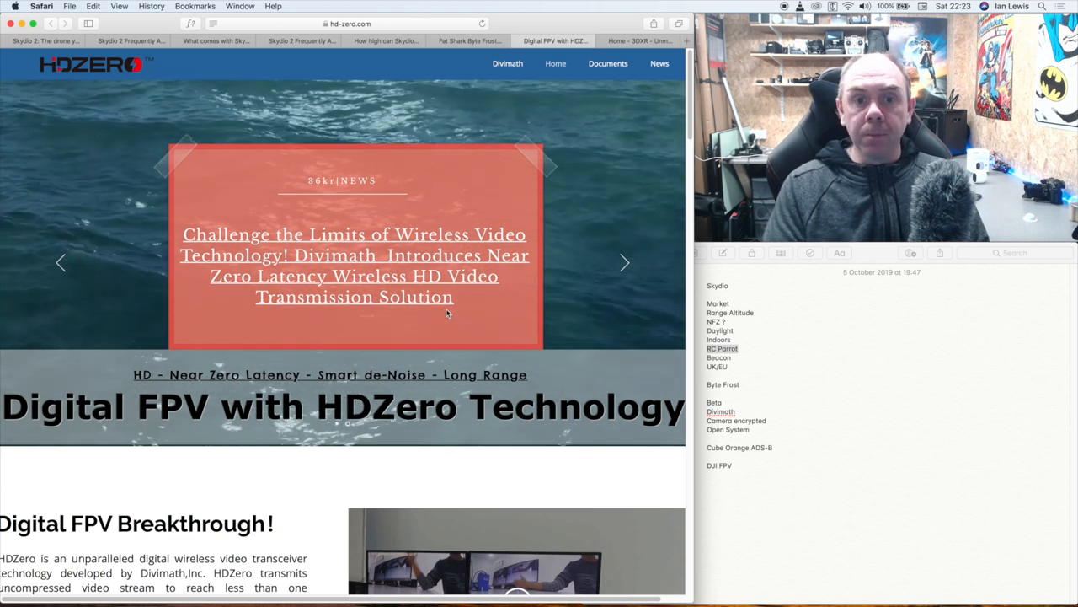
pyautogui.scroll(-3)
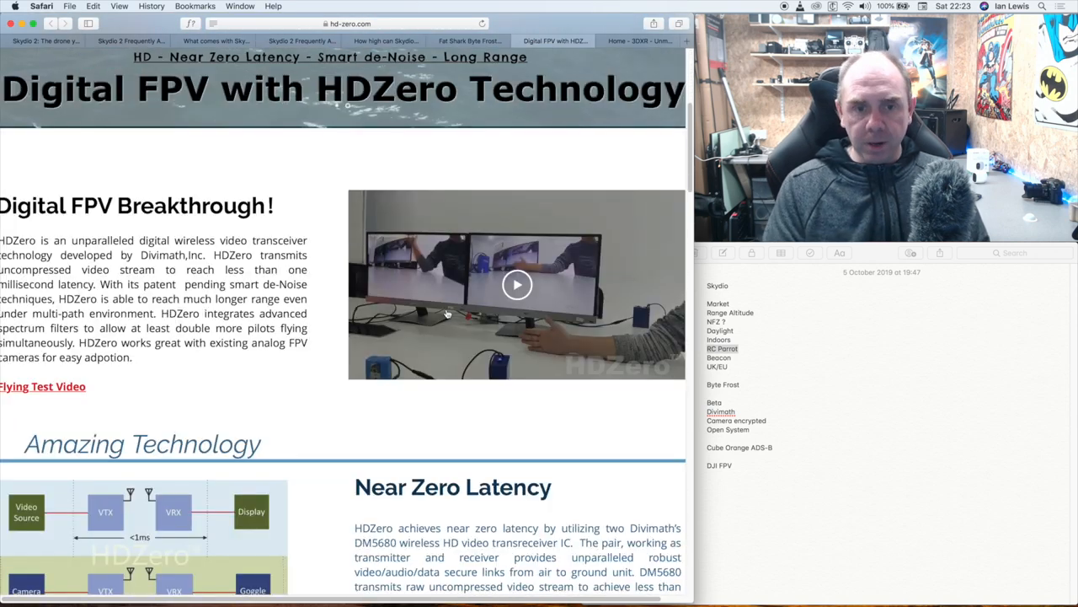
pyautogui.scroll(-3)
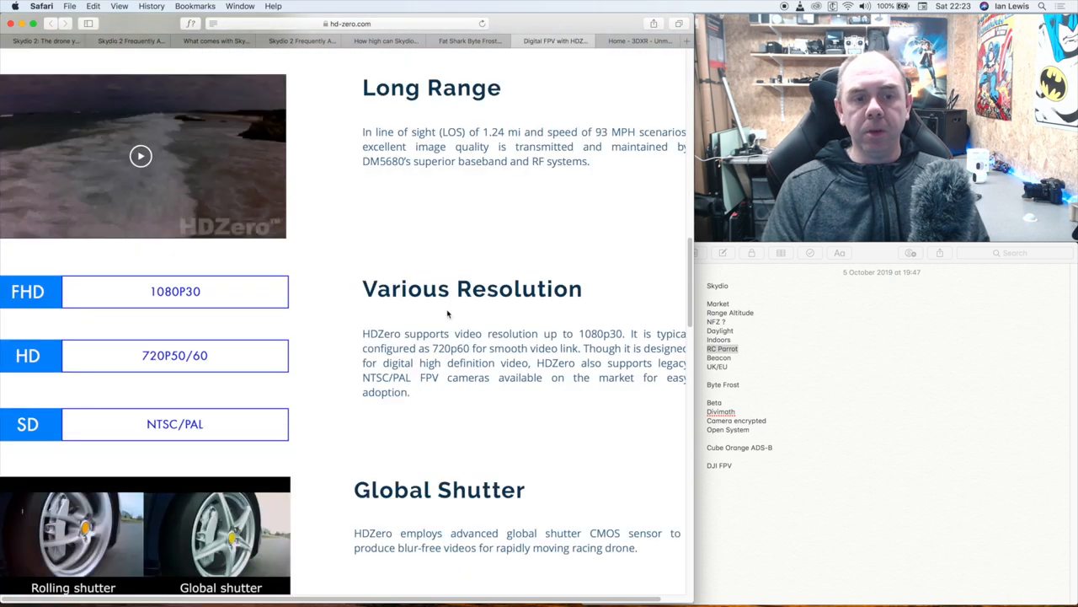
pyautogui.scroll(-3)
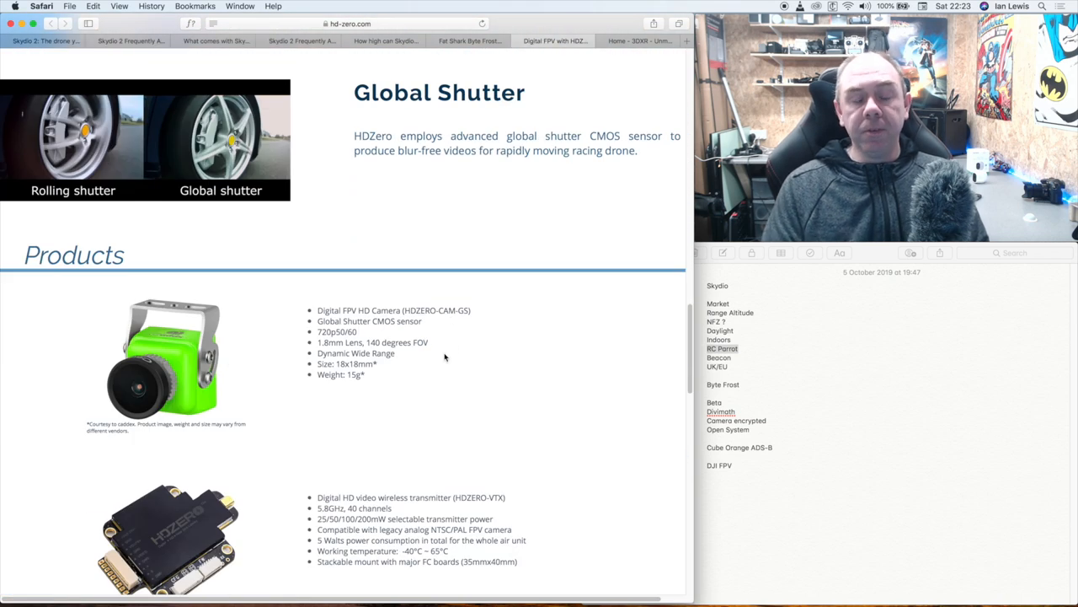
pyautogui.moveTo(435, 366)
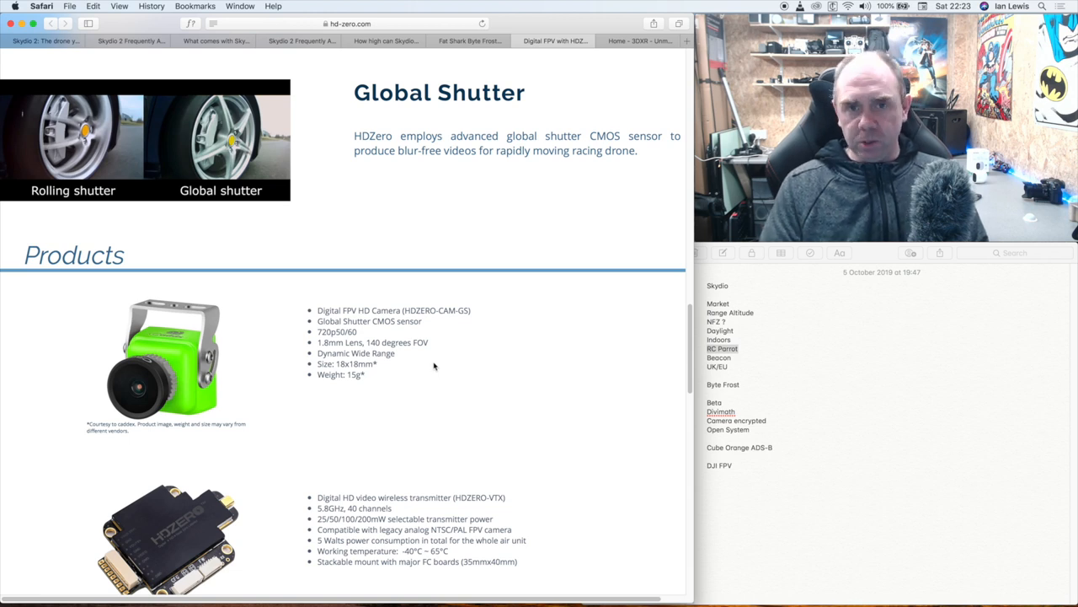
pyautogui.click(468, 40)
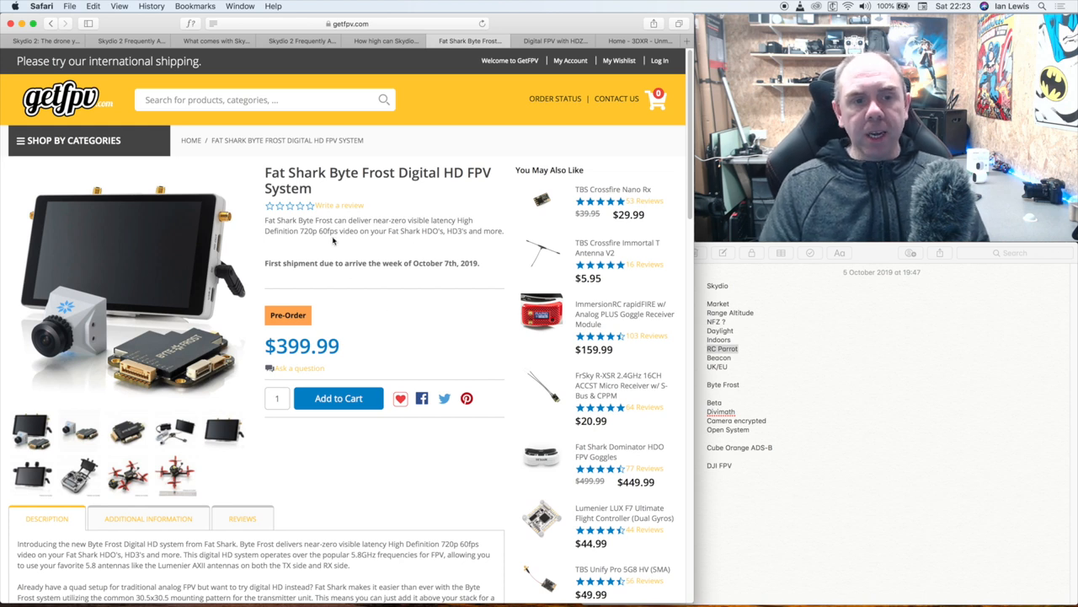
pyautogui.moveTo(333, 369)
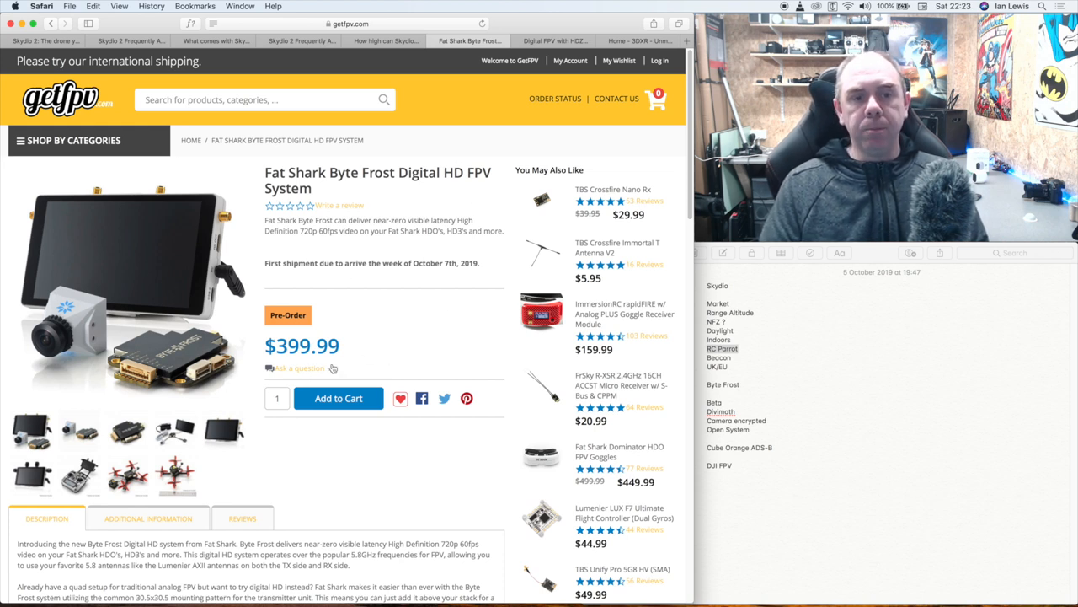
pyautogui.moveTo(283, 283)
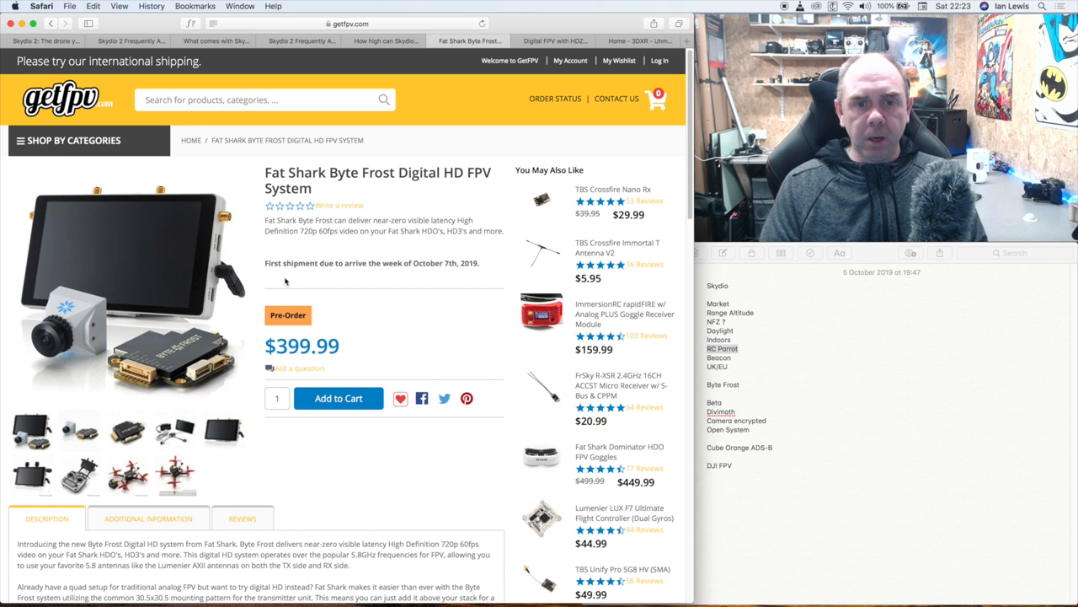
pyautogui.moveTo(438, 278)
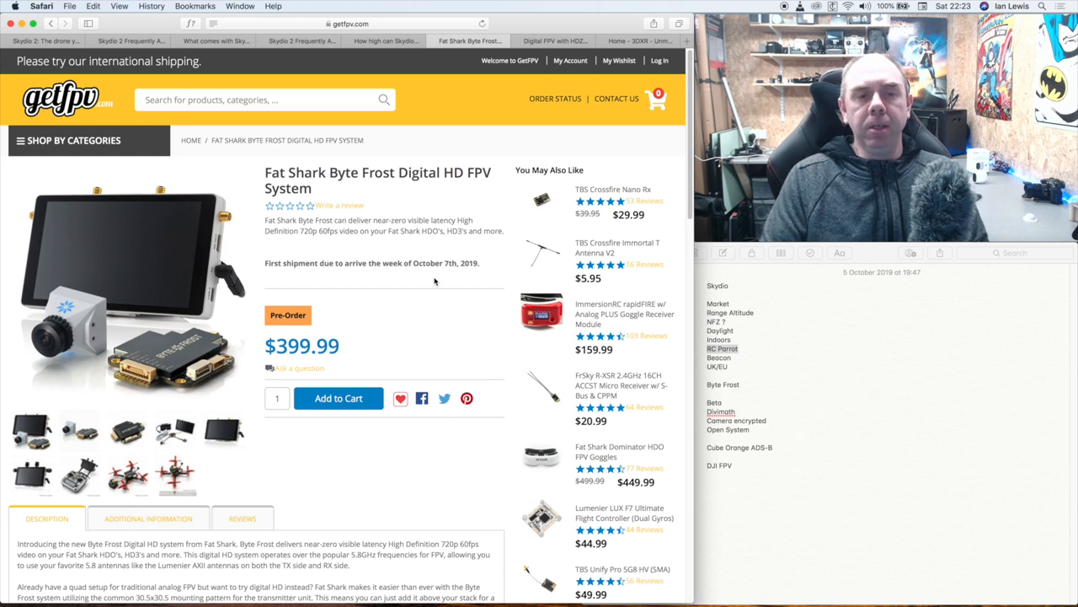
pyautogui.moveTo(432, 283)
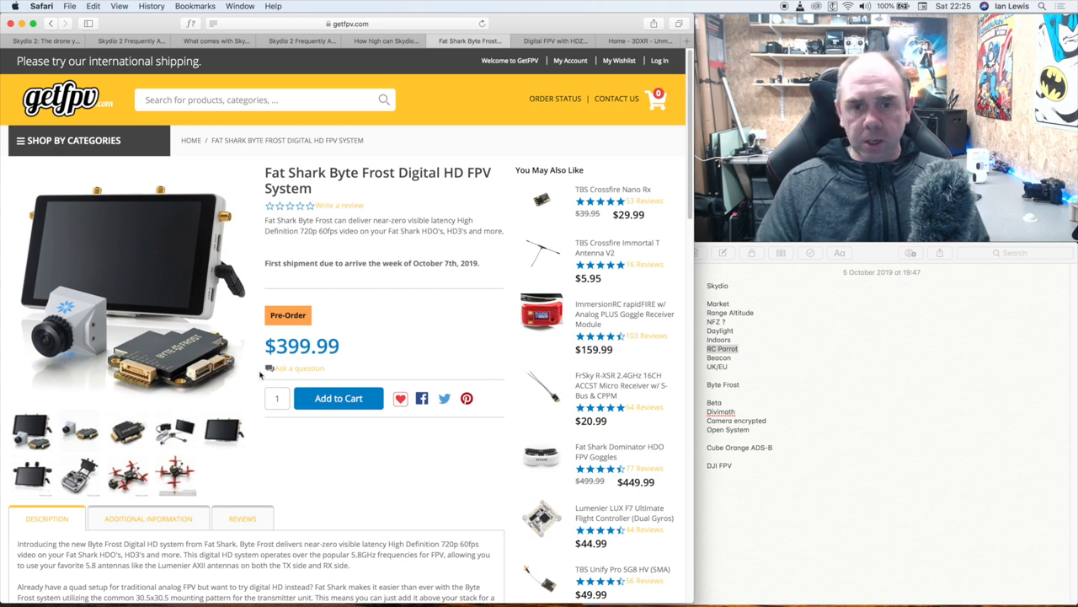
pyautogui.moveTo(354, 330)
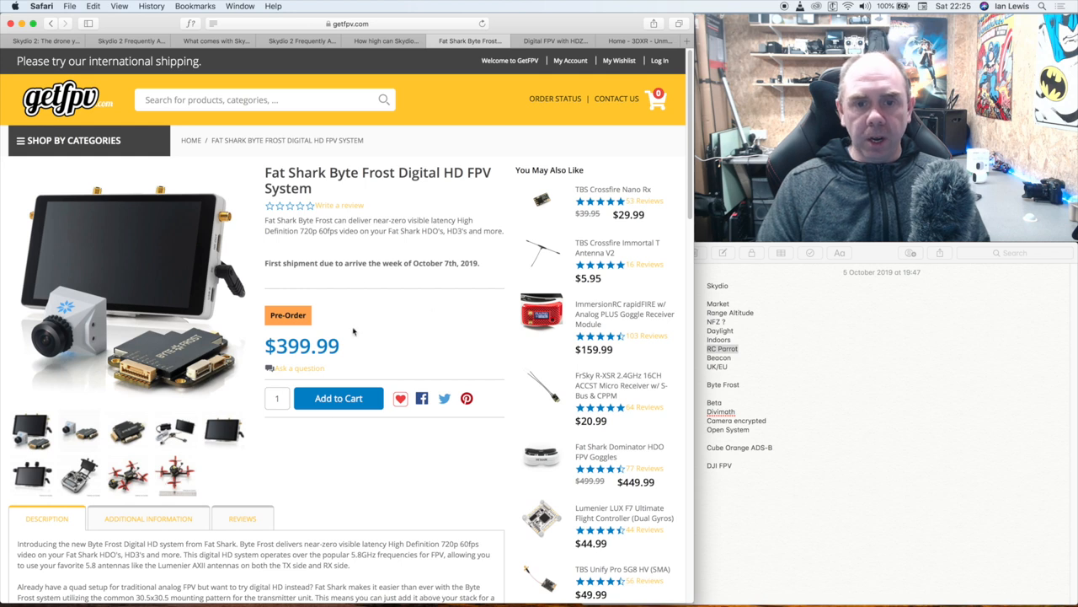
# Scroll the Byte Frost page down to the Includes list and back up to the $399.99 listing.
pyautogui.scroll(-3)
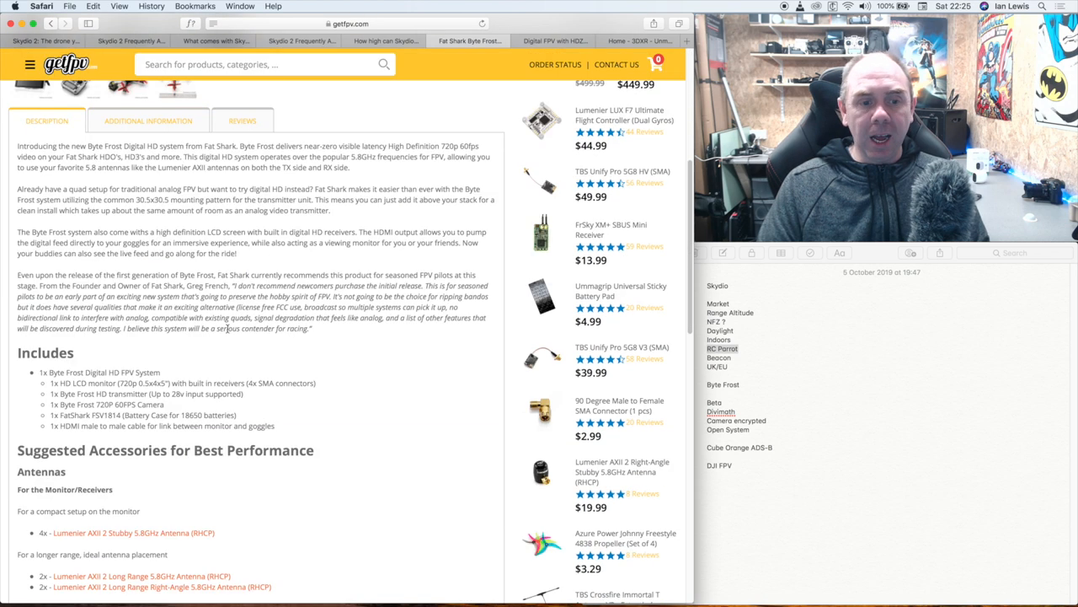
pyautogui.scroll(3)
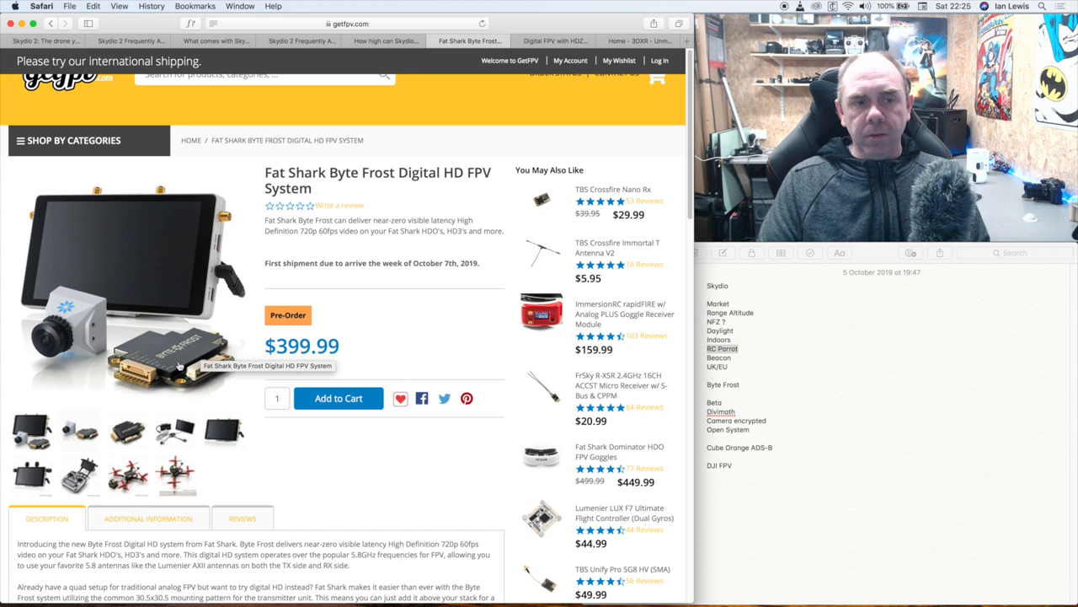
pyautogui.moveTo(155, 251)
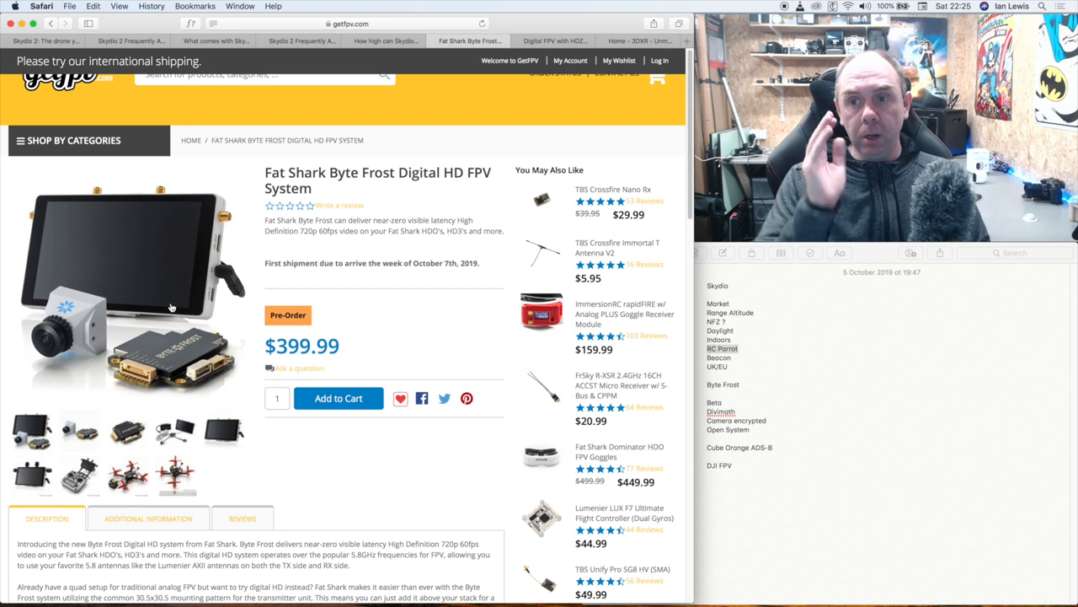
pyautogui.moveTo(169, 305)
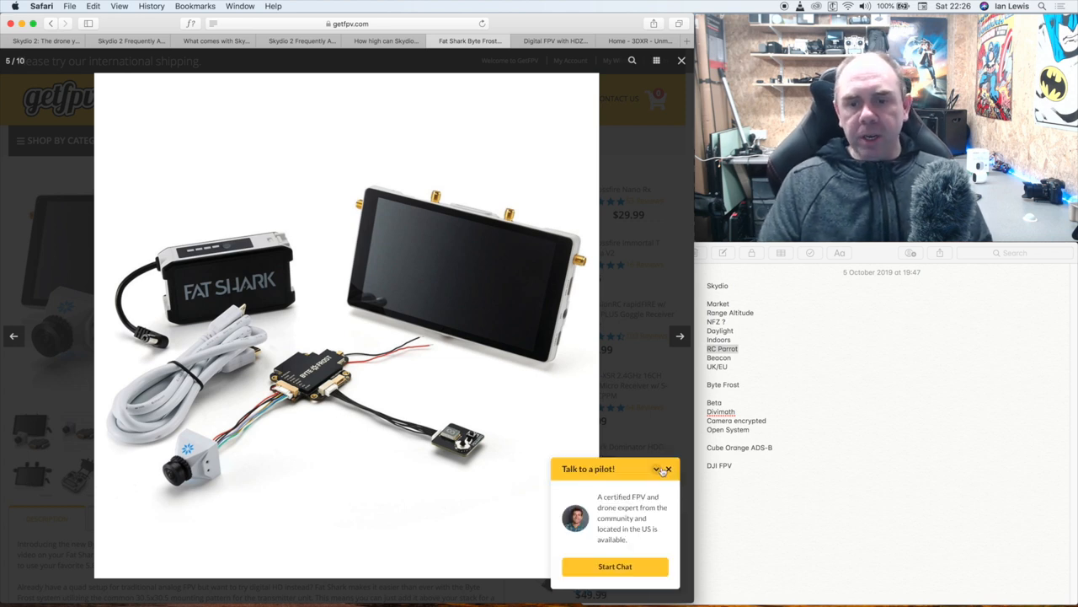
# Close the 'Talk to a pilot!' popup and switch to the HDZero Digital FPV tab.
pyautogui.click(668, 468)
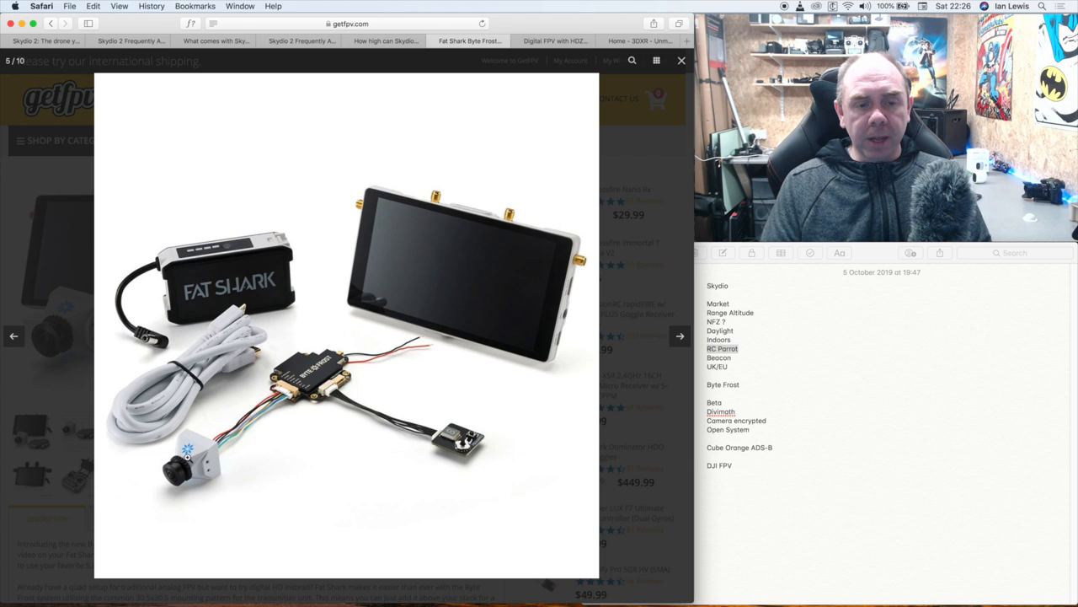
pyautogui.moveTo(253, 430)
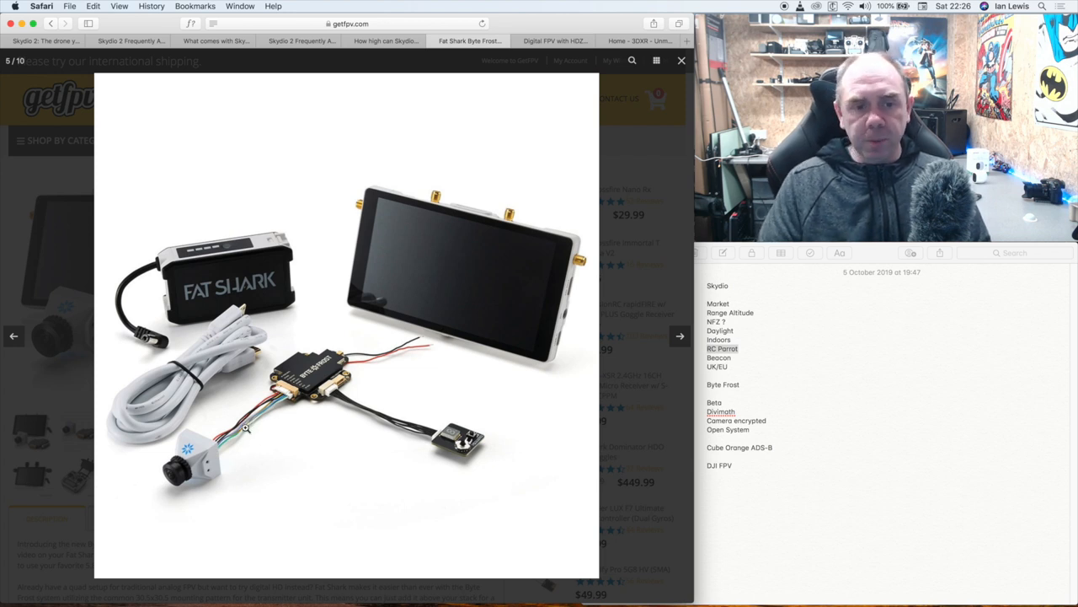
pyautogui.moveTo(256, 404)
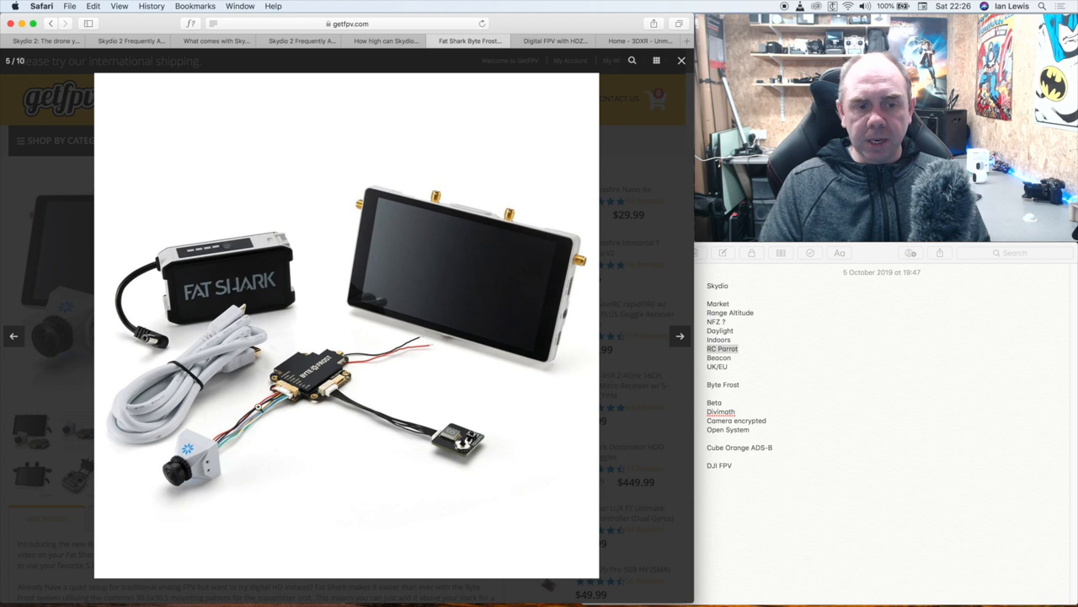
pyautogui.moveTo(189, 469)
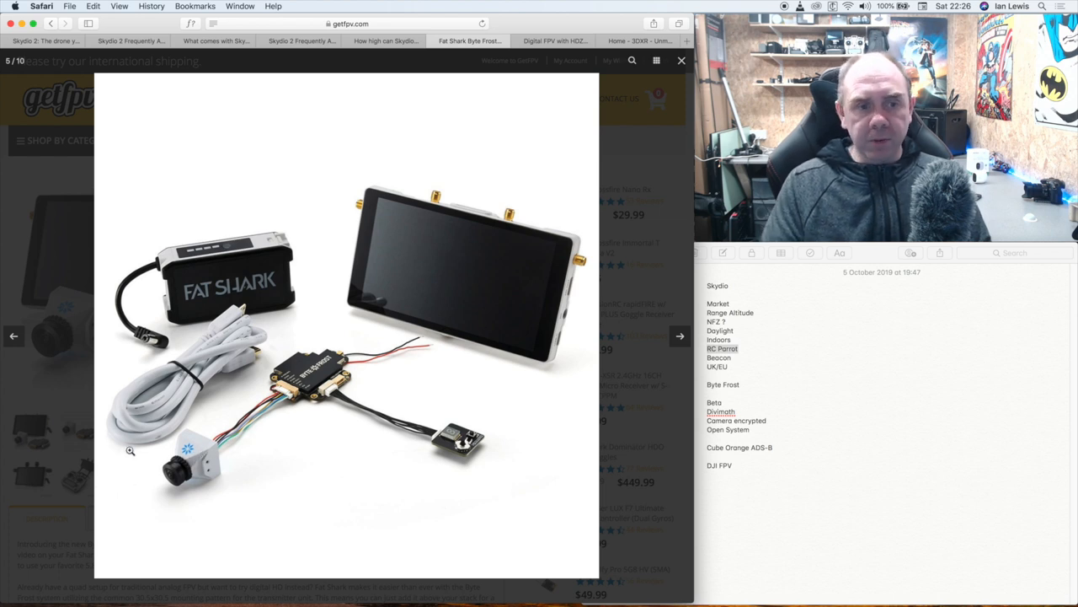
pyautogui.click(681, 60)
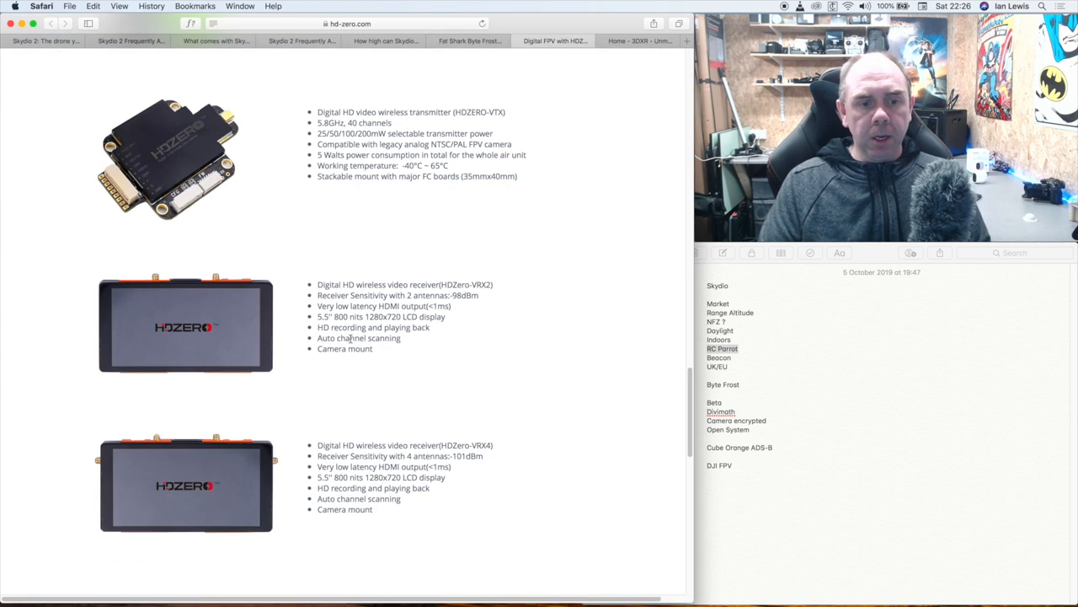
# Scroll HDZero's DVR and Partners section, then return to the $399.99 Fat Shark Byte Frost page and close its chat popup.
pyautogui.scroll(-3)
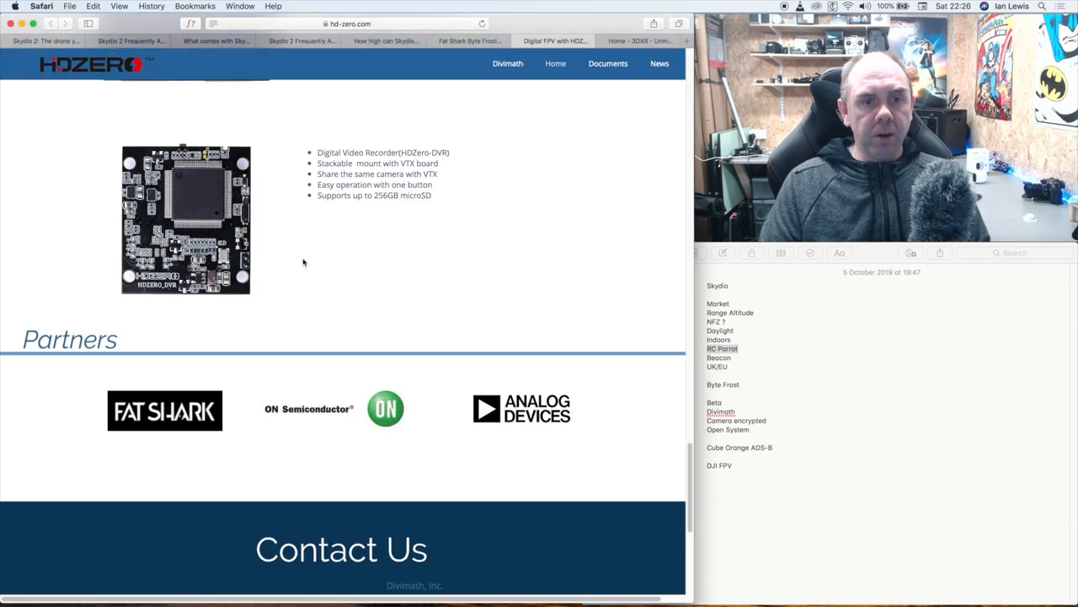
pyautogui.scroll(3)
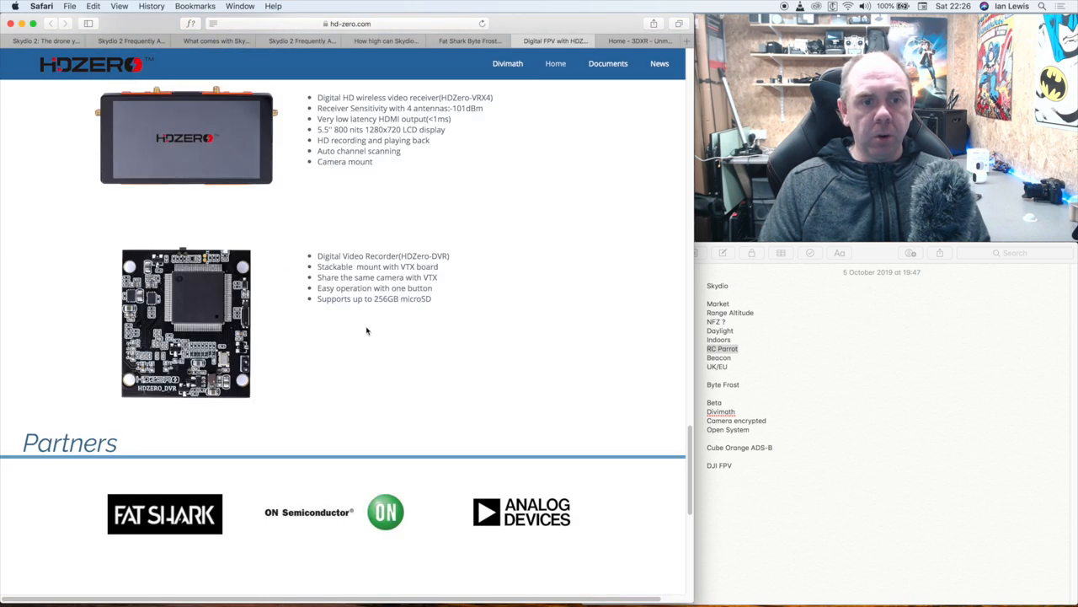
pyautogui.moveTo(486, 300)
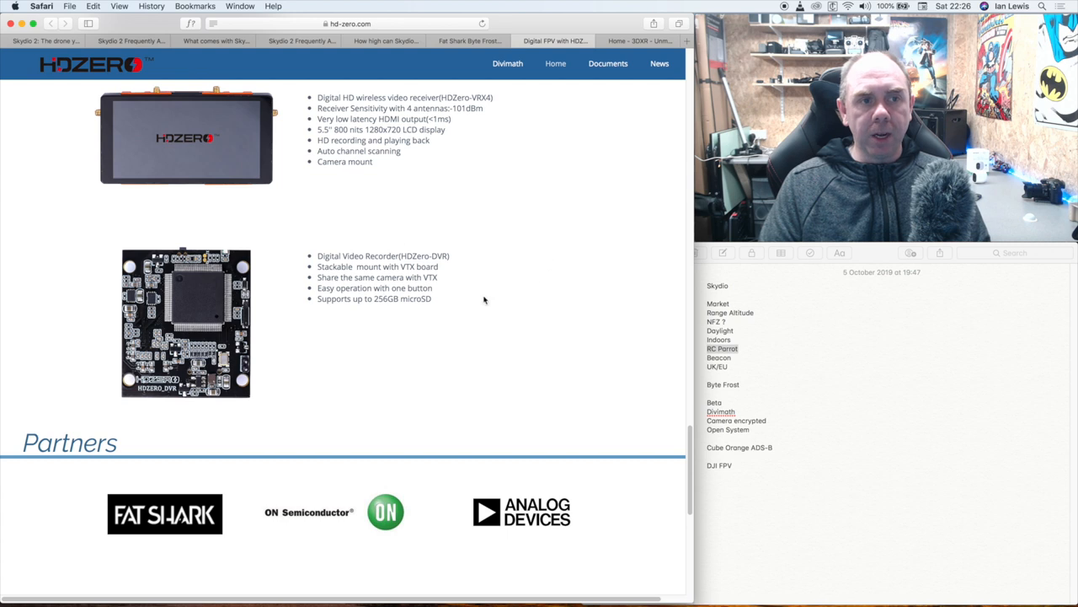
pyautogui.moveTo(266, 261)
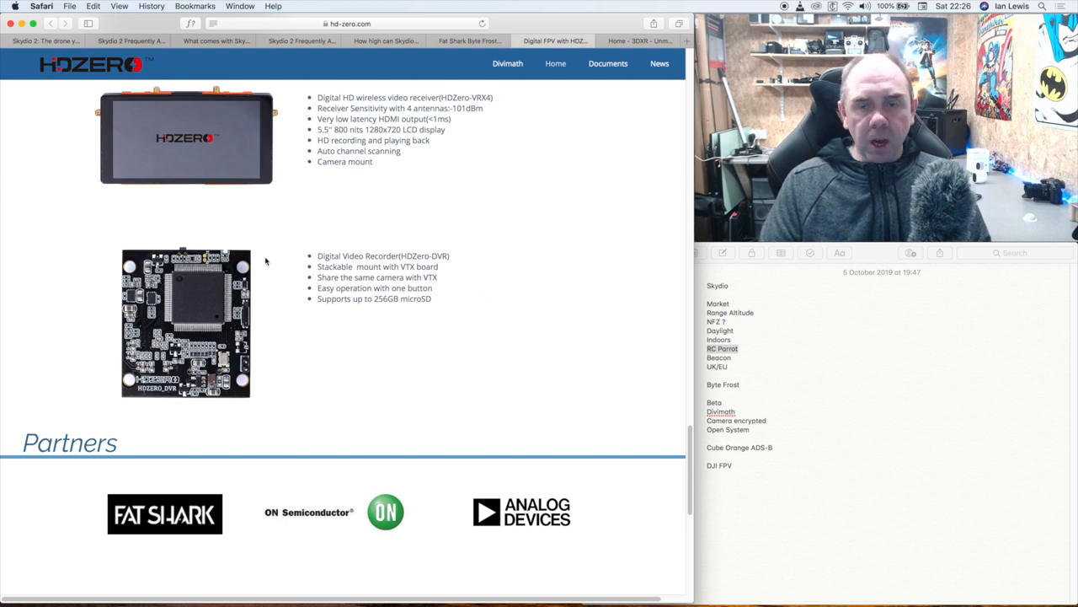
pyautogui.click(469, 41)
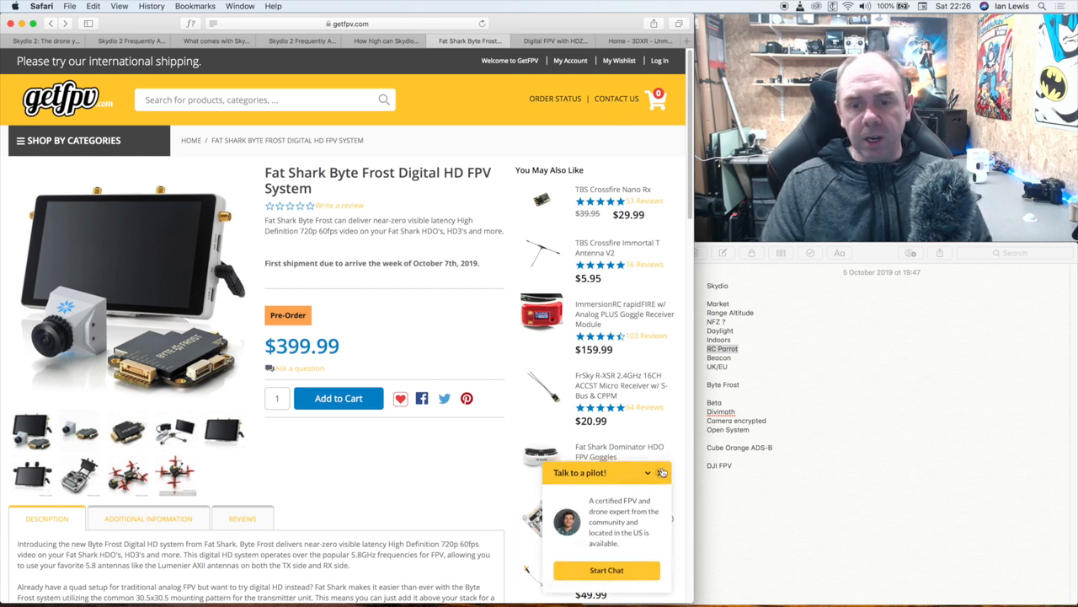
pyautogui.click(660, 472)
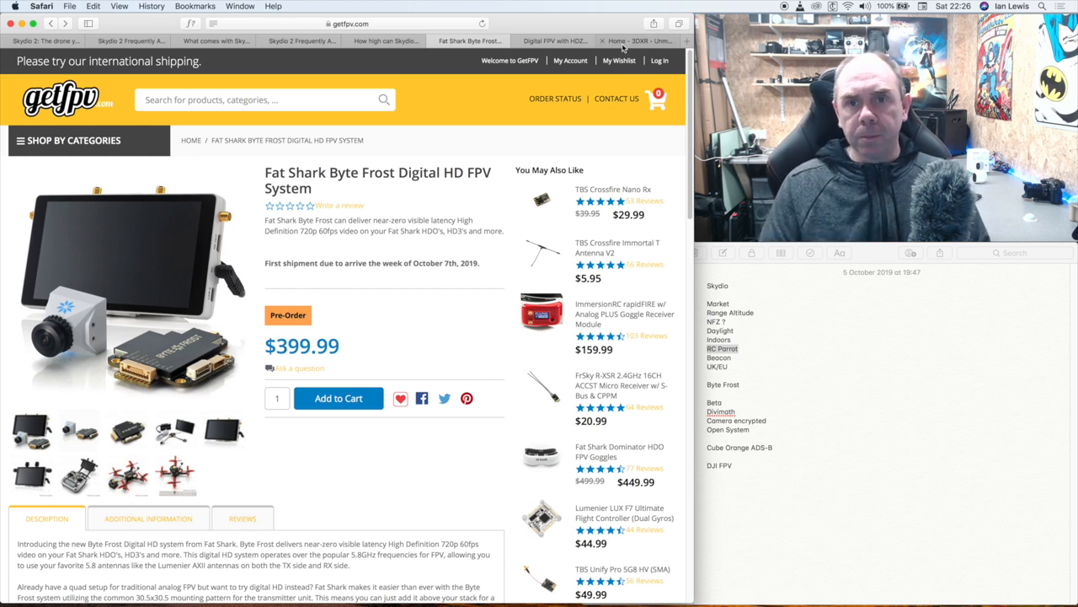
# Switch to the 3DXR tab and cycle through its Featured Products carousel of flight controllers and Cube boards.
pyautogui.click(636, 40)
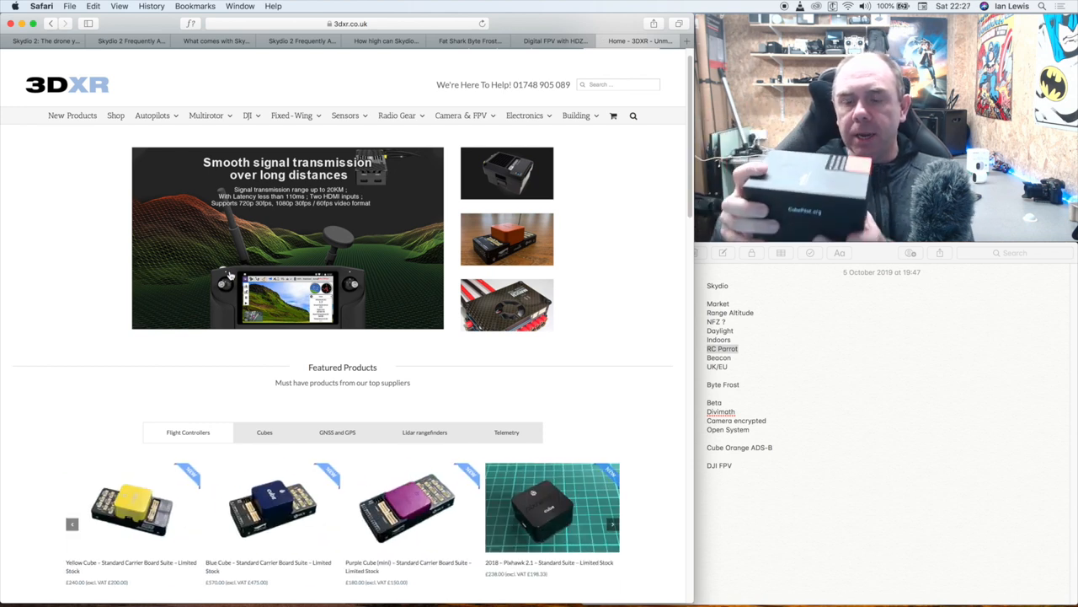
pyautogui.click(613, 524)
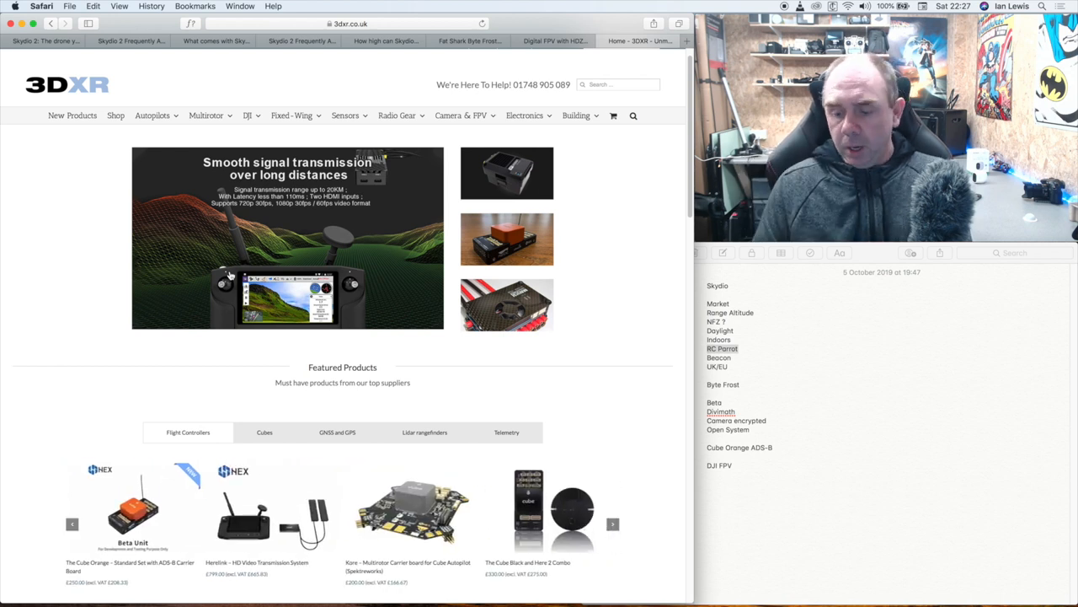
pyautogui.click(613, 519)
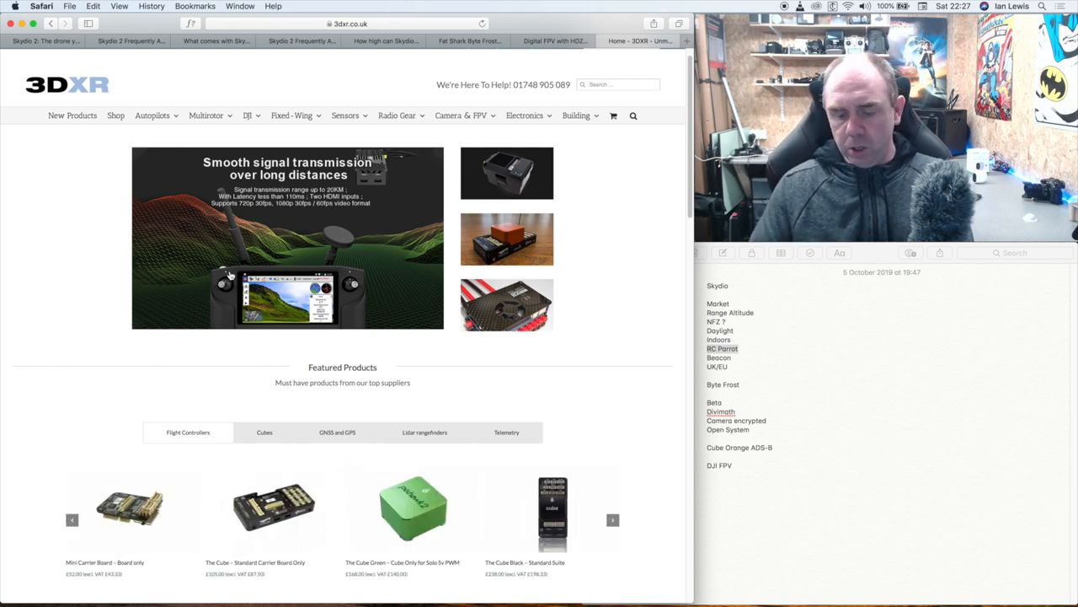
pyautogui.click(614, 519)
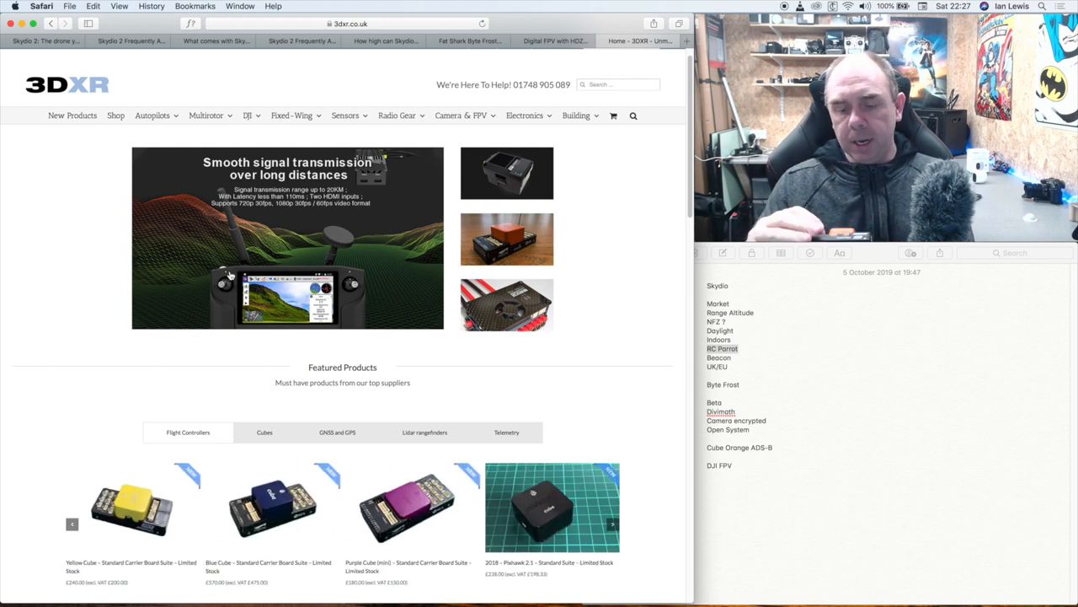
pyautogui.click(614, 524)
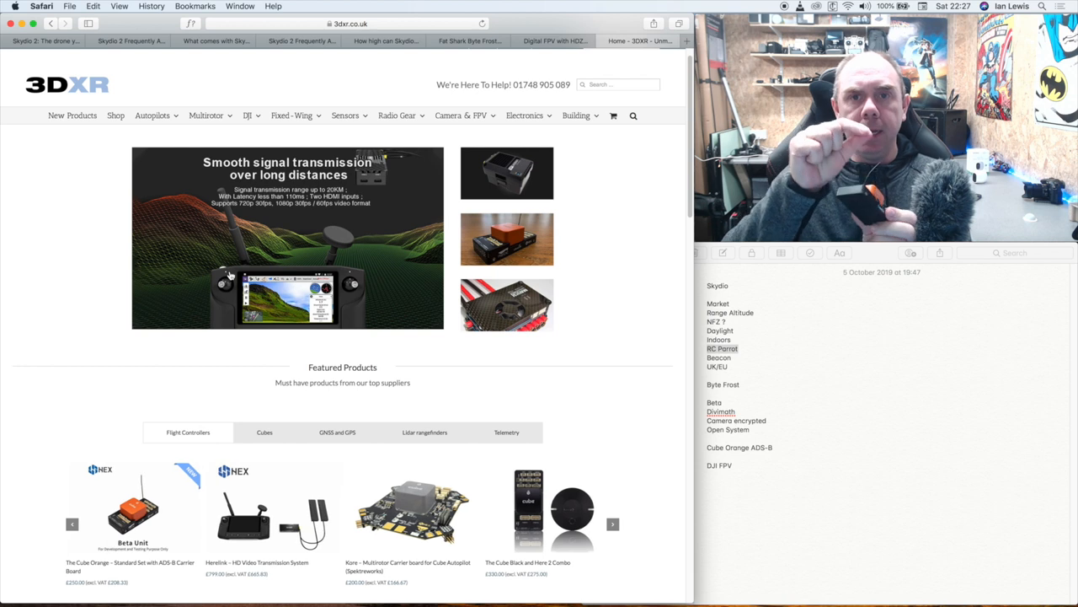
pyautogui.click(614, 522)
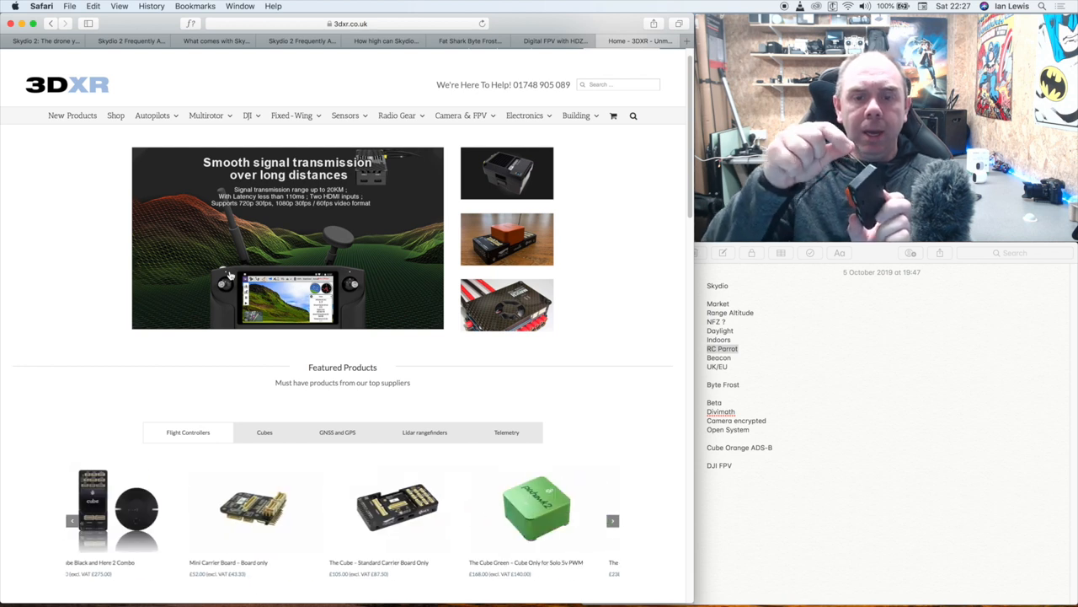
pyautogui.click(613, 518)
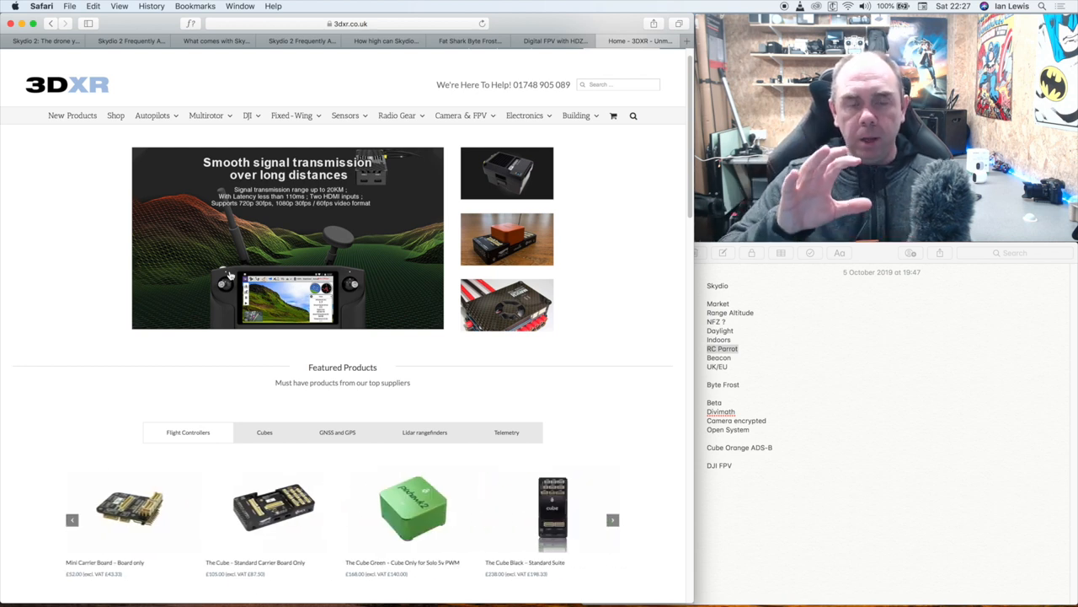
pyautogui.click(614, 523)
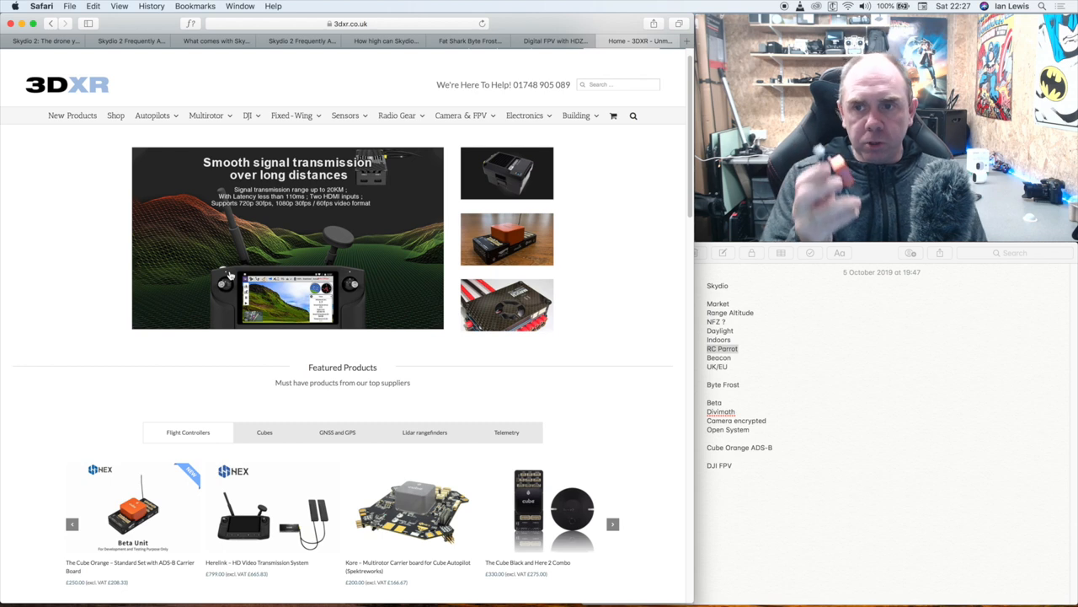
pyautogui.click(614, 522)
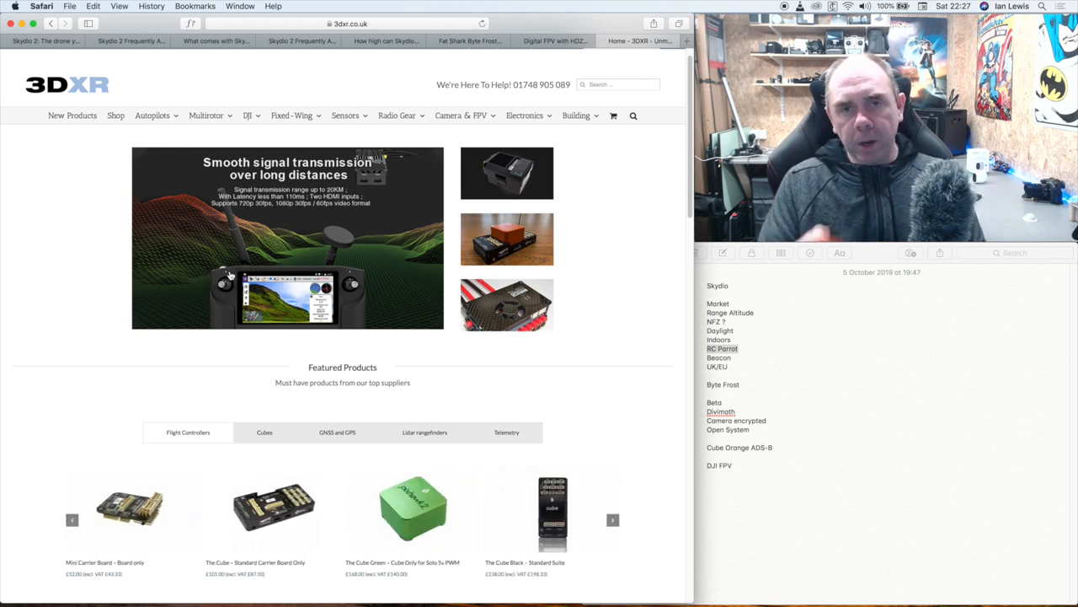
pyautogui.click(614, 519)
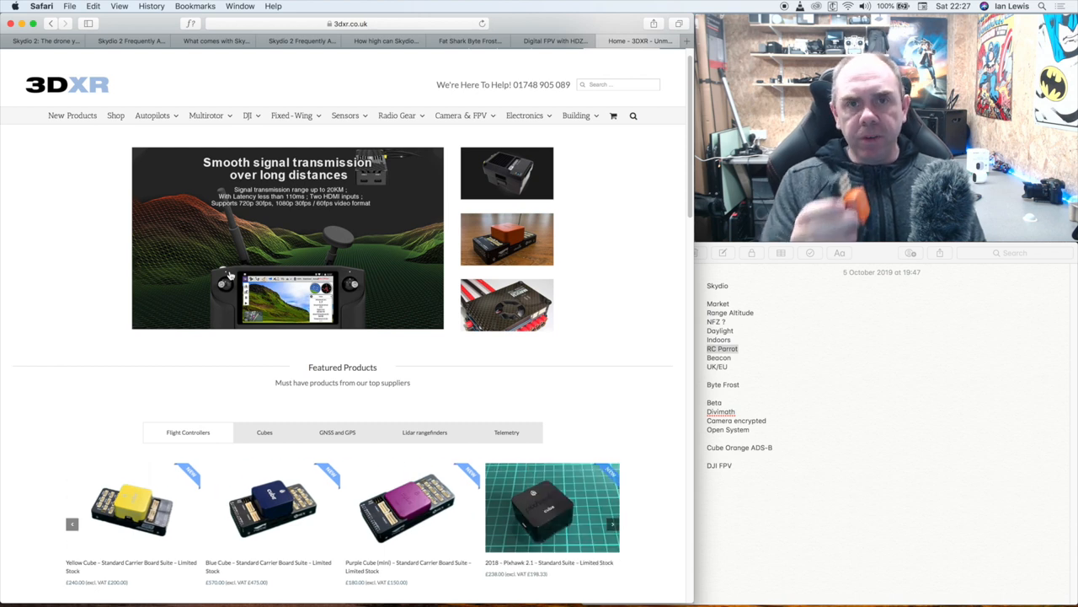
pyautogui.click(613, 522)
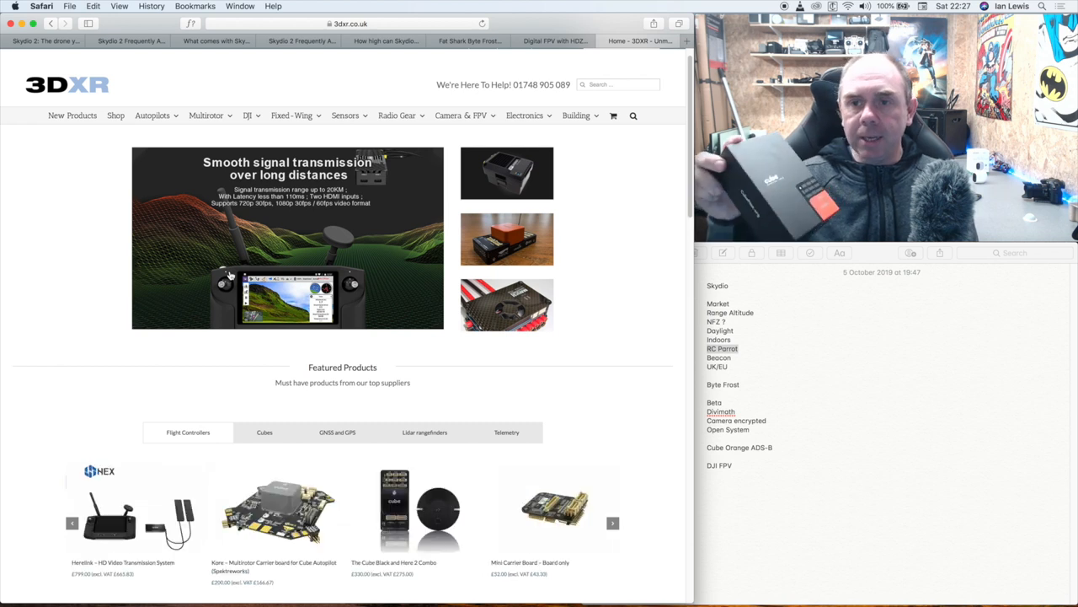
pyautogui.click(613, 522)
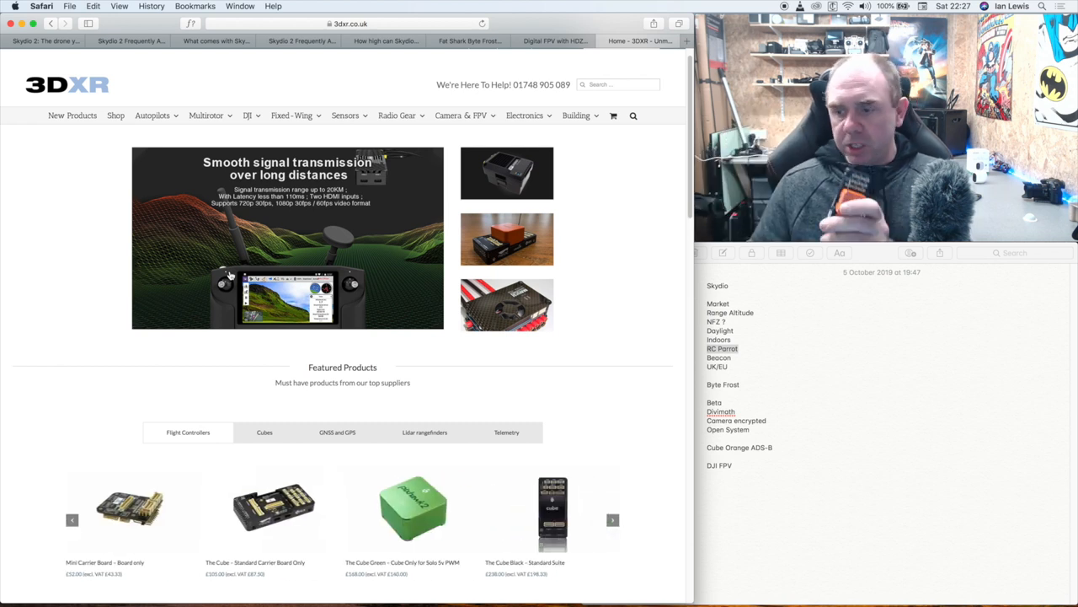
pyautogui.click(613, 524)
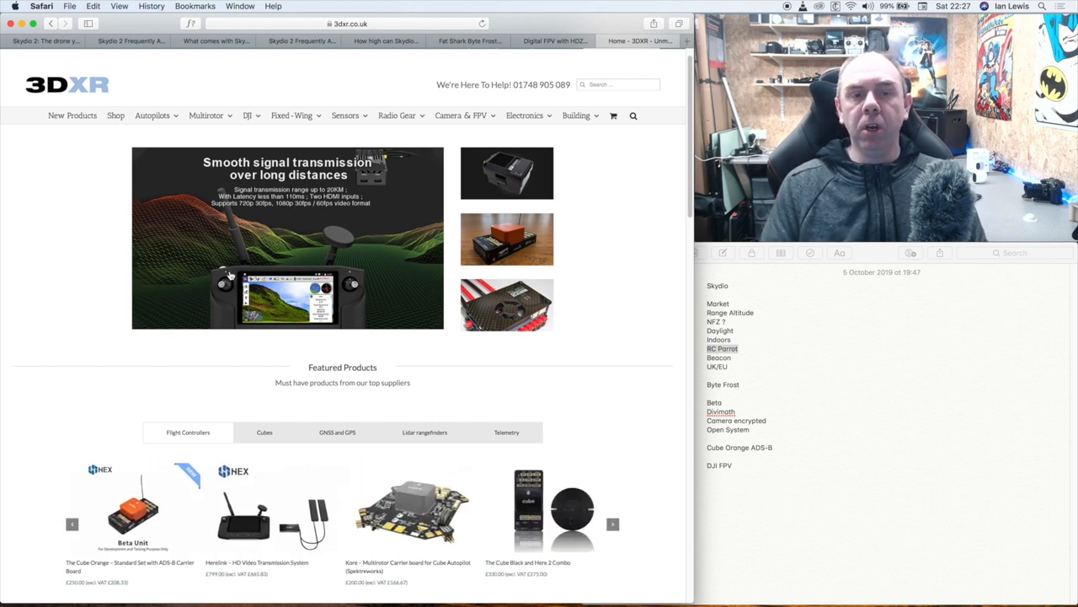
pyautogui.click(613, 518)
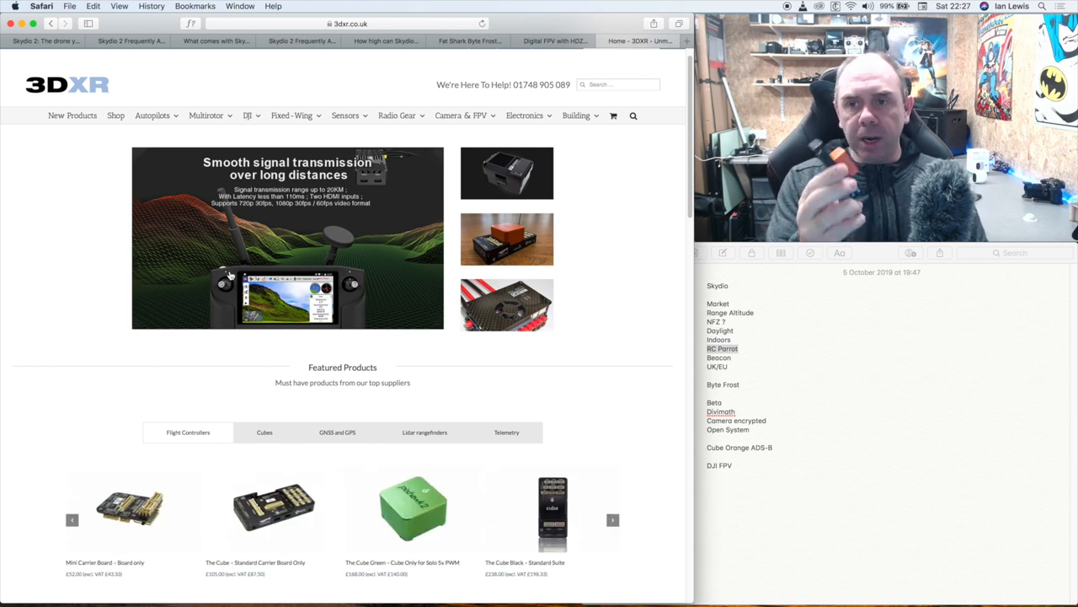
pyautogui.click(613, 523)
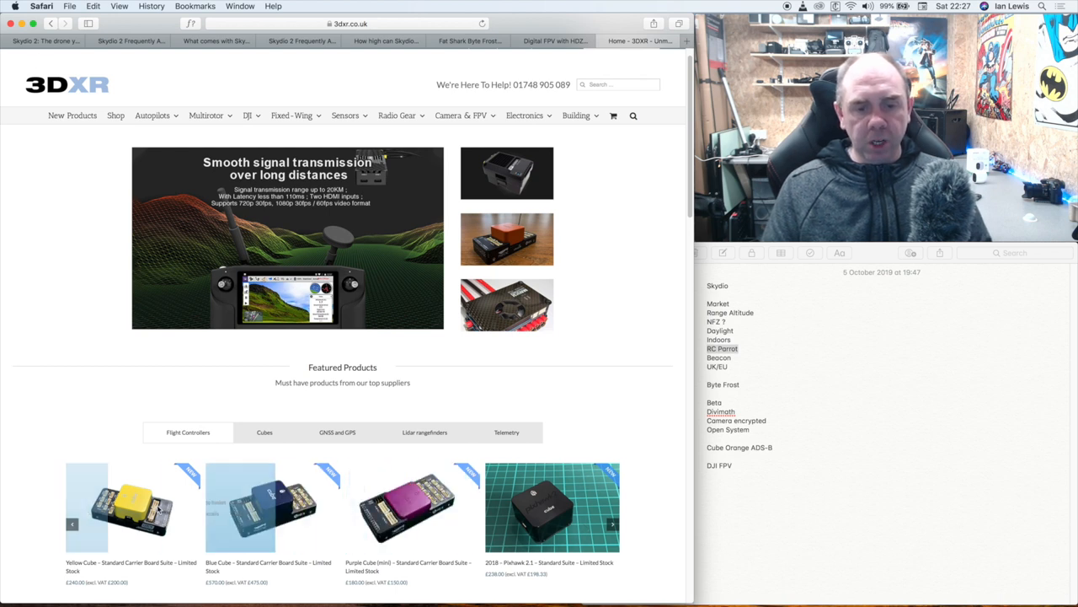
pyautogui.moveTo(262, 505)
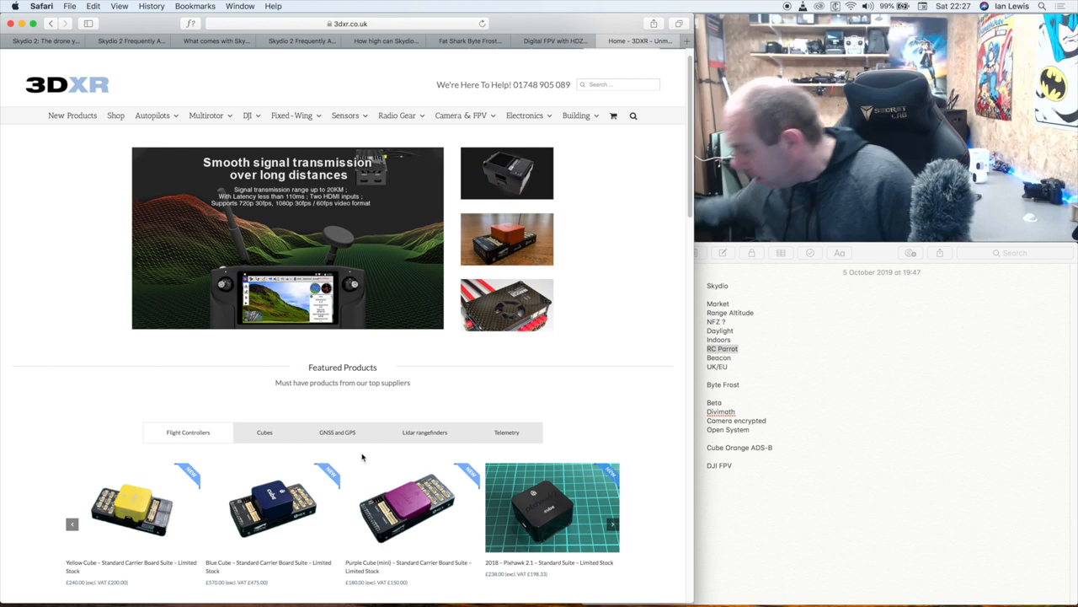
pyautogui.click(614, 524)
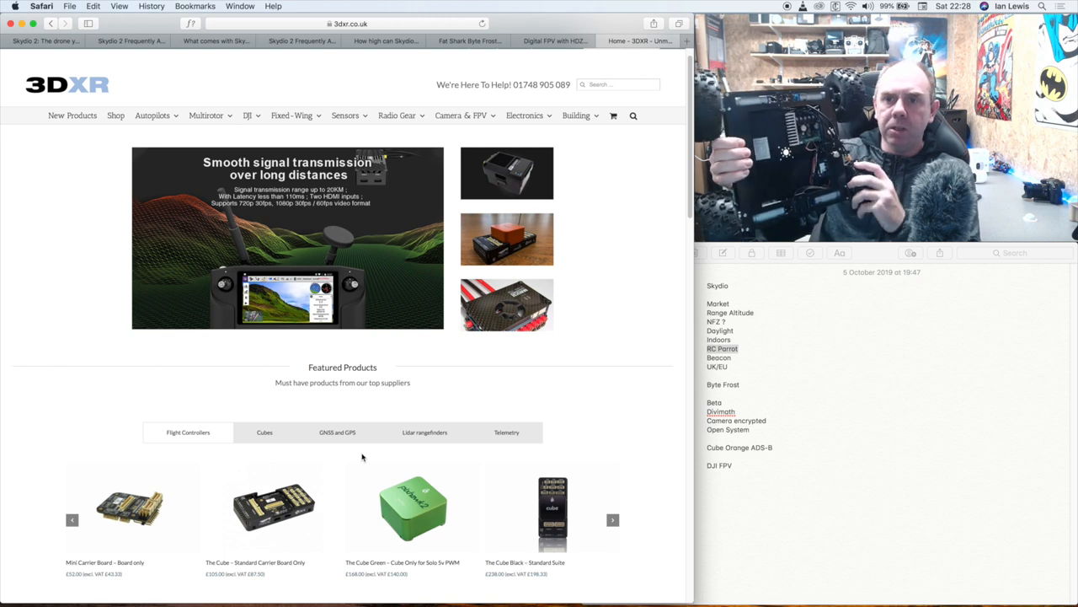
pyautogui.click(613, 524)
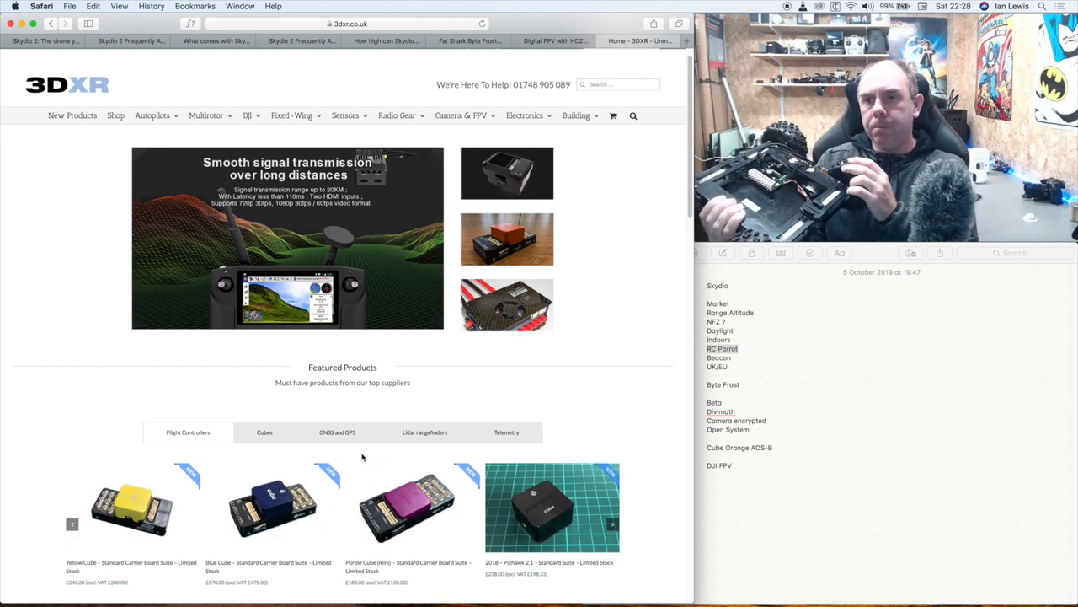
pyautogui.click(613, 522)
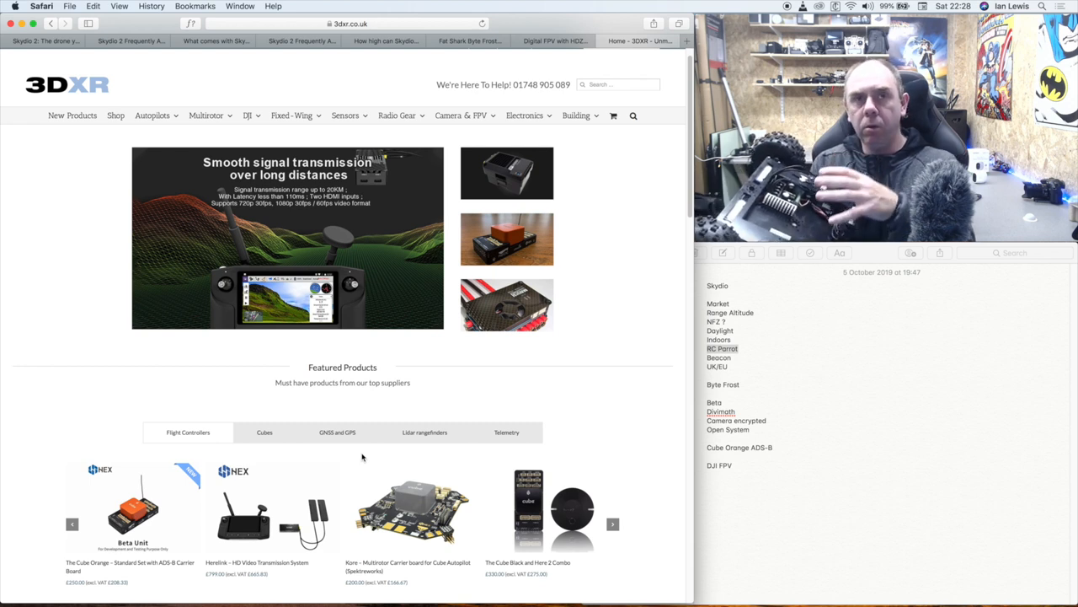
pyautogui.click(614, 523)
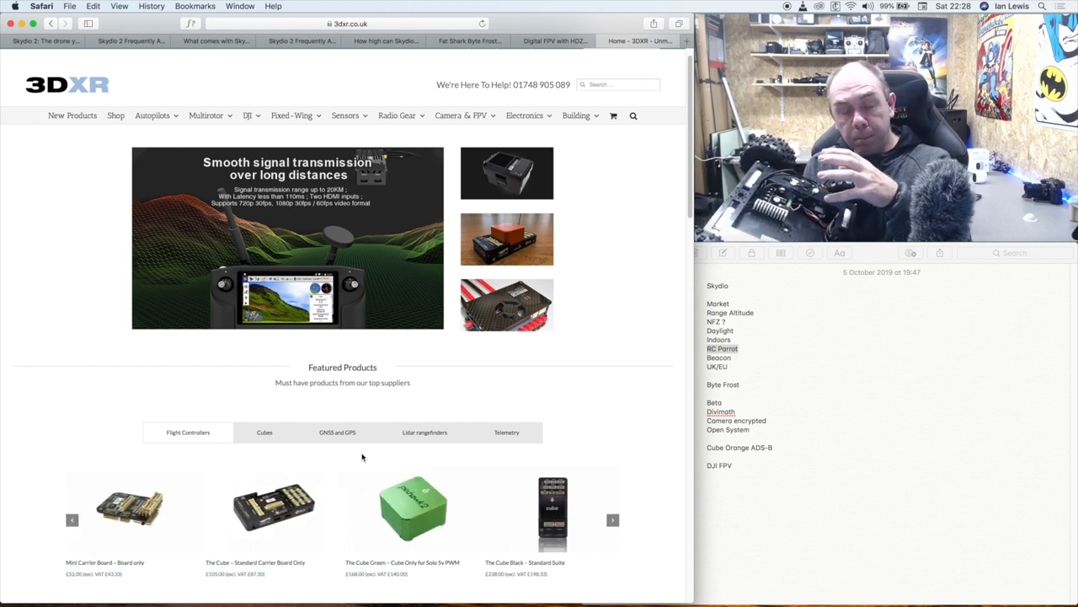
pyautogui.click(614, 524)
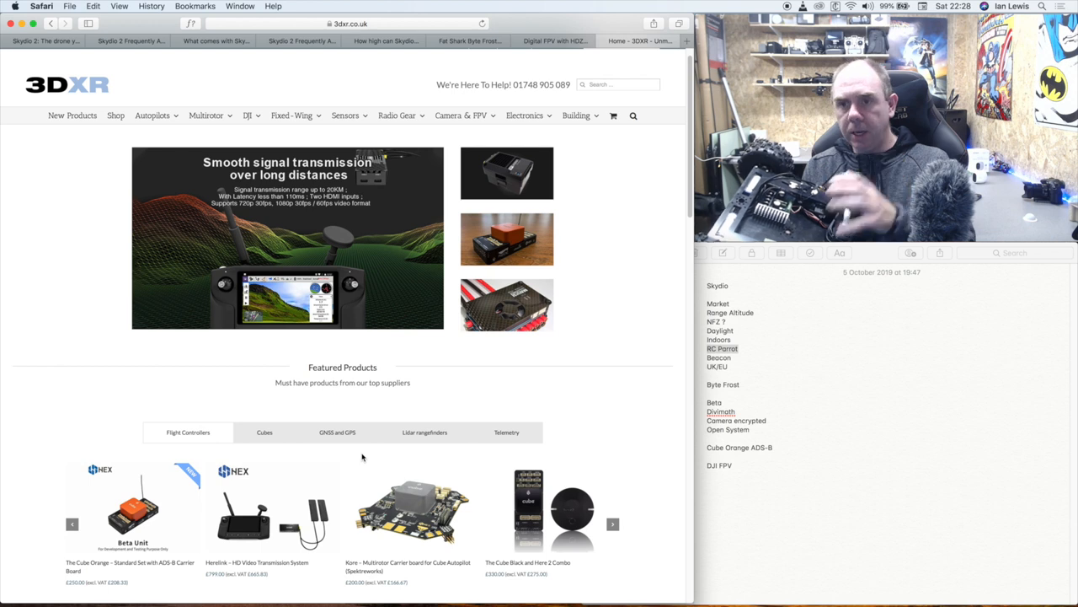
pyautogui.click(614, 522)
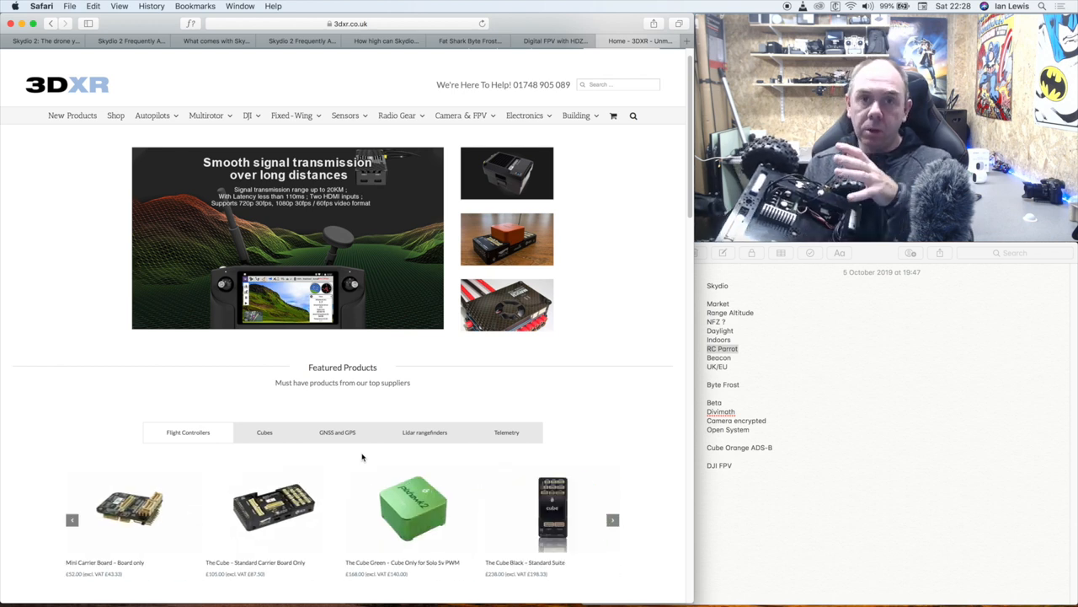
pyautogui.click(613, 523)
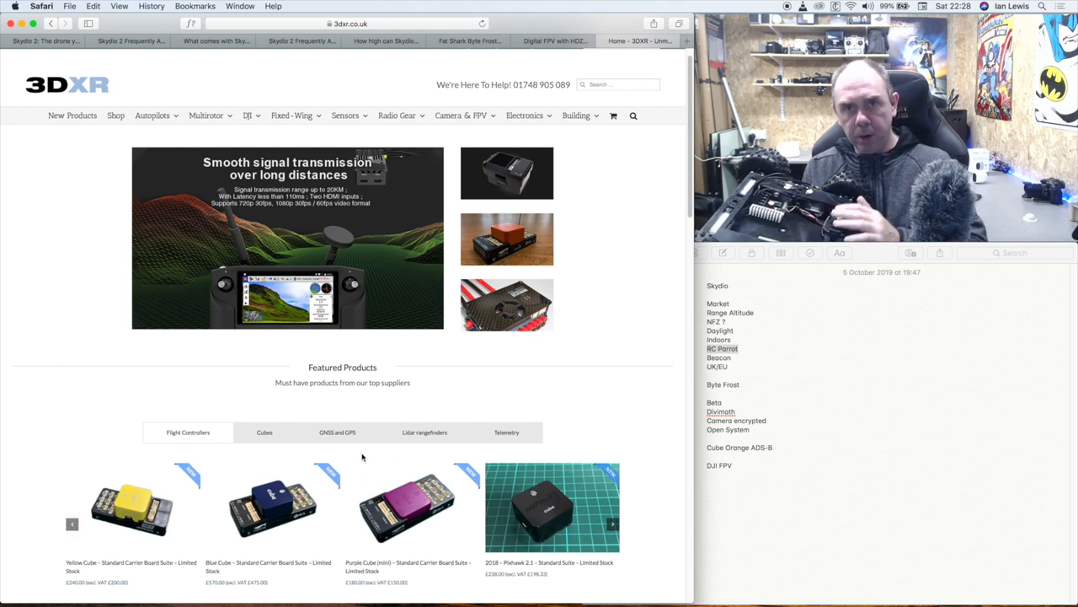
pyautogui.click(613, 524)
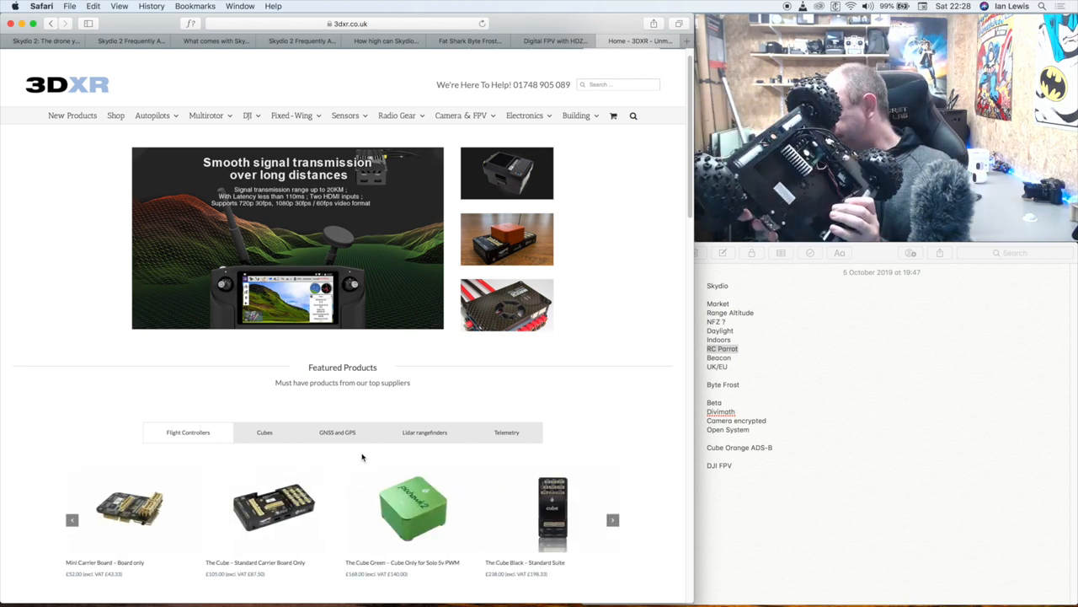
pyautogui.click(613, 524)
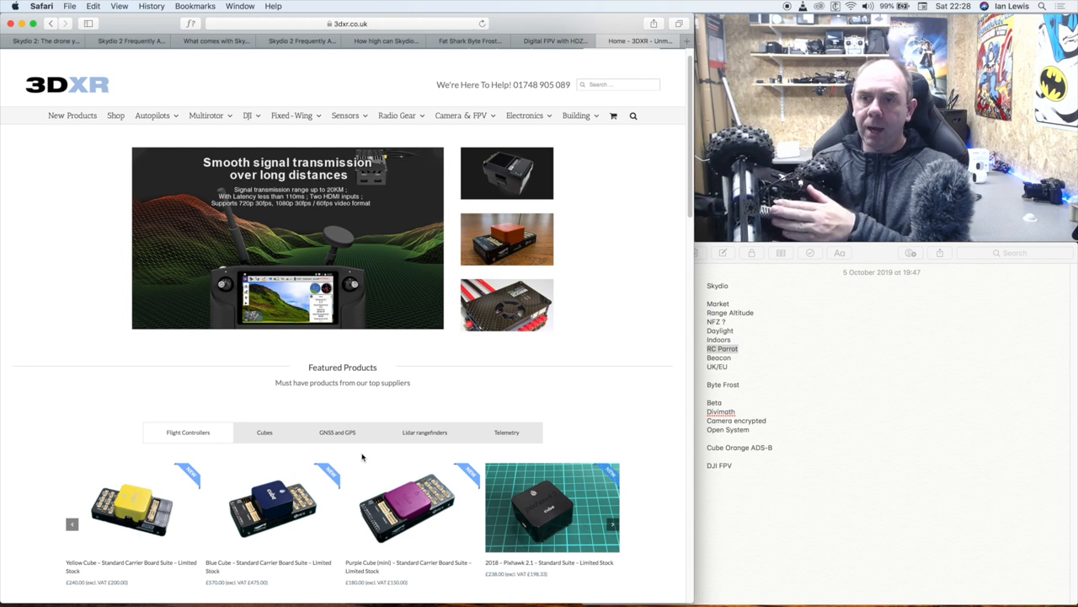
pyautogui.click(613, 524)
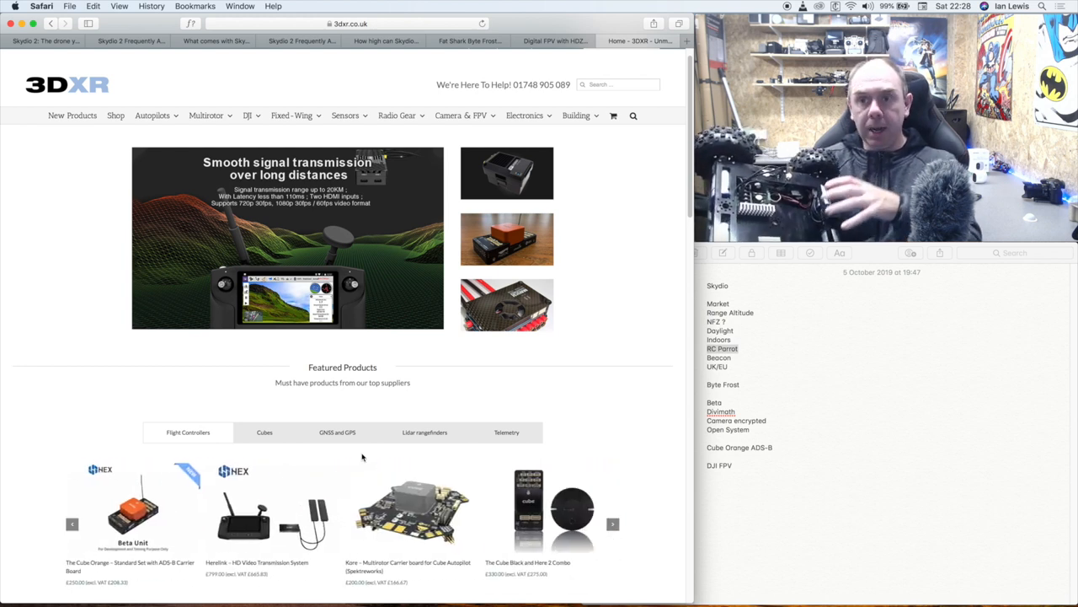
pyautogui.click(614, 519)
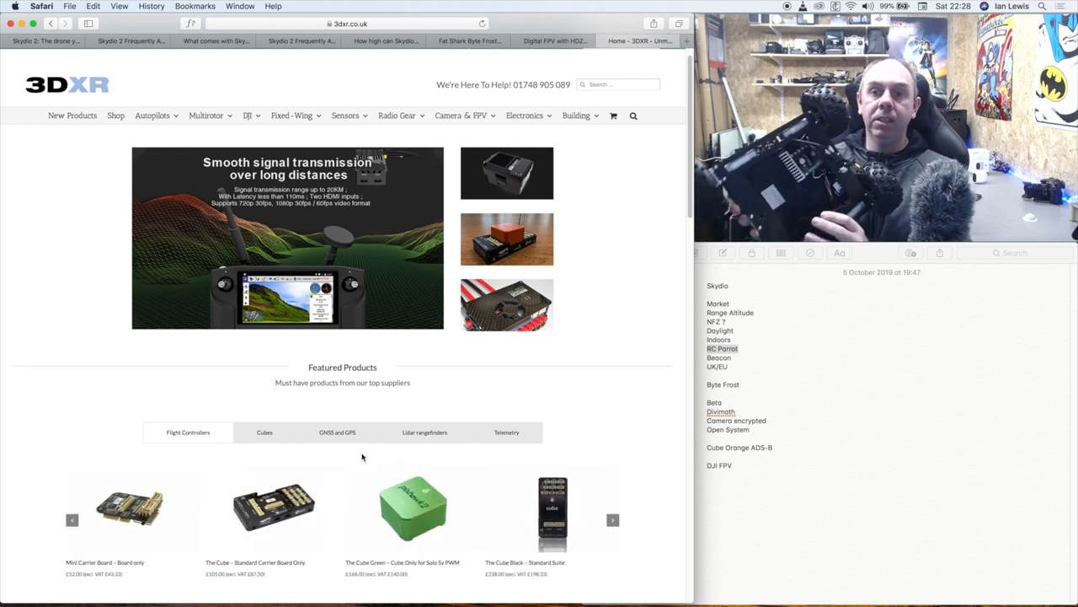
pyautogui.click(614, 519)
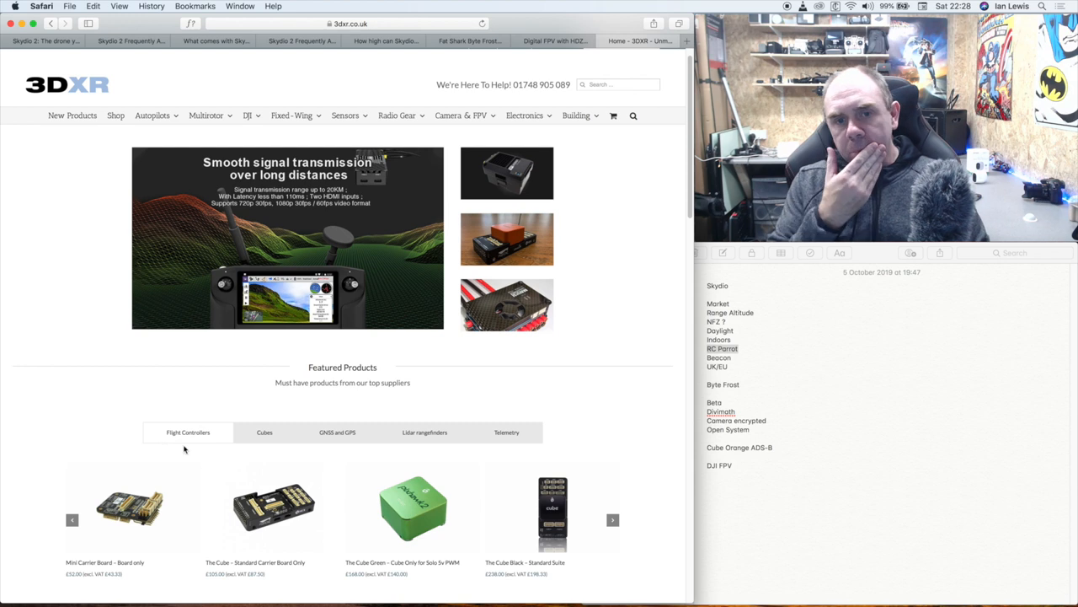
pyautogui.click(613, 519)
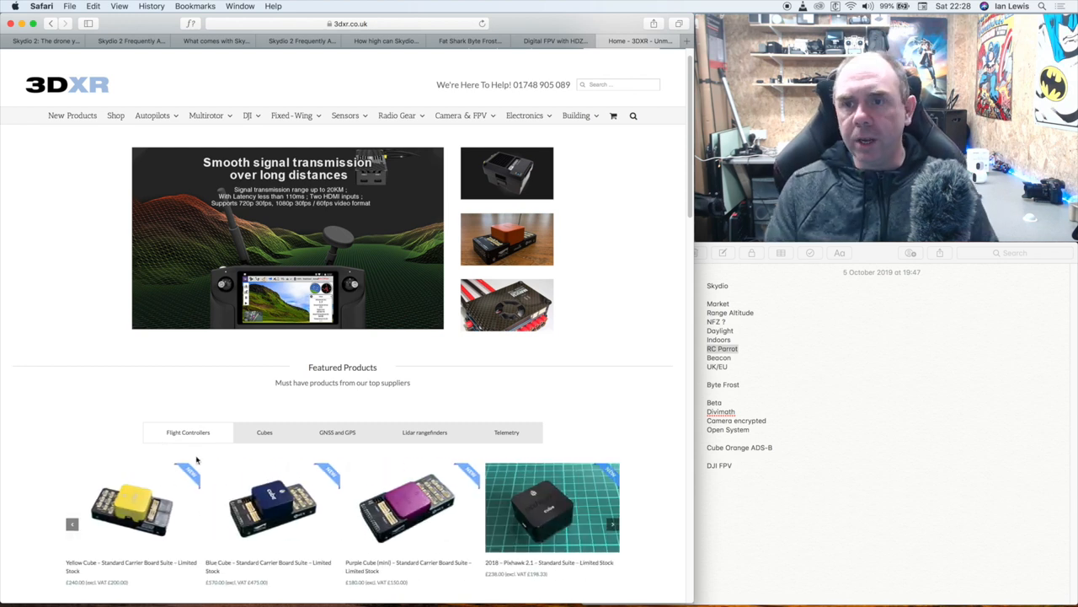
# Switch to the Skydio tab showing the Skydio 2 drone at $999.
pyautogui.click(613, 524)
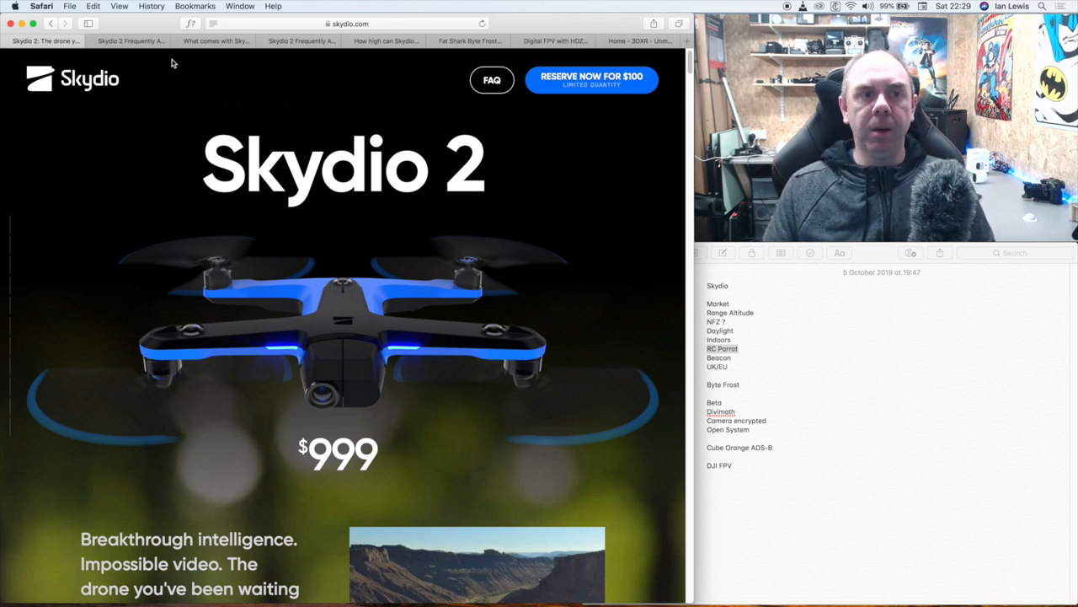
# Leave the Skydio 2 page for the YouTube homepage of recommended videos.
pyautogui.click(346, 23)
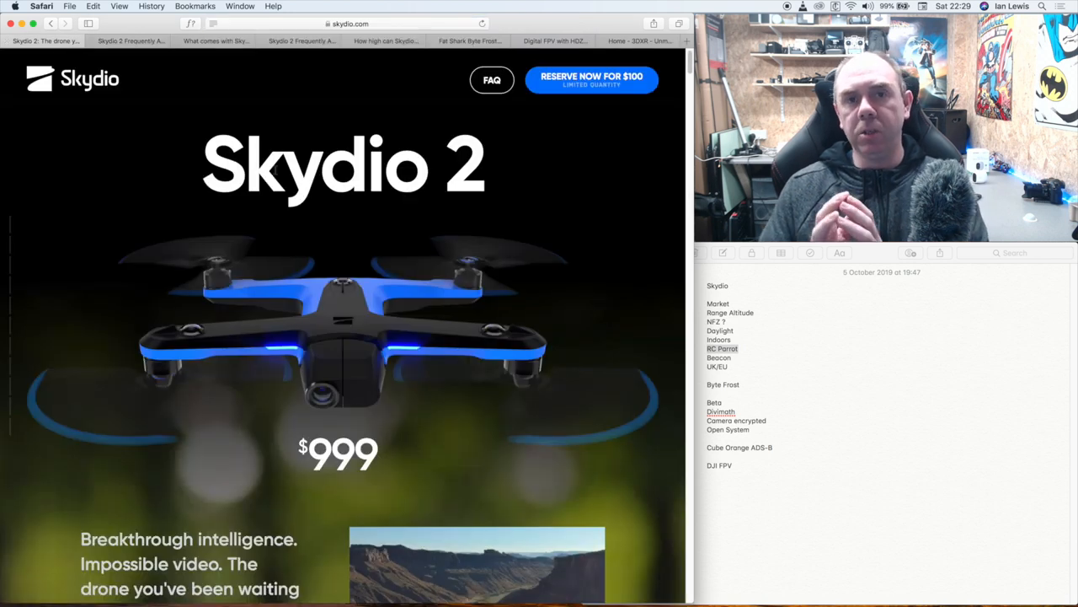
pyautogui.moveTo(627, 308)
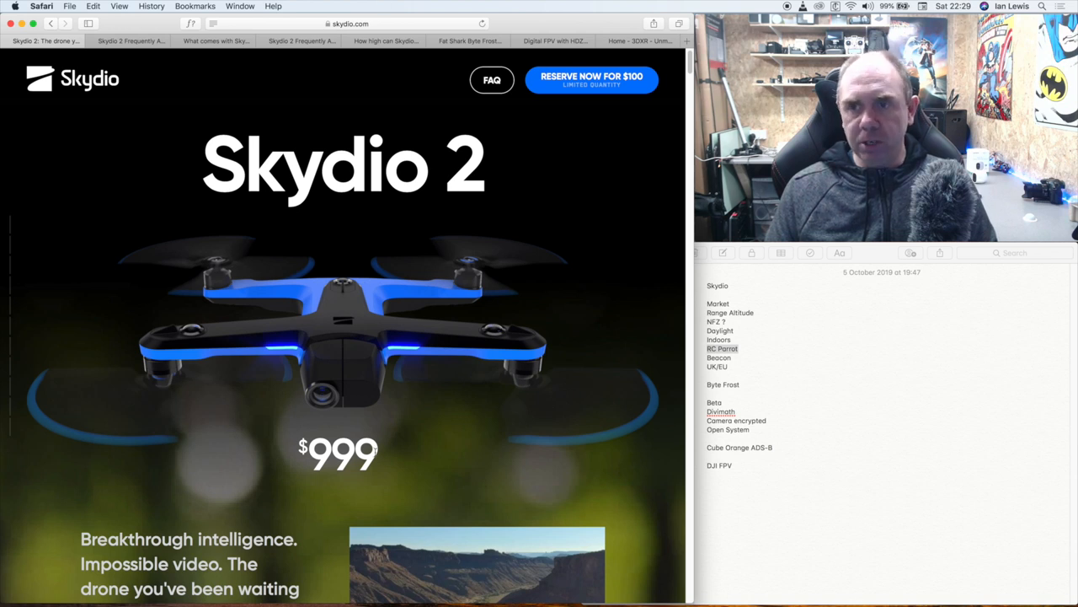
pyautogui.click(641, 41)
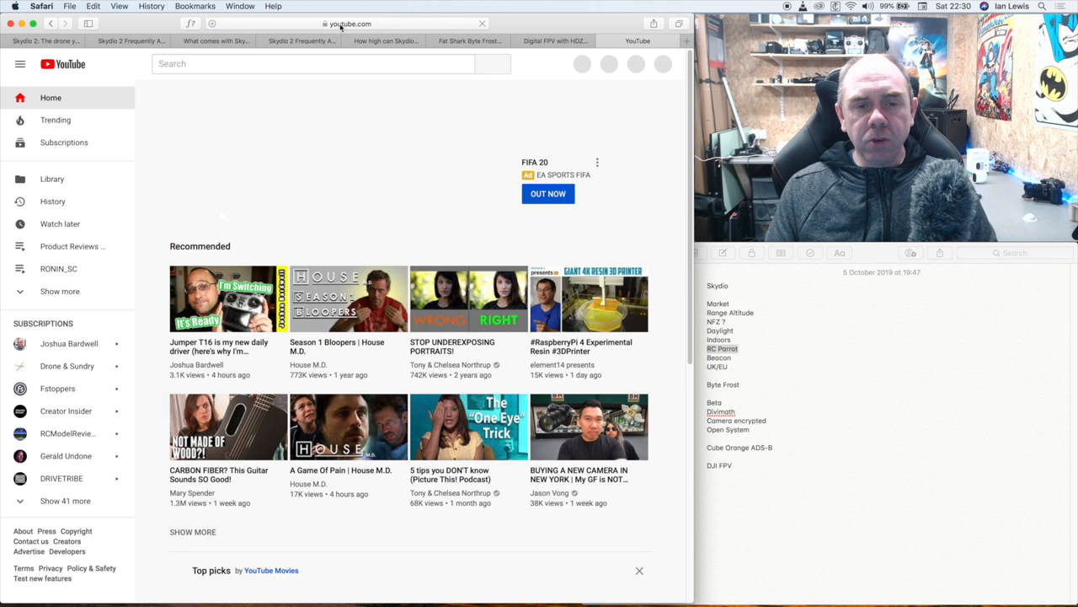
# From the Mad RC channel's Videos list, start the 'New Prowler ArduRover Build Series - Pt1 Intro' video.
pyautogui.click(659, 64)
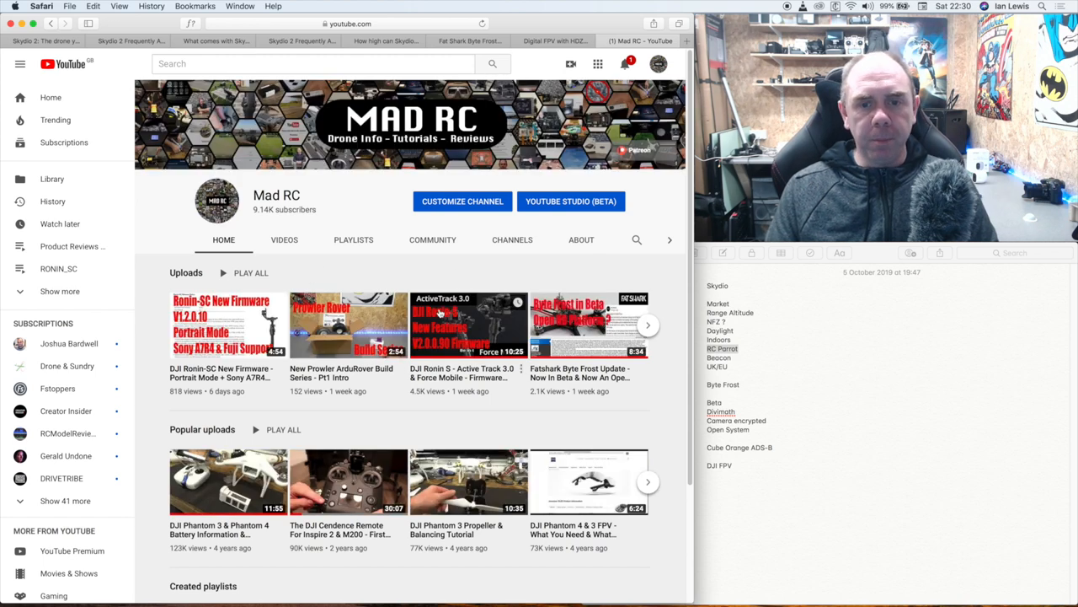
pyautogui.scroll(-3)
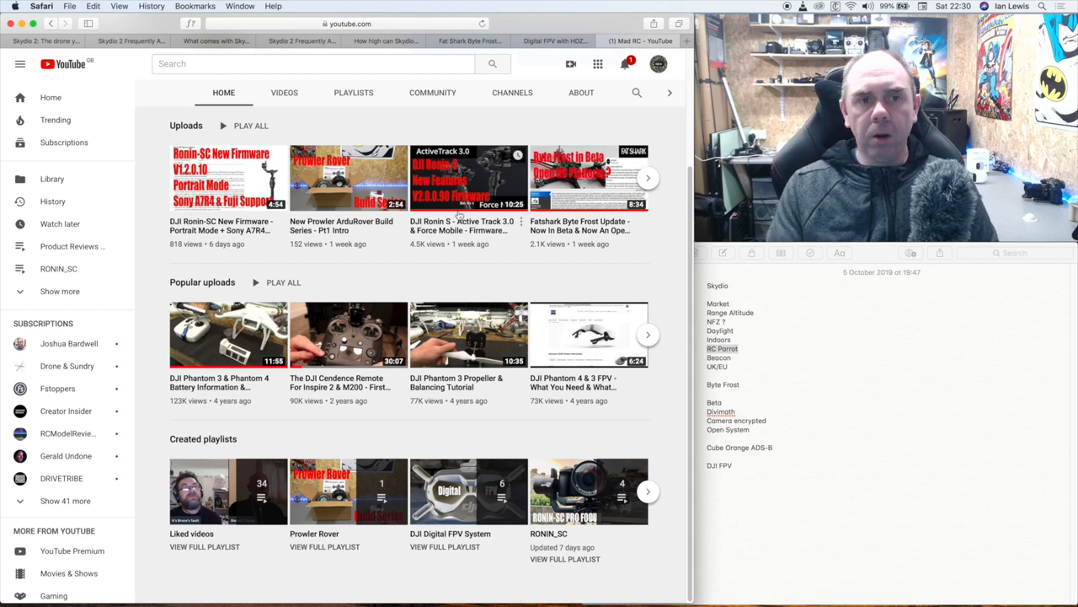
pyautogui.moveTo(462, 229)
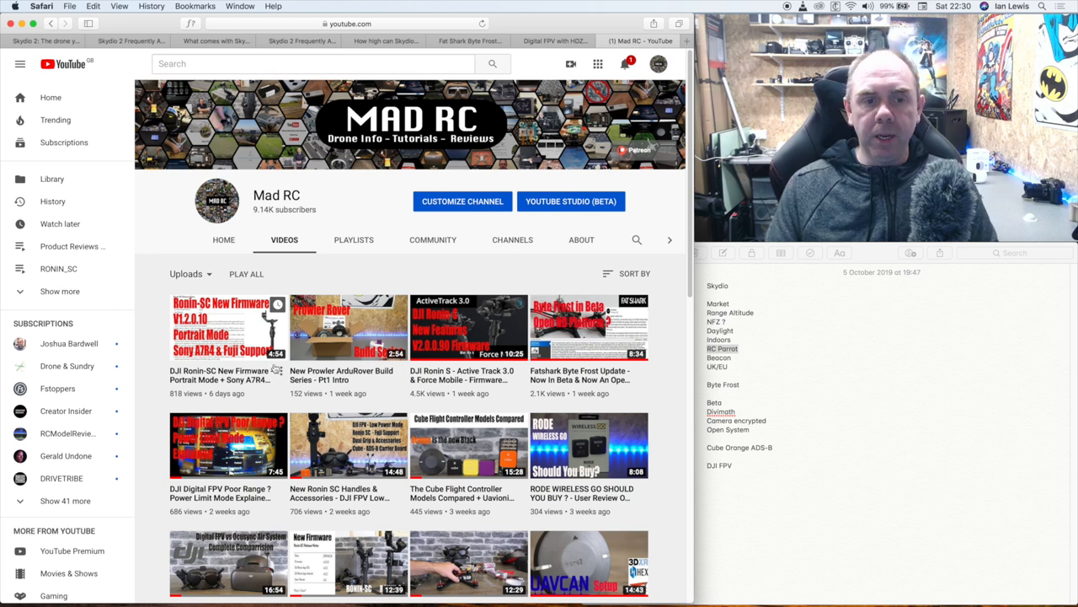
pyautogui.click(347, 327)
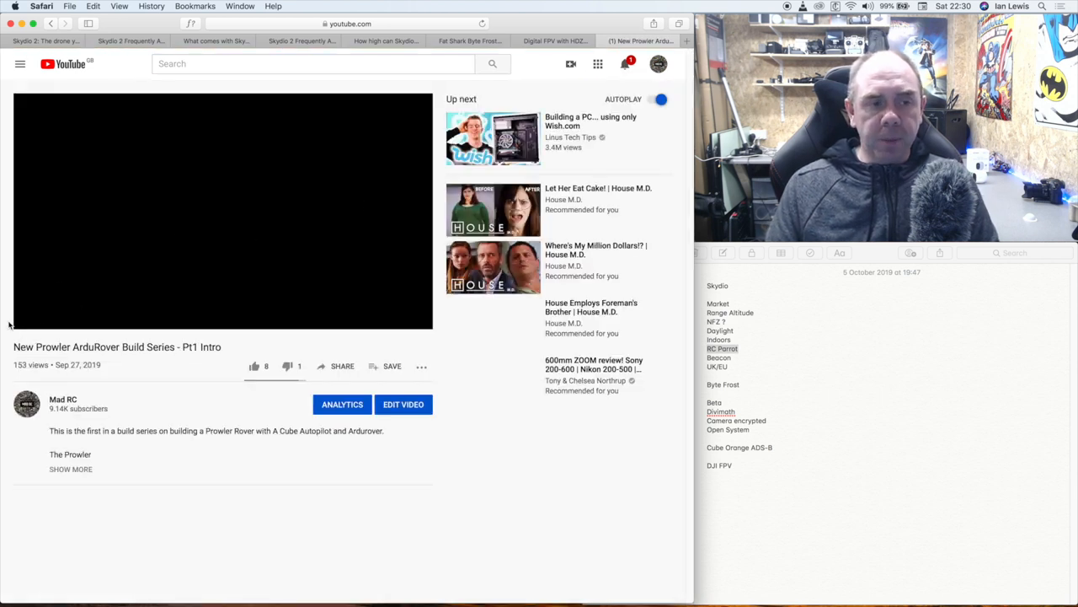
pyautogui.click(223, 211)
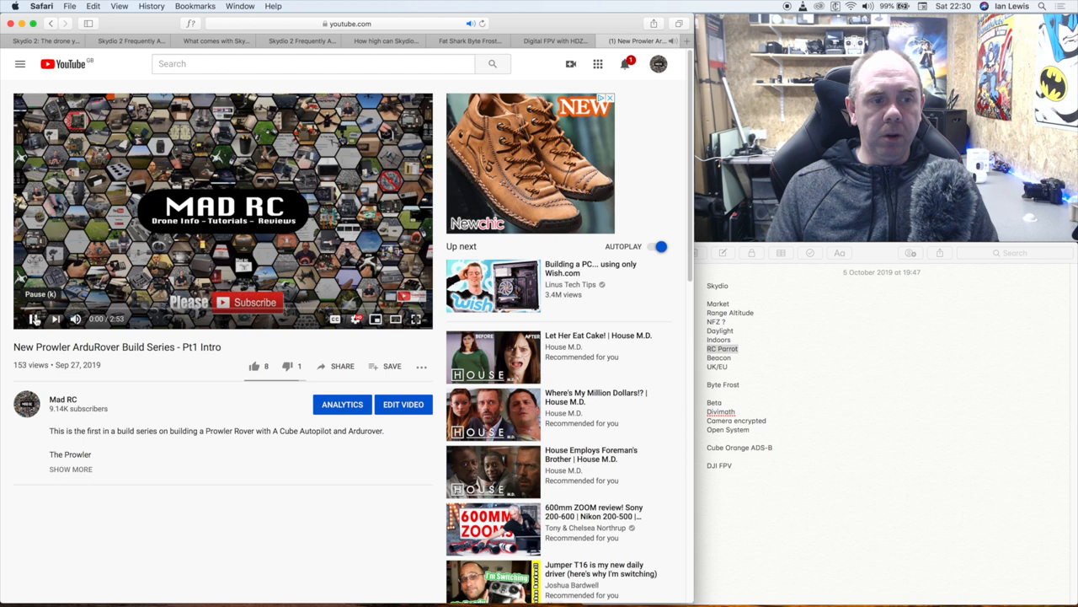